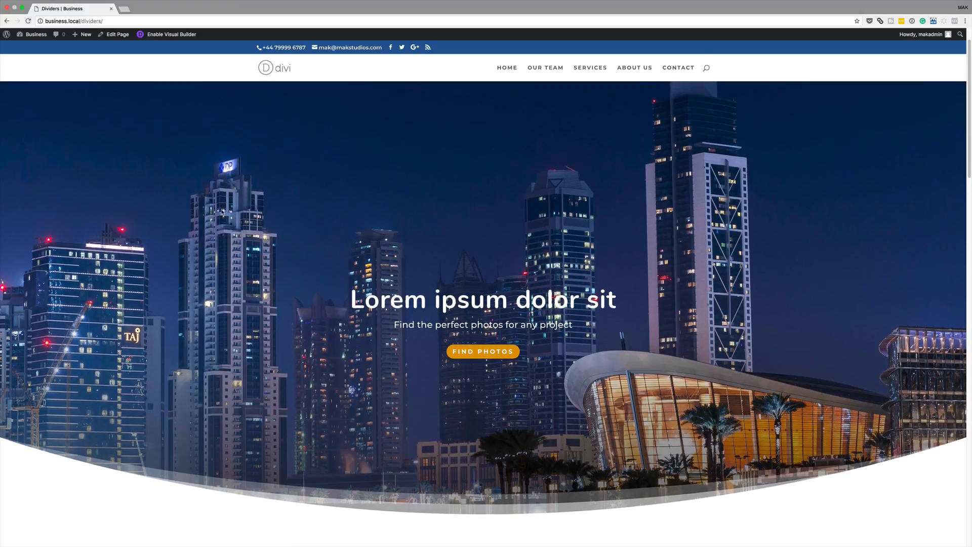
Scroll the Dividers page and launch the Visual Builder from the admin bar
scroll(down, 3)
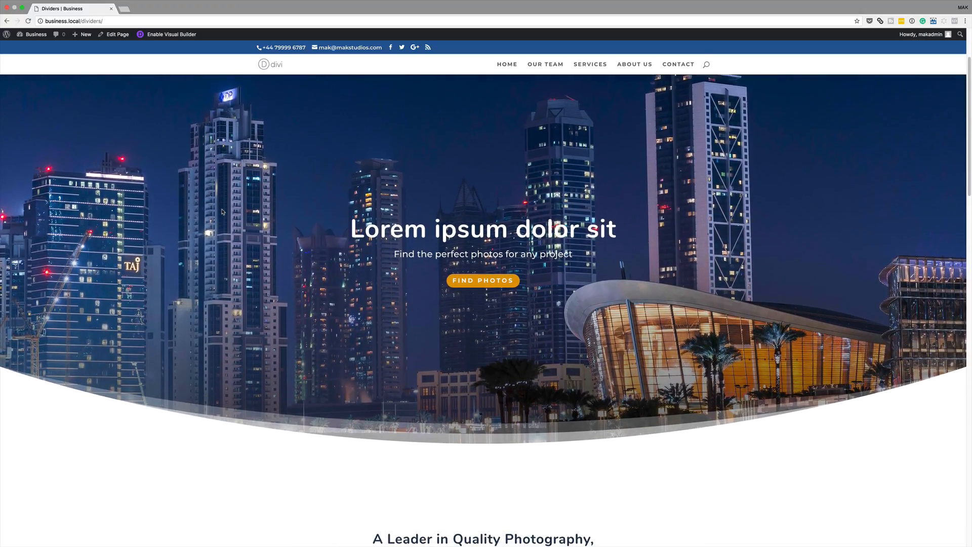
scroll(down, 3)
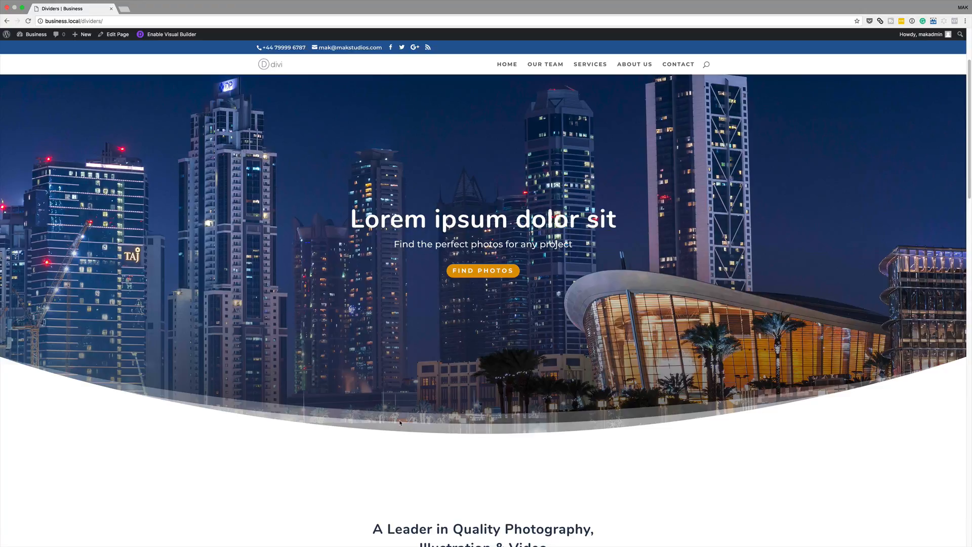
scroll(down, 3)
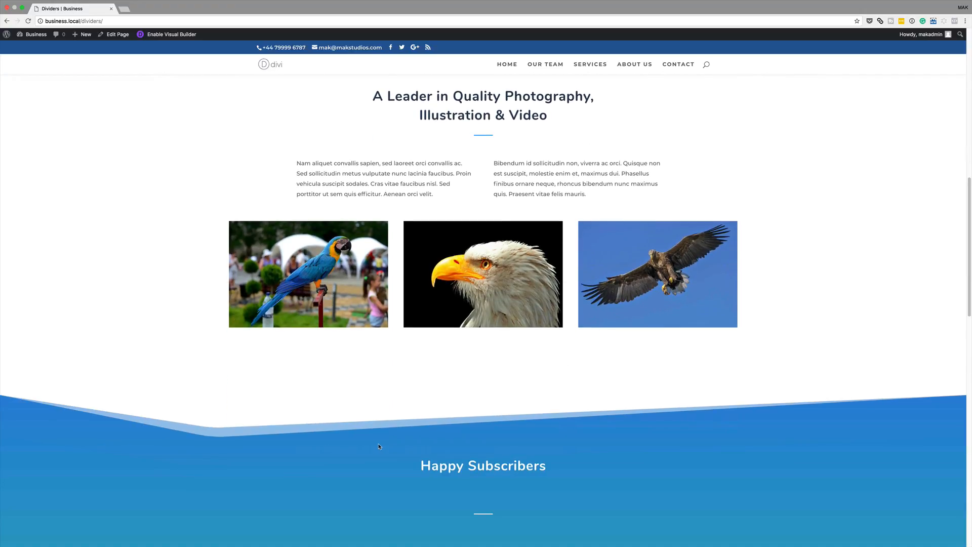
scroll(down, 3)
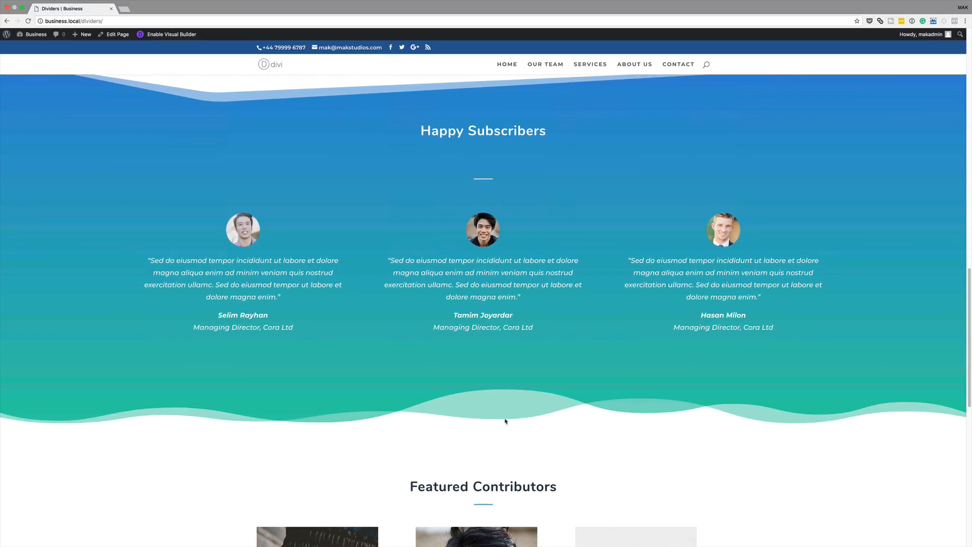
mouse_move(253, 421)
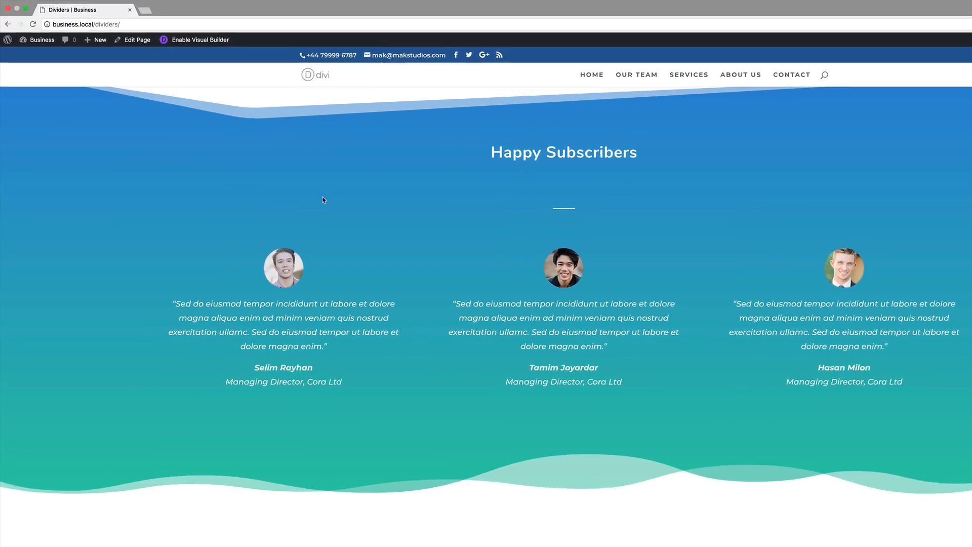
click(258, 51)
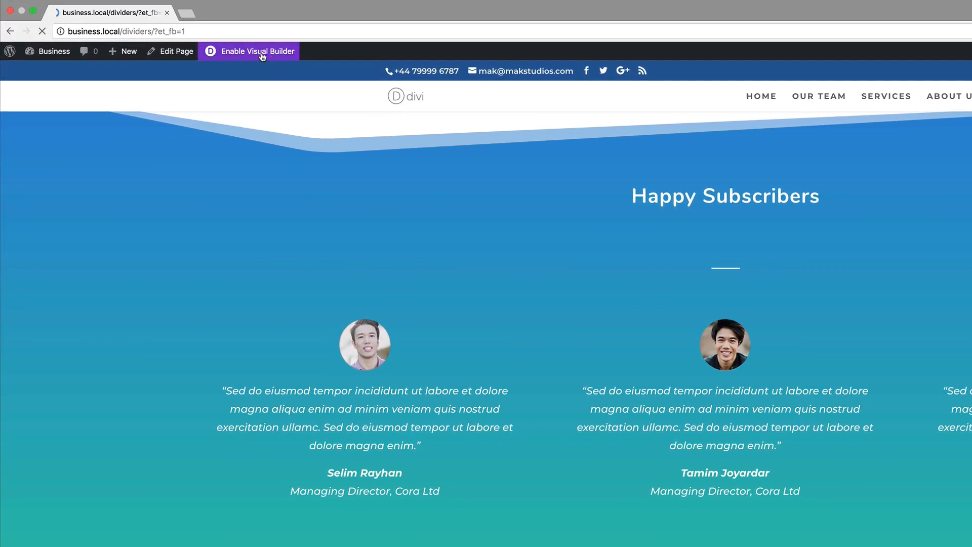
click(258, 51)
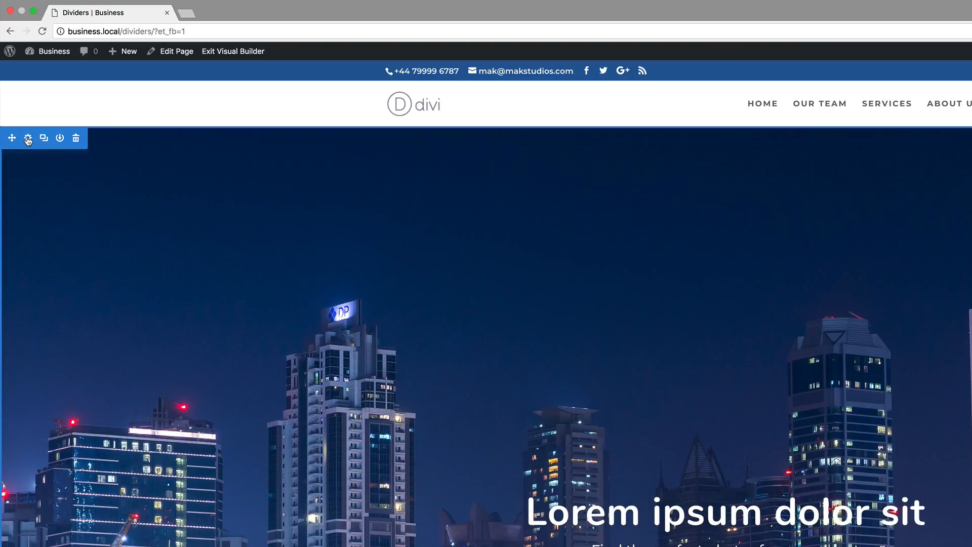
Set the hero section's Bottom divider style to None under Design > Dividers
click(28, 137)
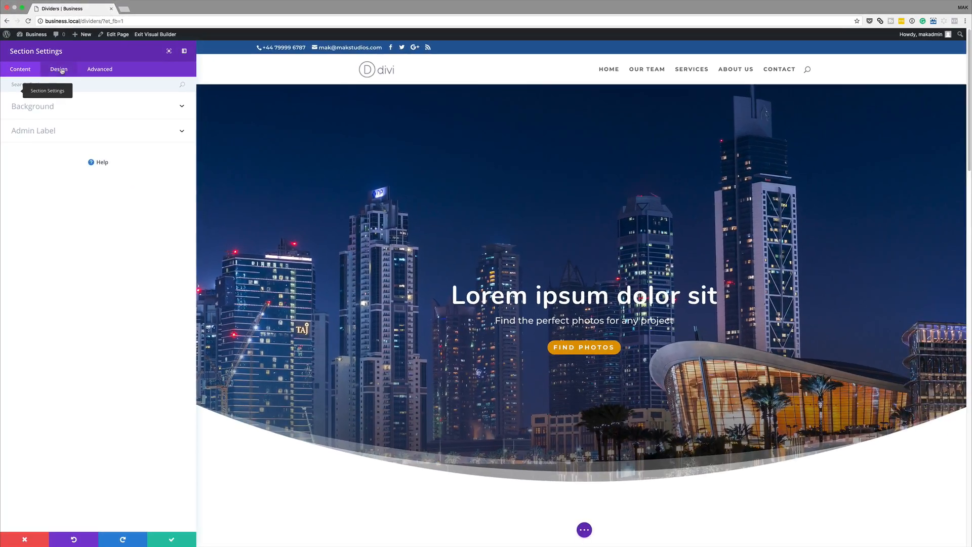
click(58, 69)
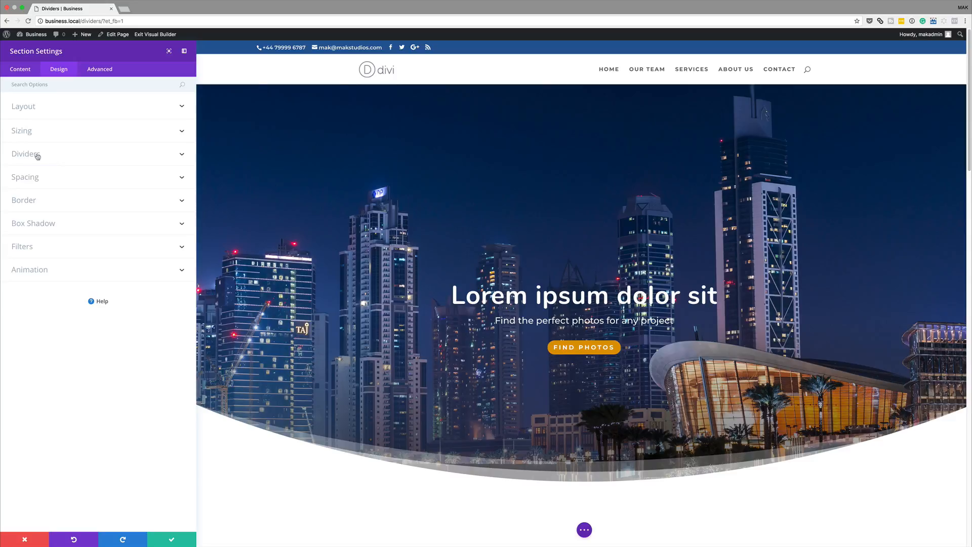
click(26, 154)
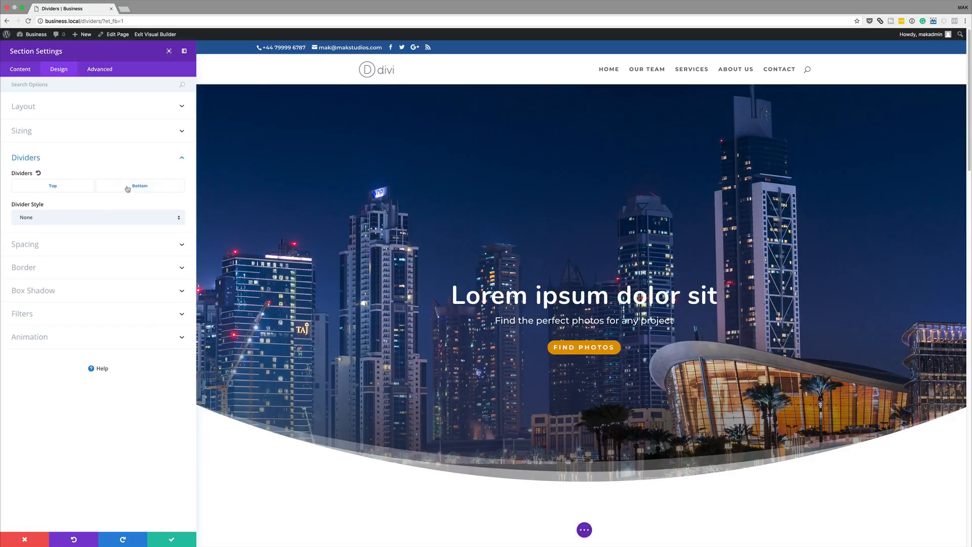
click(139, 186)
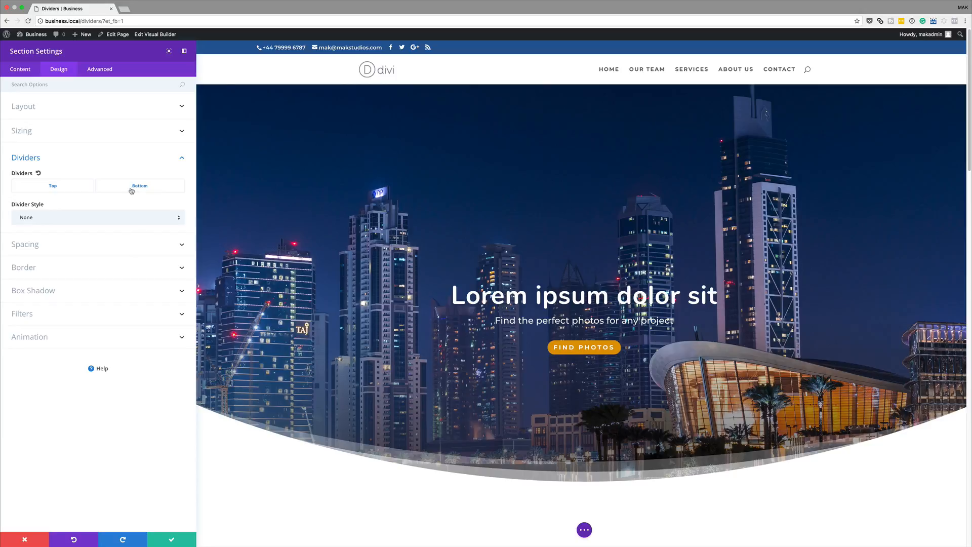
click(52, 185)
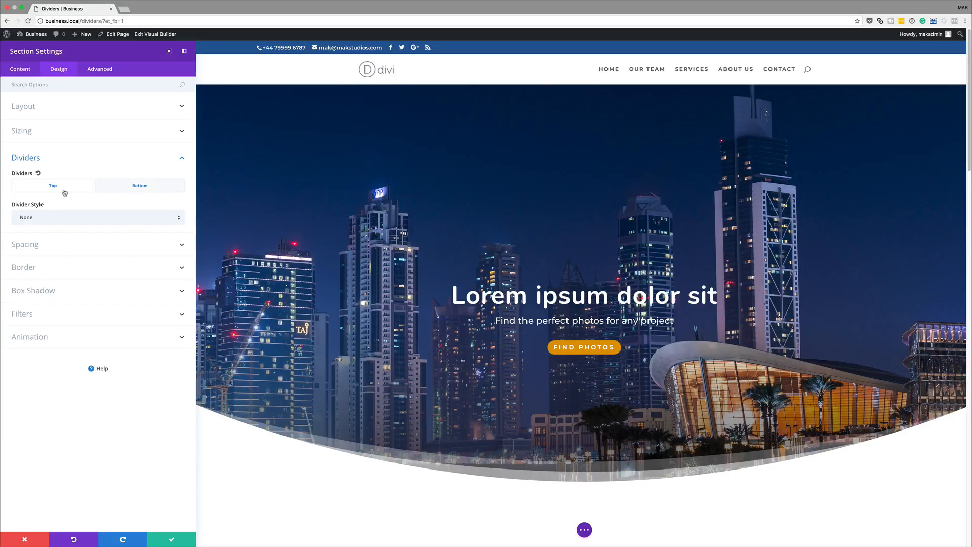
click(139, 186)
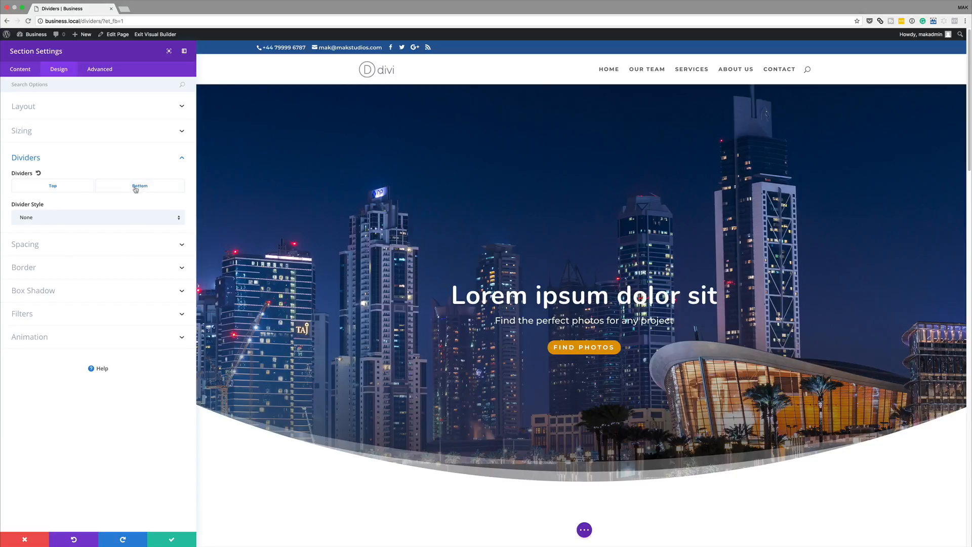
click(98, 217)
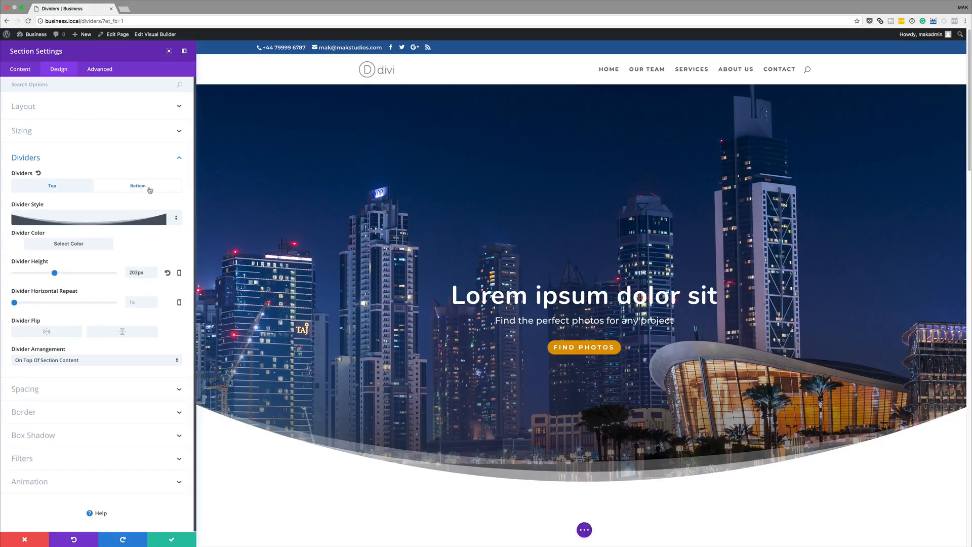
click(96, 218)
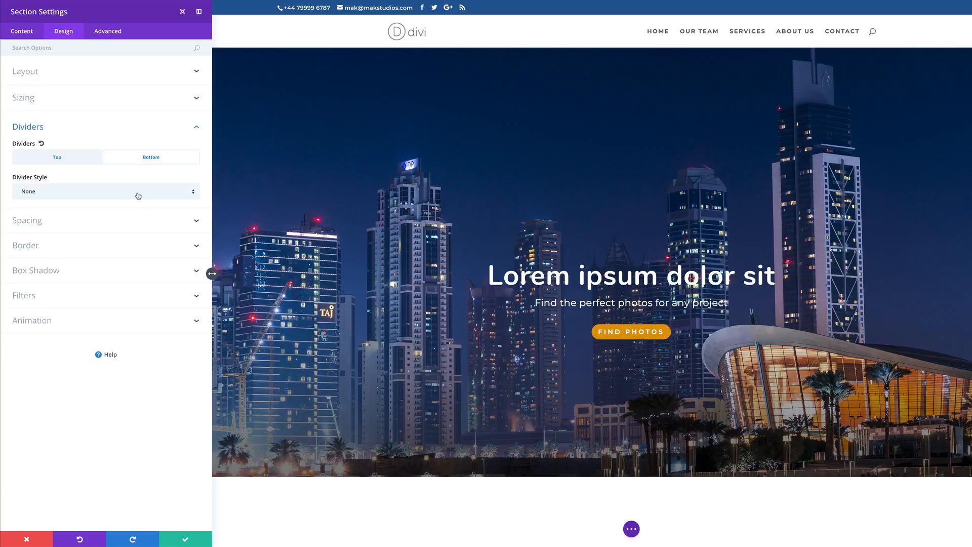
scroll(down, 3)
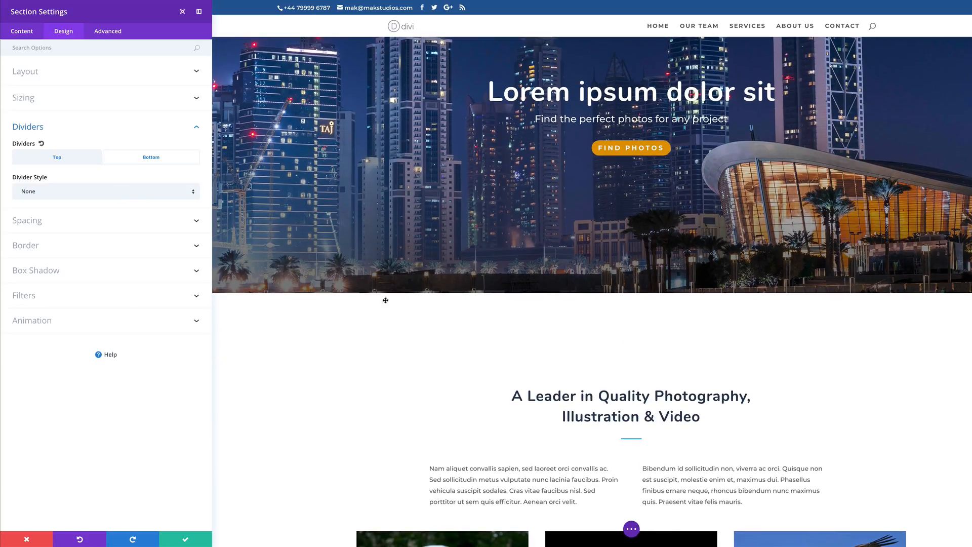
mouse_move(225, 185)
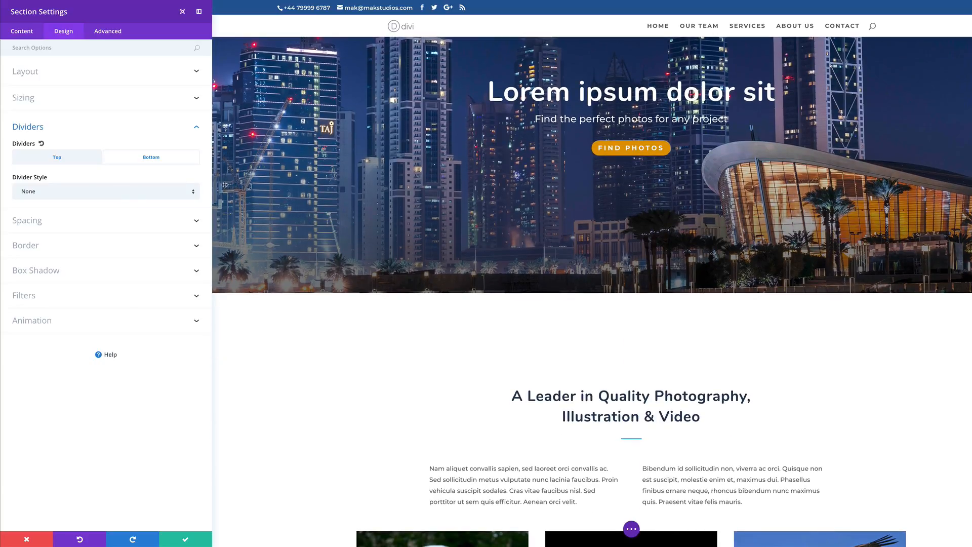
Choose the pointed angled bottom divider style with a height of about 102px
click(106, 191)
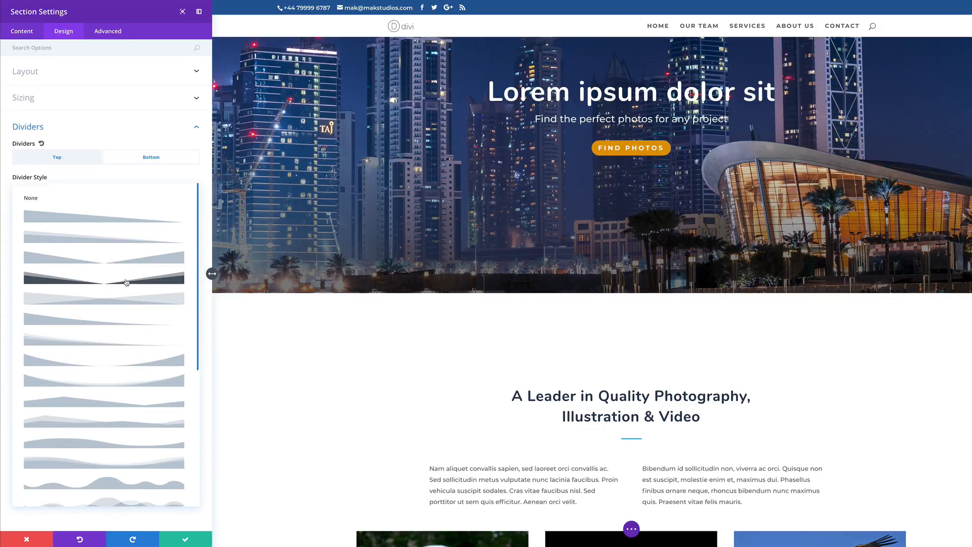
click(126, 282)
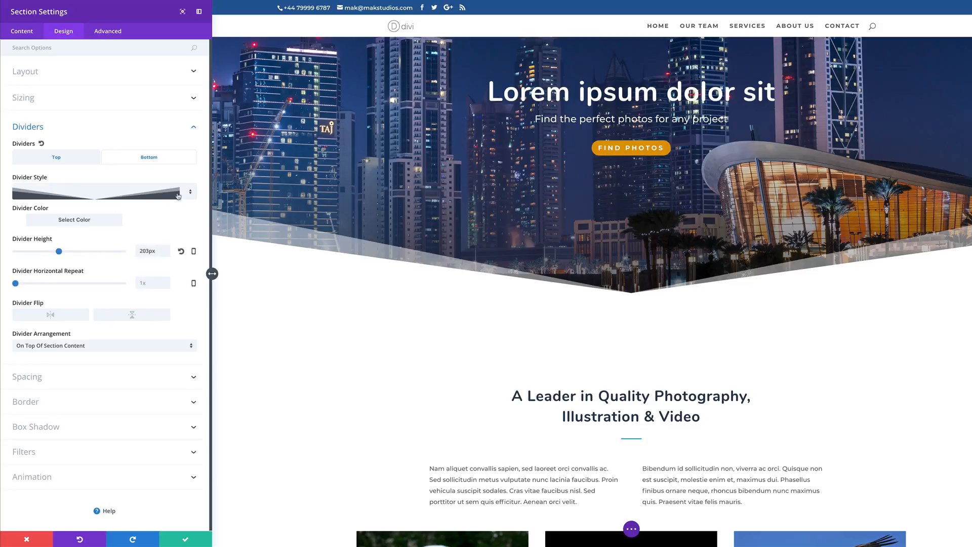
drag(61, 252, 41, 251)
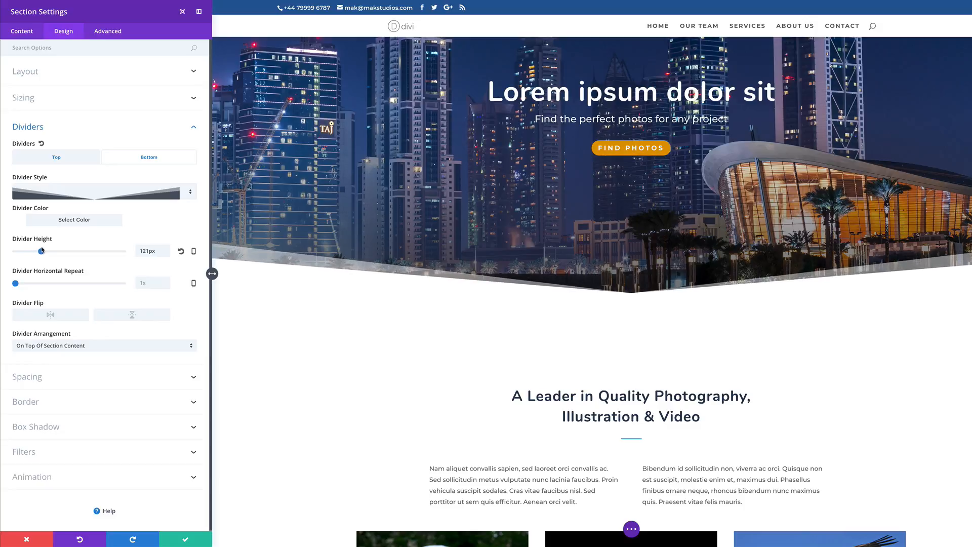
drag(42, 250, 37, 250)
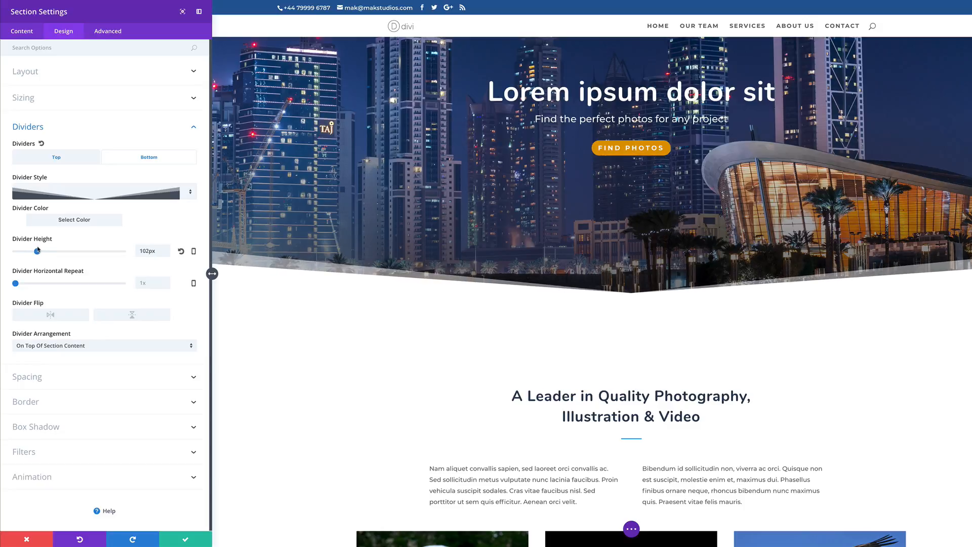
Set the bottom divider's horizontal repeat to 2x
drag(16, 283, 26, 283)
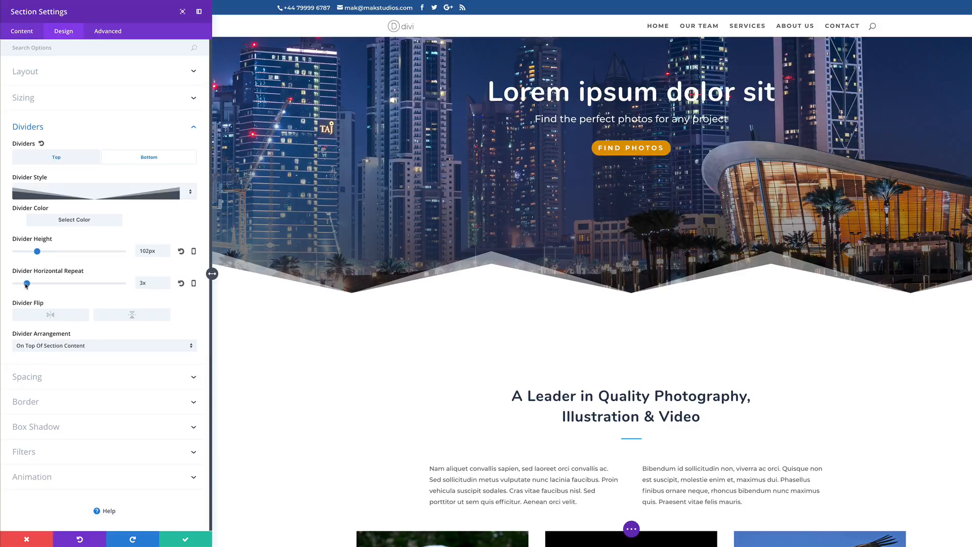
drag(26, 282, 38, 282)
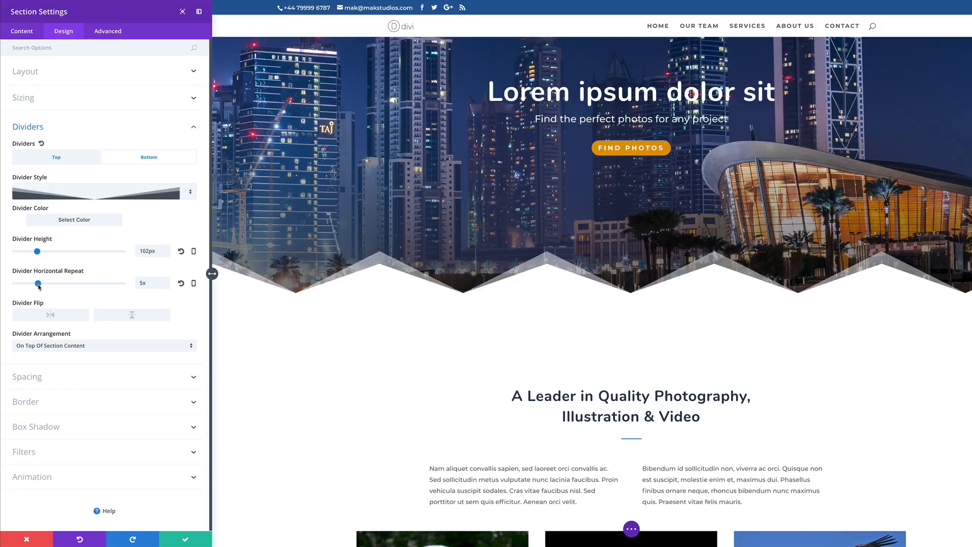
drag(38, 283, 101, 283)
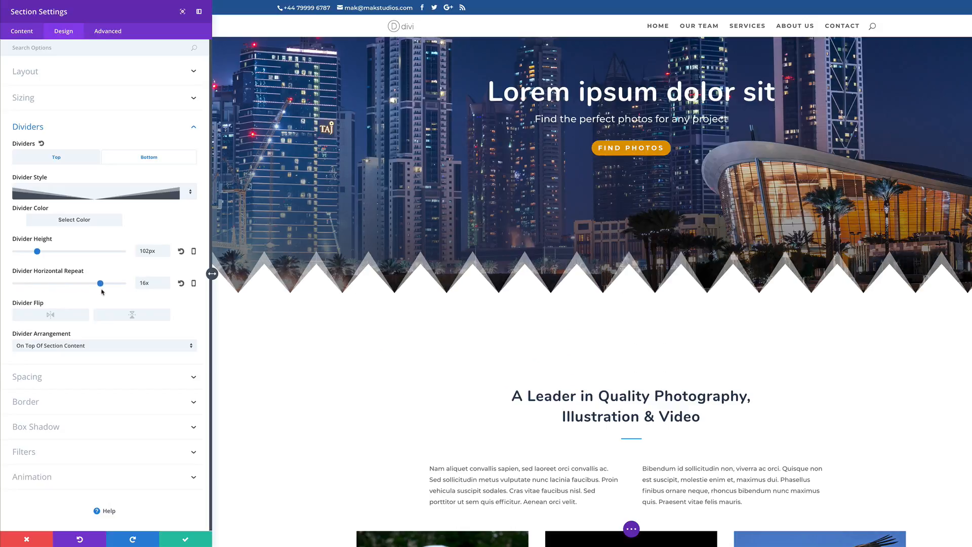
drag(102, 282, 14, 282)
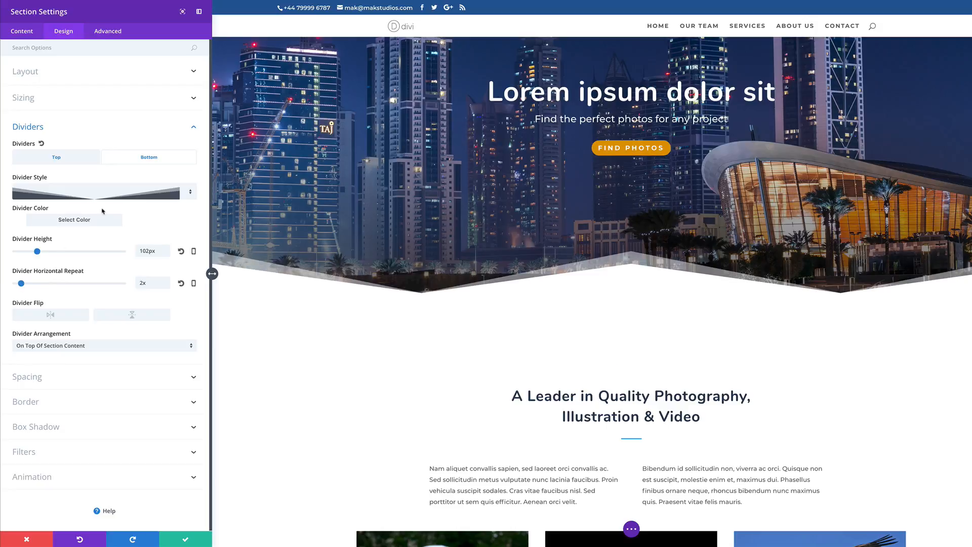
Set the hero's bottom divider to 1x horizontal repeat and 165px height
click(102, 192)
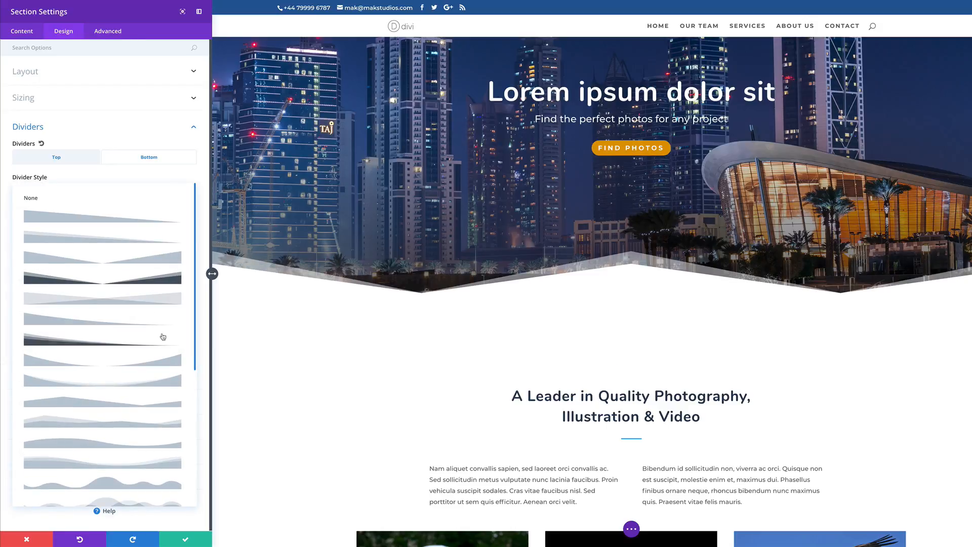
scroll(down, 3)
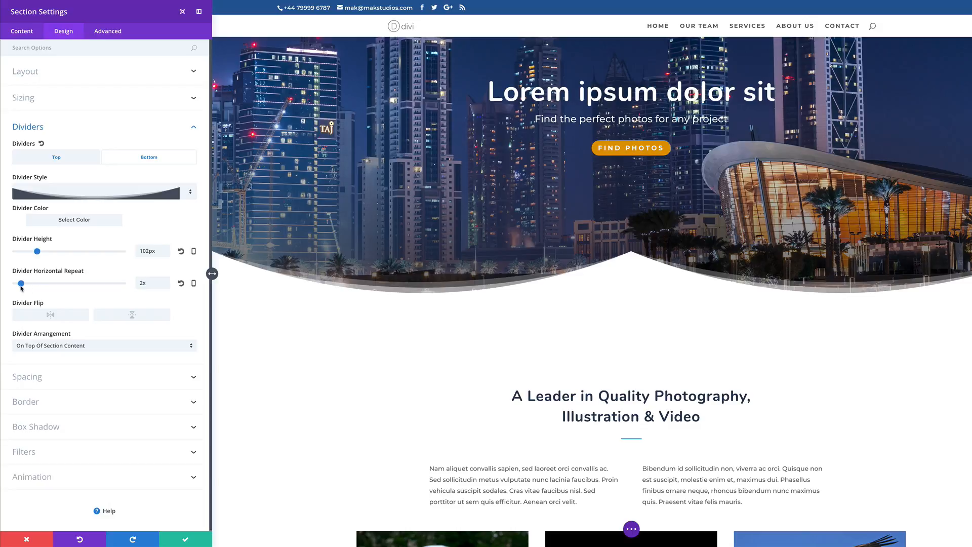
drag(20, 284, 13, 284)
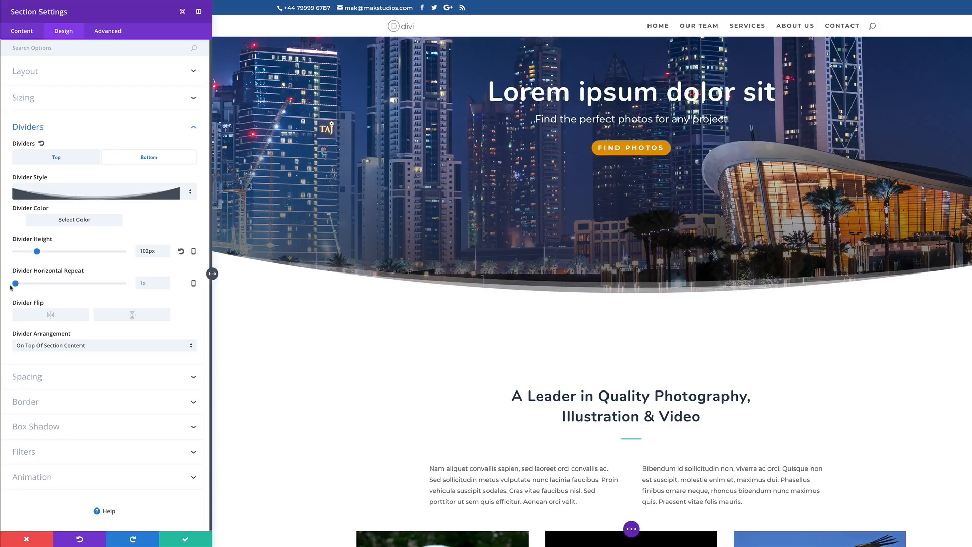
drag(36, 251, 42, 251)
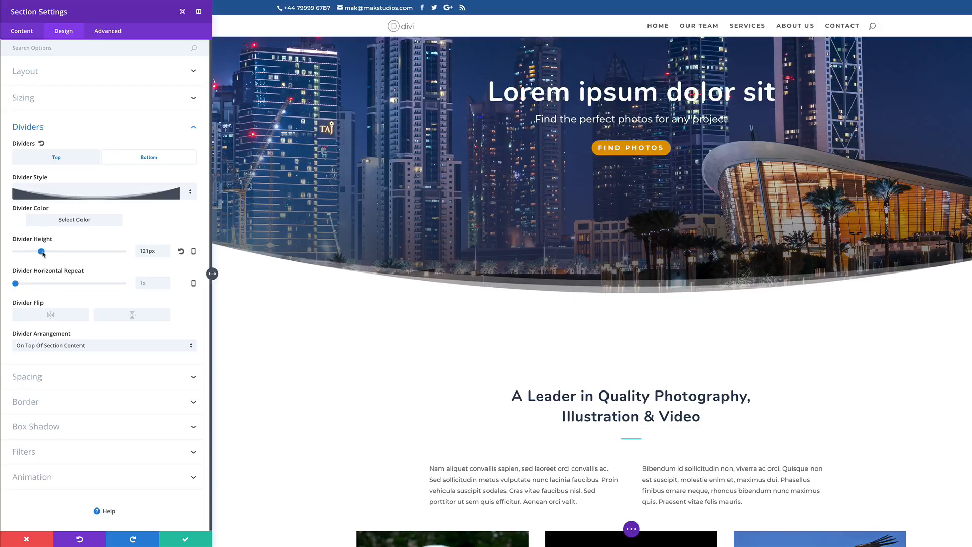
drag(44, 251, 54, 251)
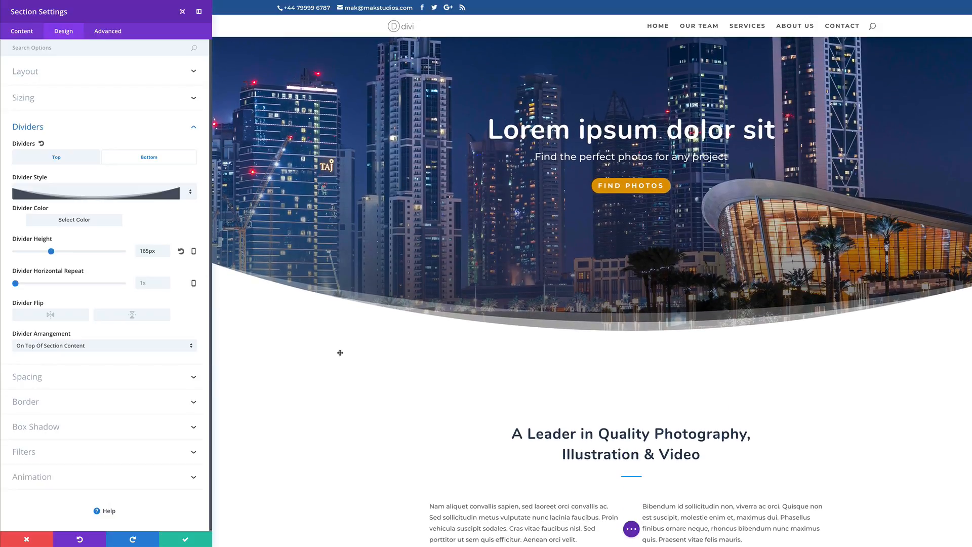
mouse_move(190, 212)
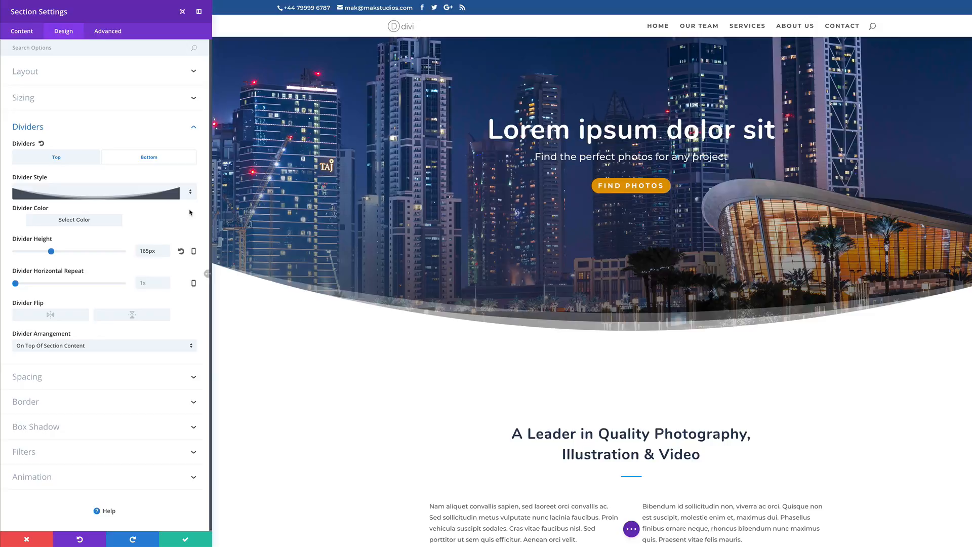
Try blue and white swatches for the hero divider colour, then scroll to Happy Subscribers
click(74, 220)
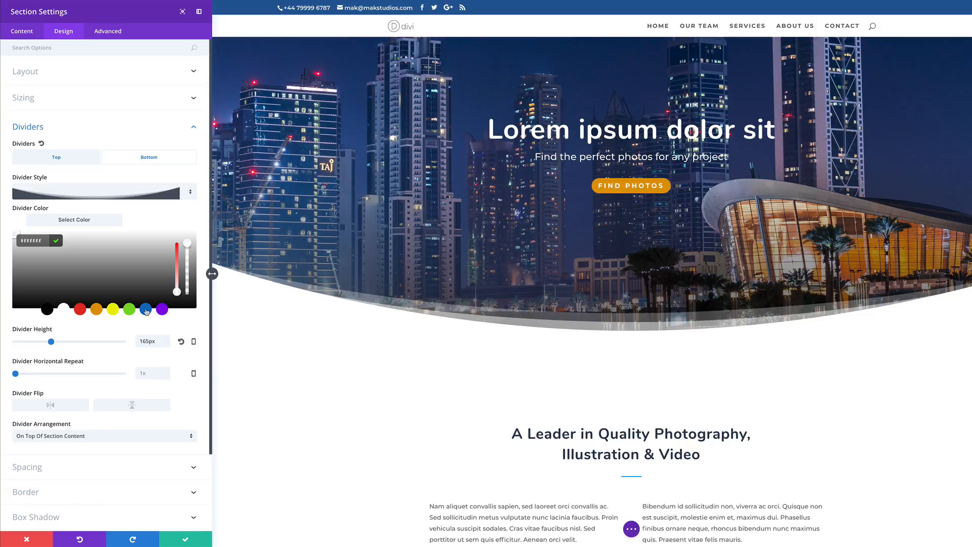
click(146, 309)
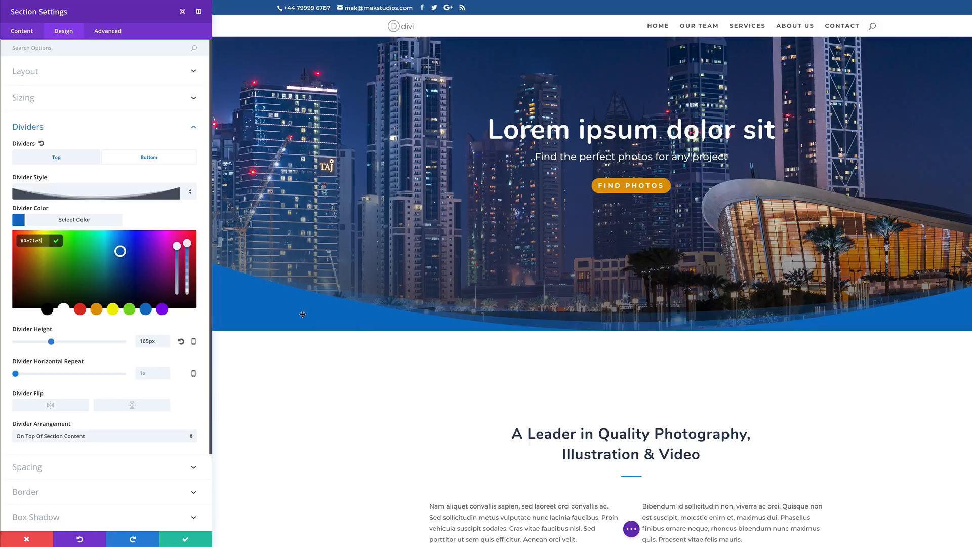
mouse_move(374, 361)
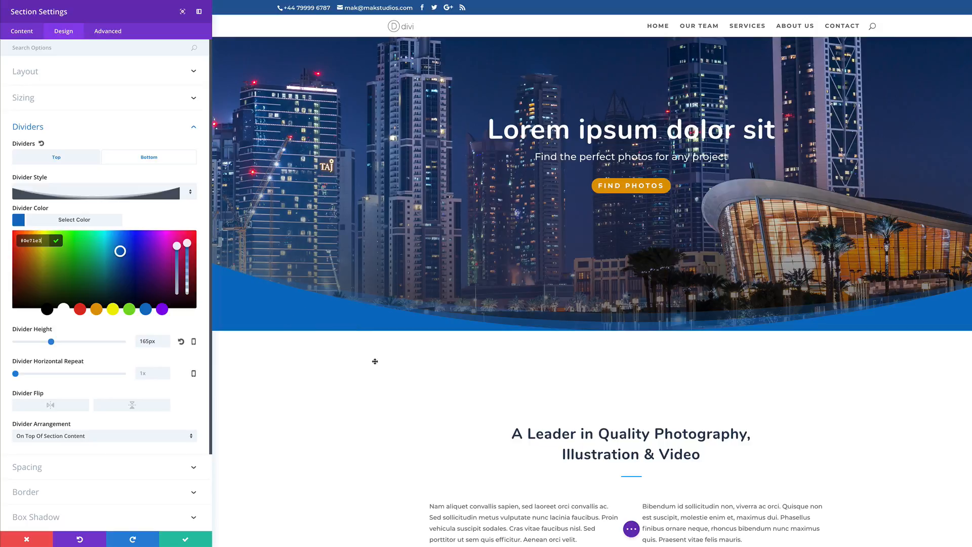
mouse_move(435, 436)
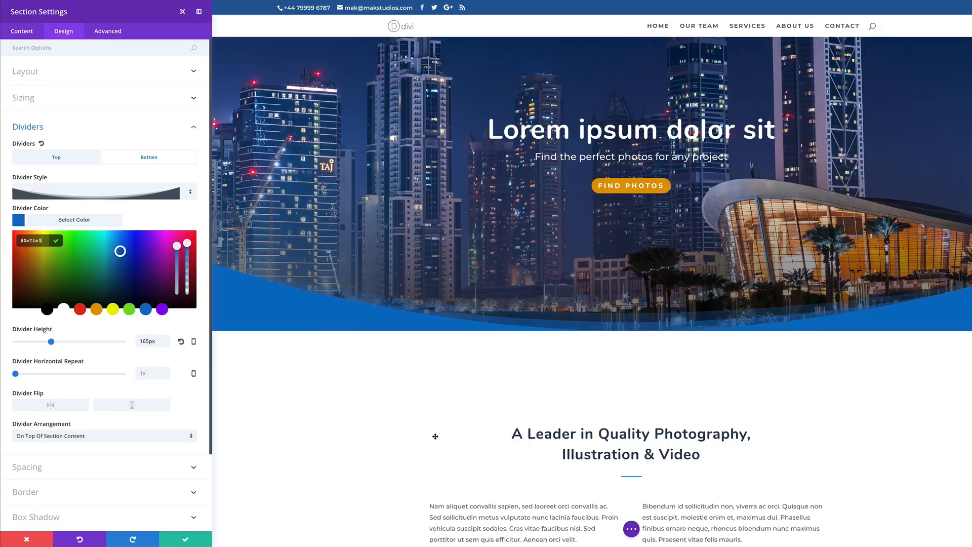
mouse_move(346, 399)
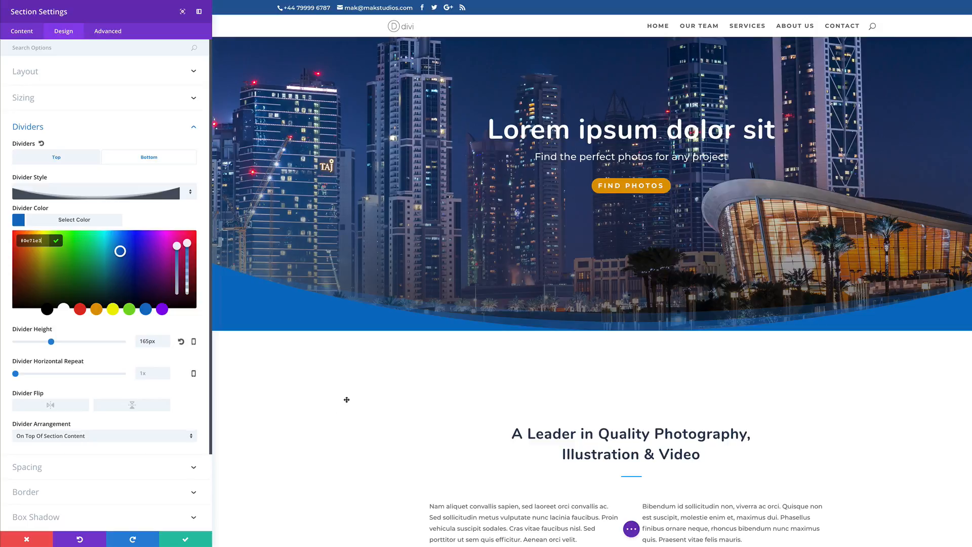
mouse_move(431, 308)
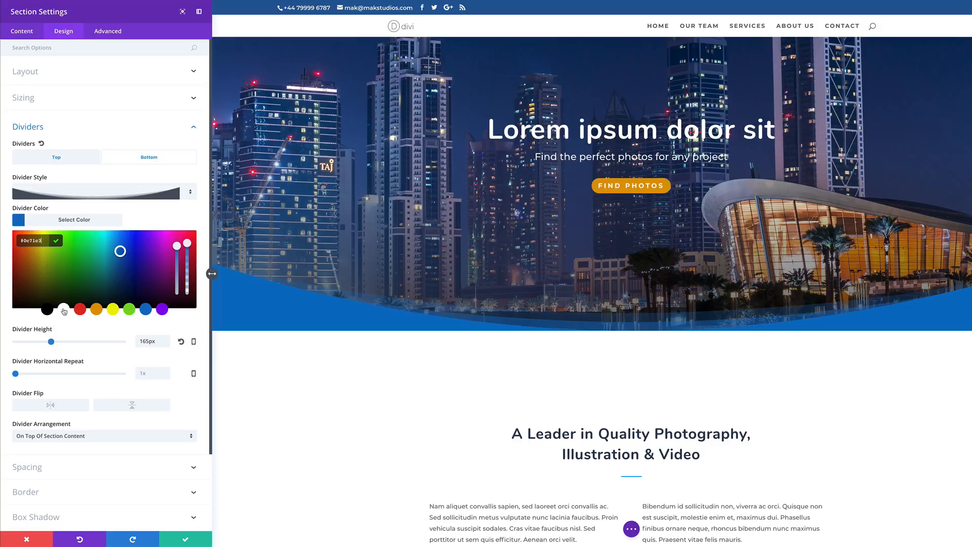
click(63, 309)
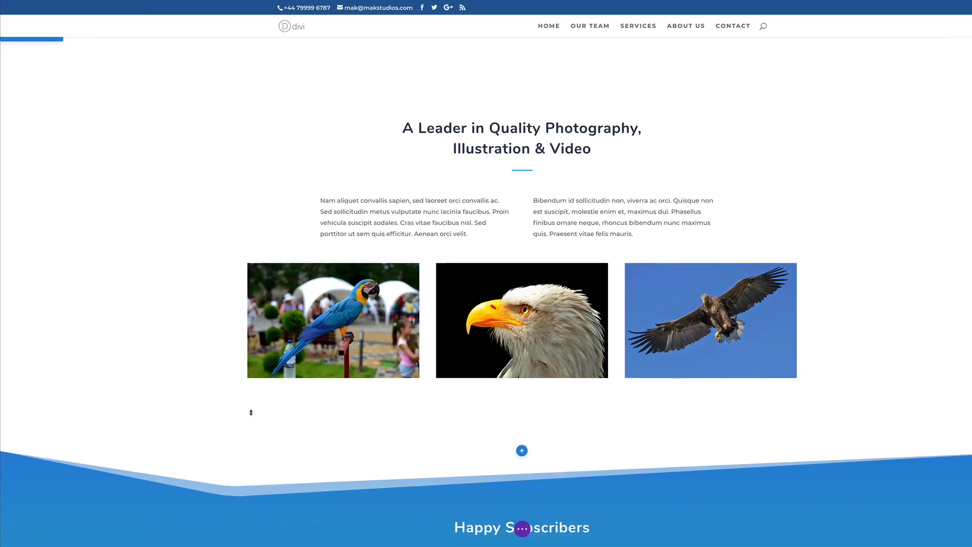
scroll(down, 3)
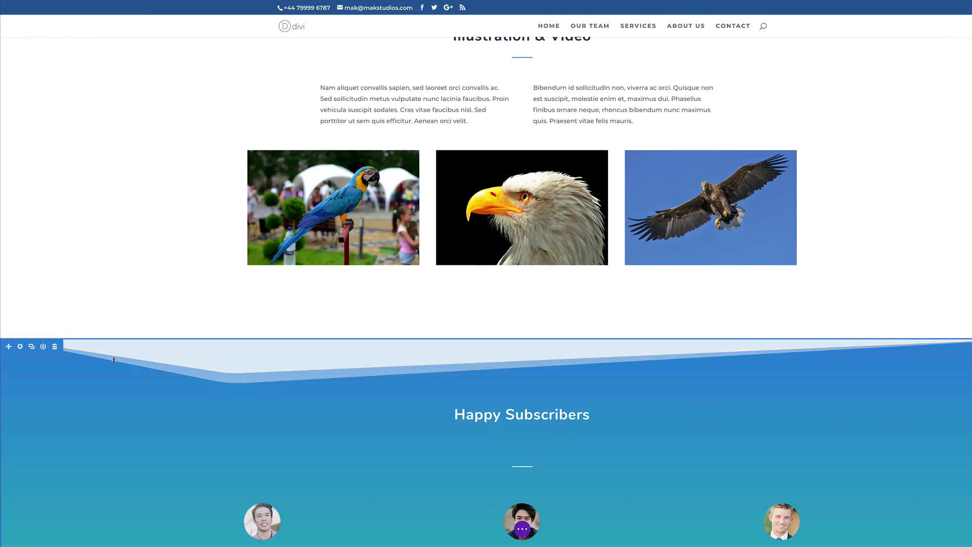
scroll(down, 3)
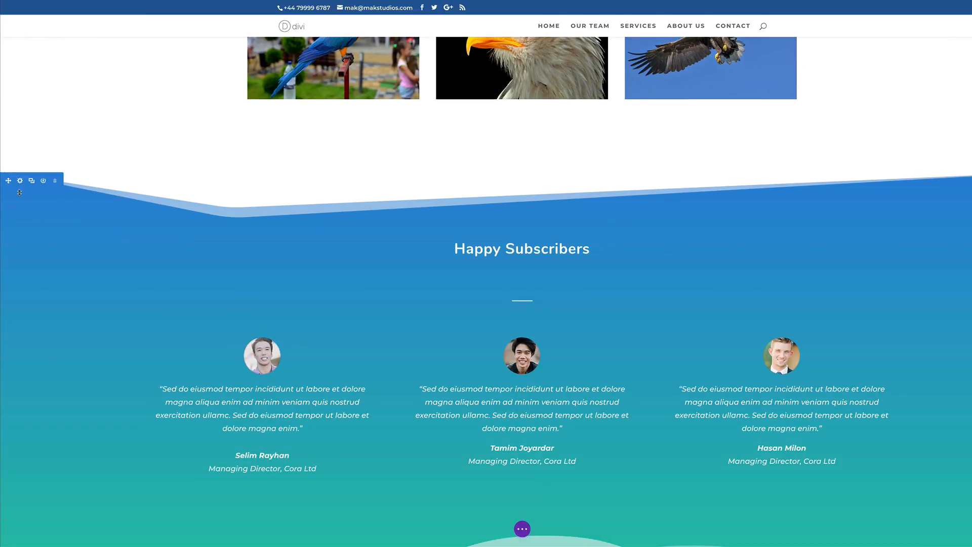
Open the Happy Subscribers section's Top divider settings under Design > Dividers
click(20, 181)
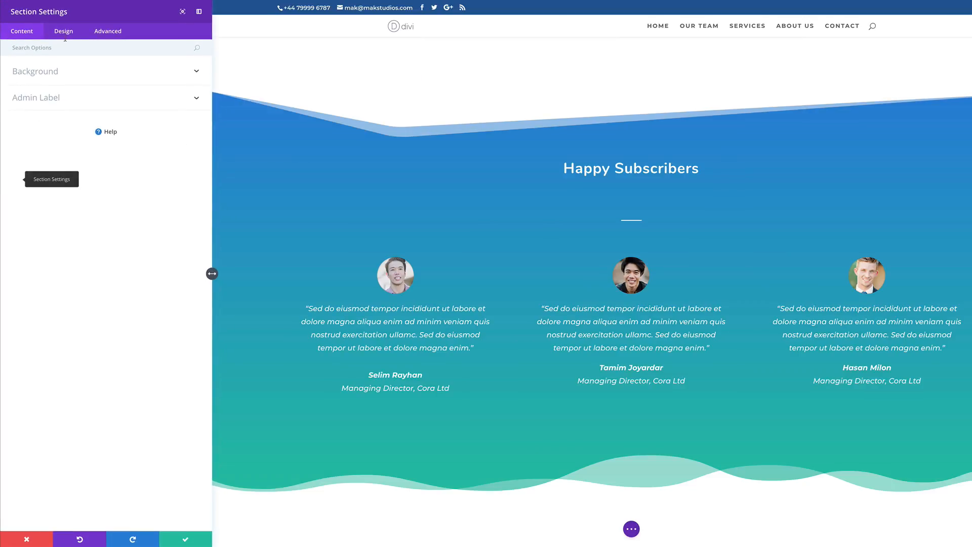
click(63, 31)
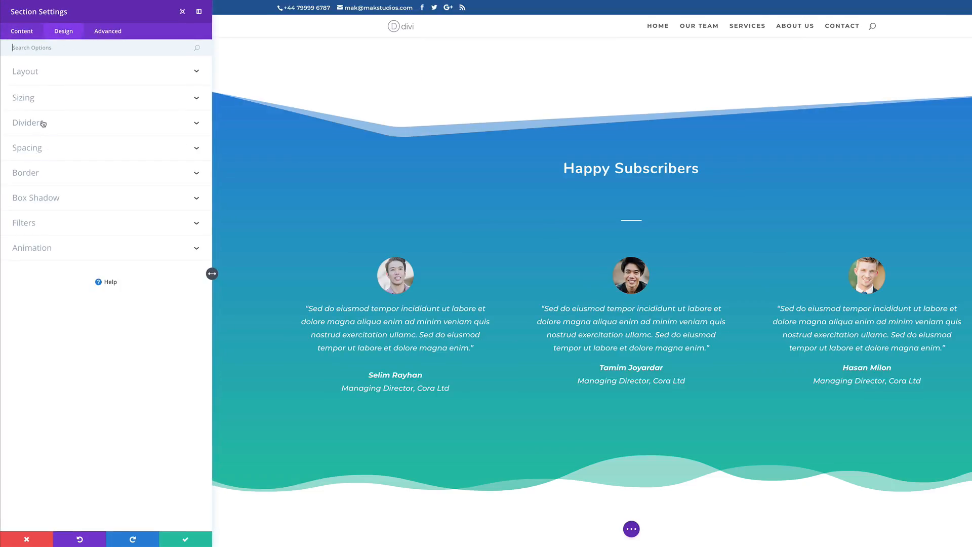
click(27, 122)
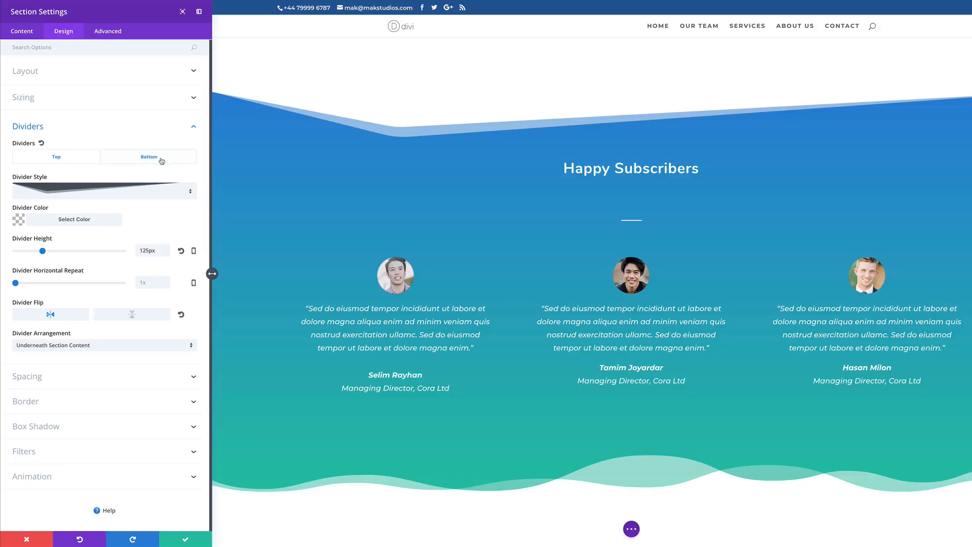
click(56, 157)
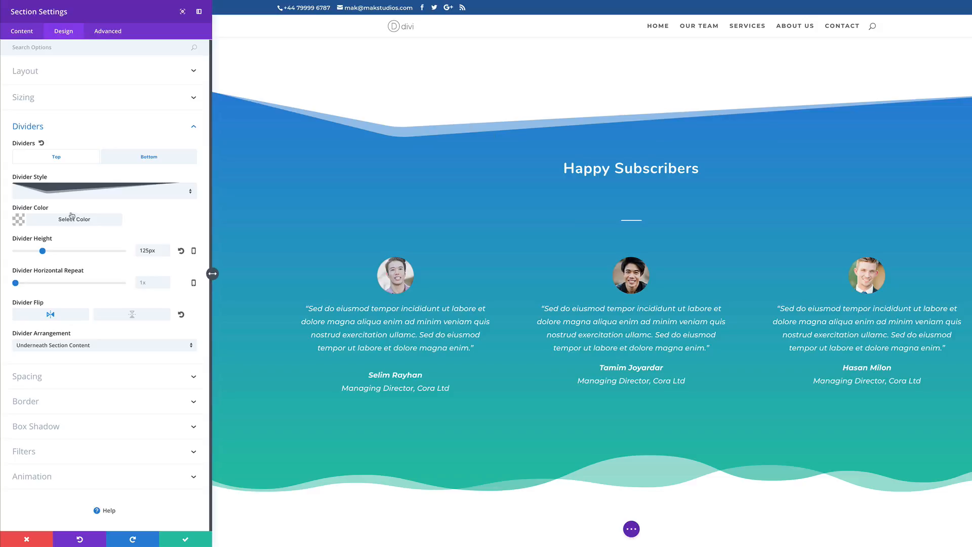
mouse_move(178, 189)
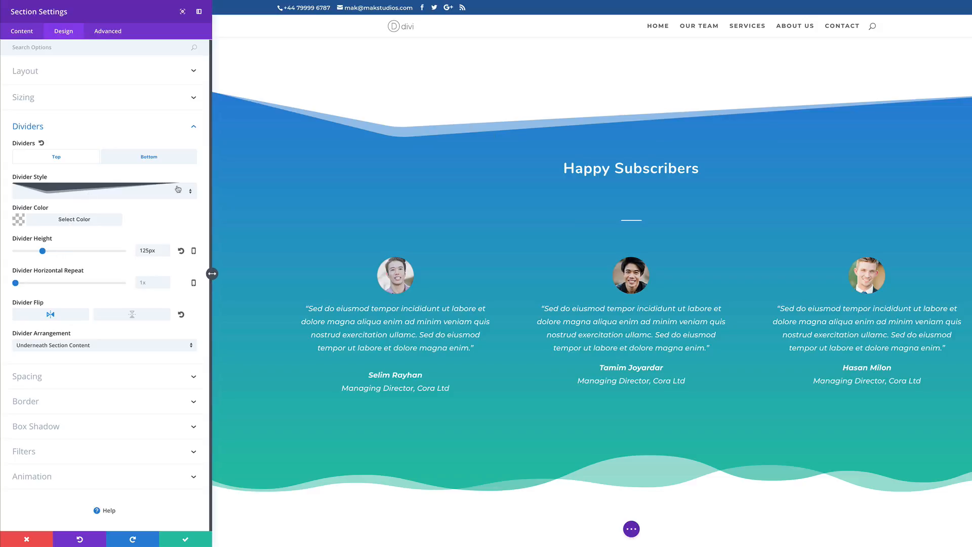
Browse the divider styles and pick a slanted angle shape for the top divider
click(104, 190)
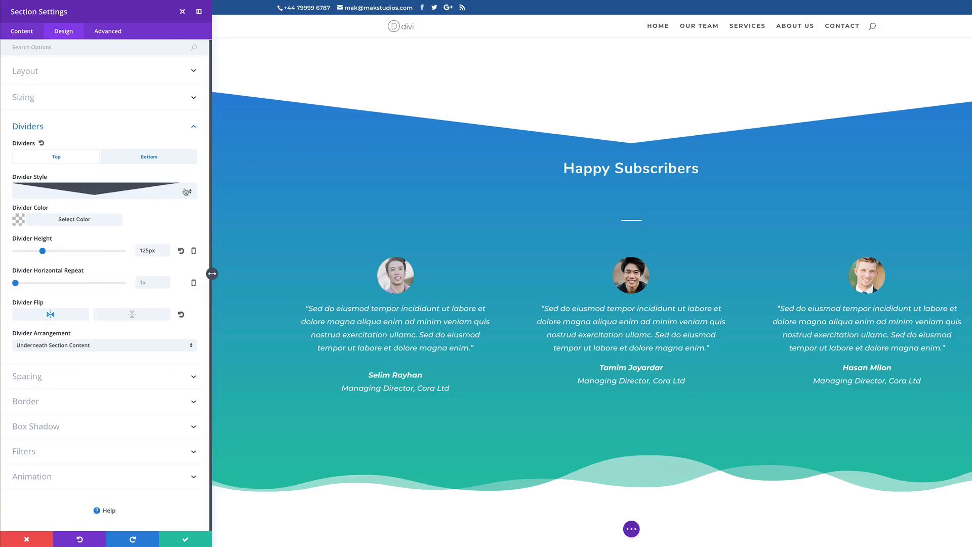
click(104, 192)
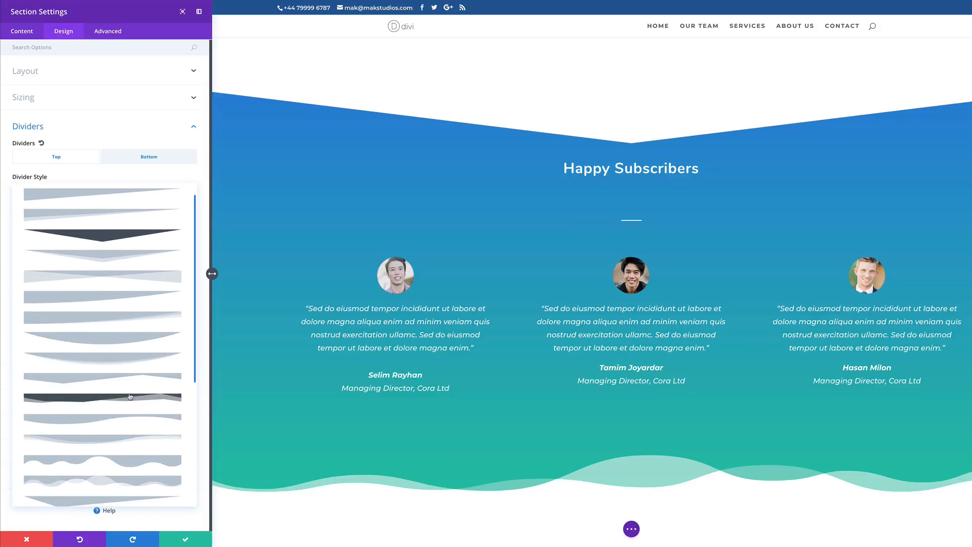
click(130, 397)
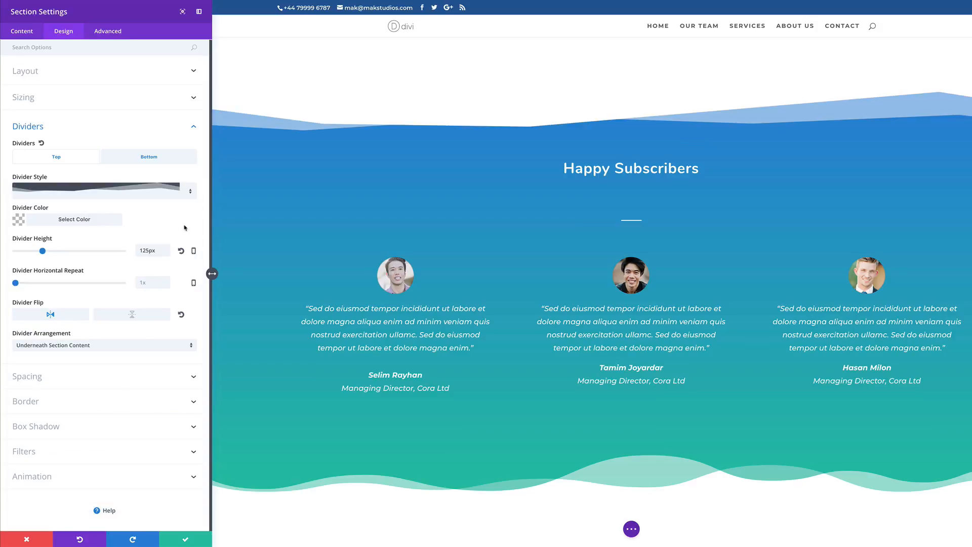
click(101, 190)
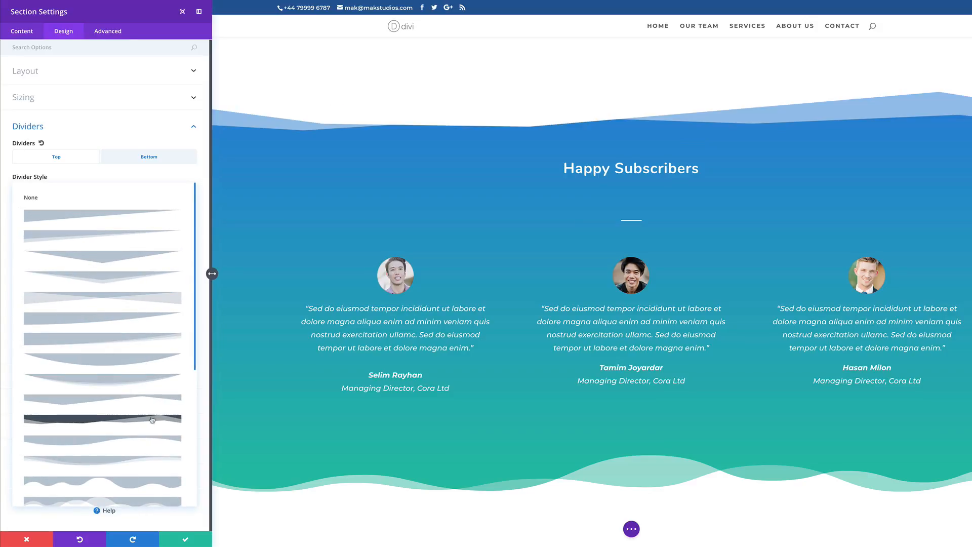
scroll(down, 3)
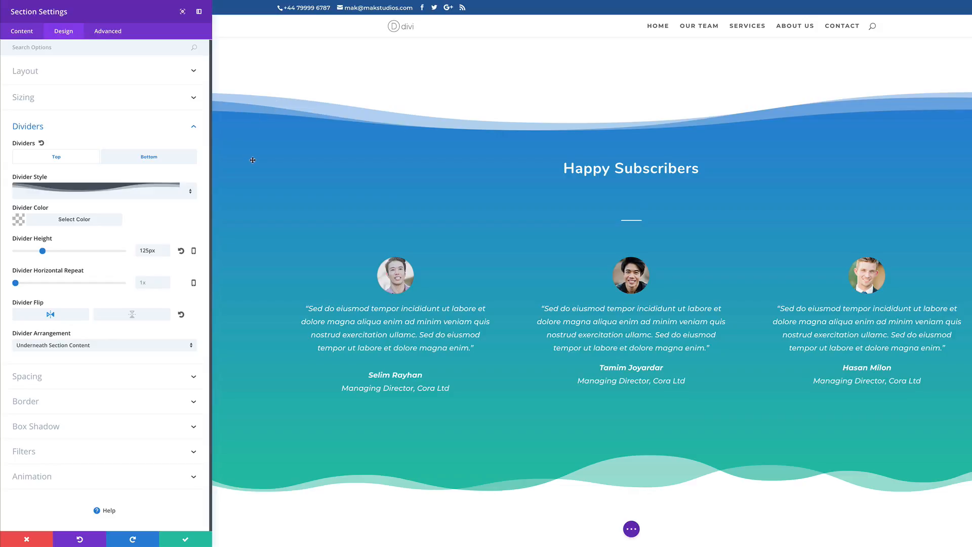
mouse_move(376, 145)
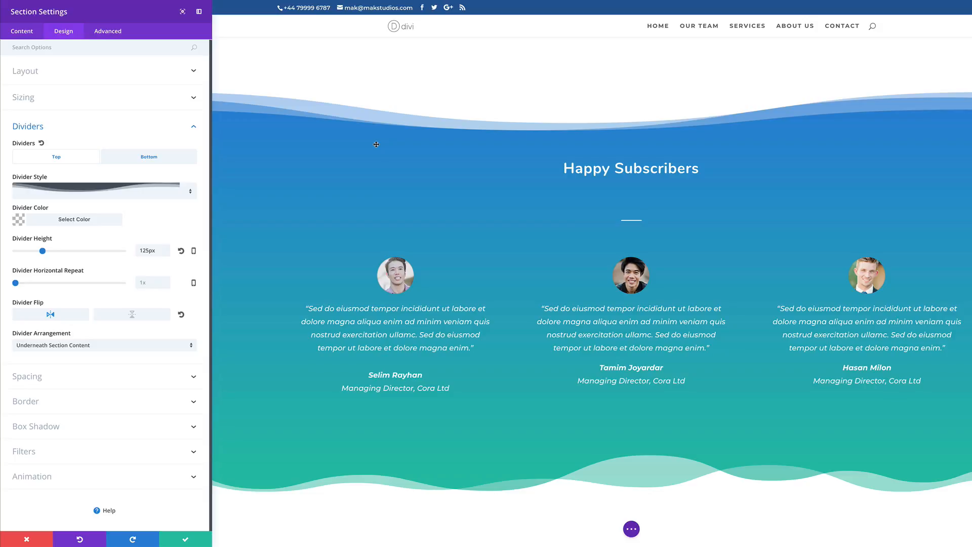
mouse_move(371, 149)
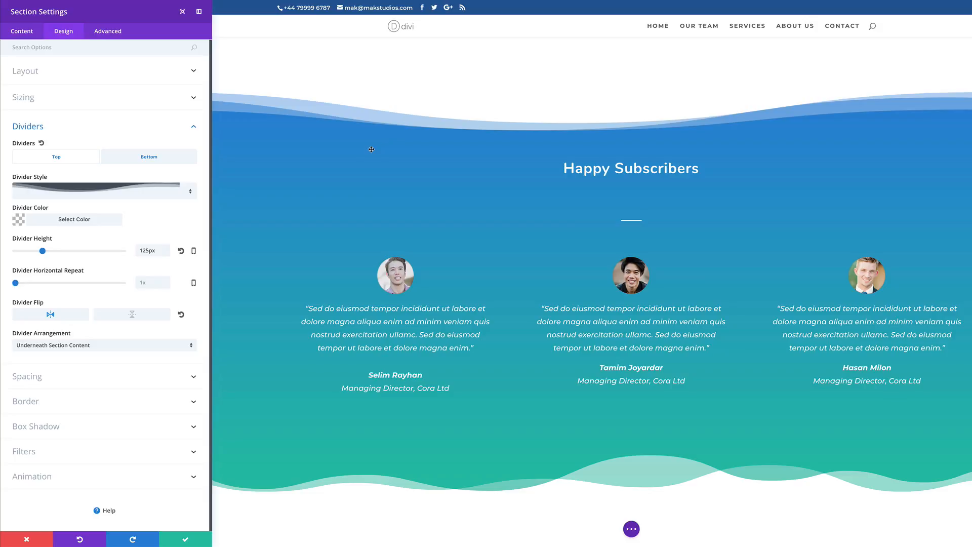
mouse_move(449, 116)
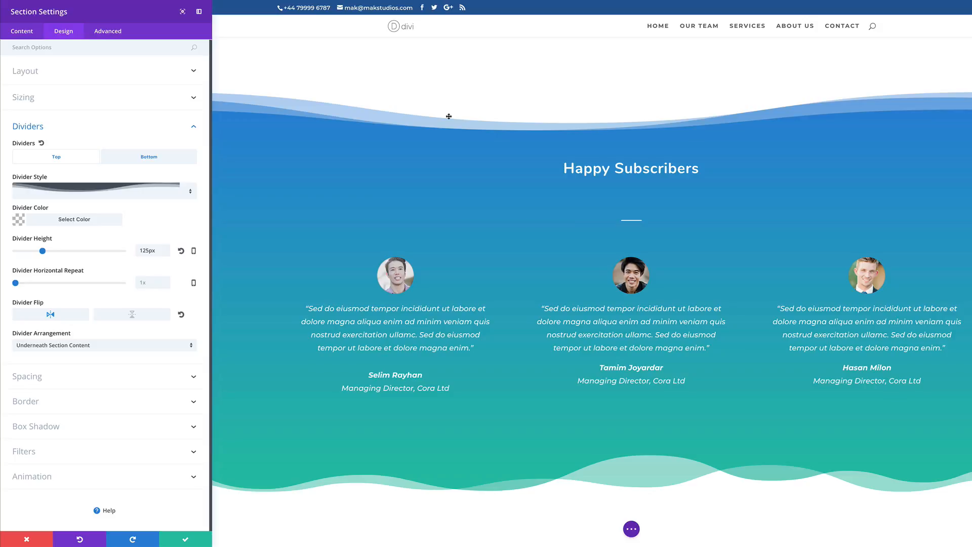
mouse_move(229, 158)
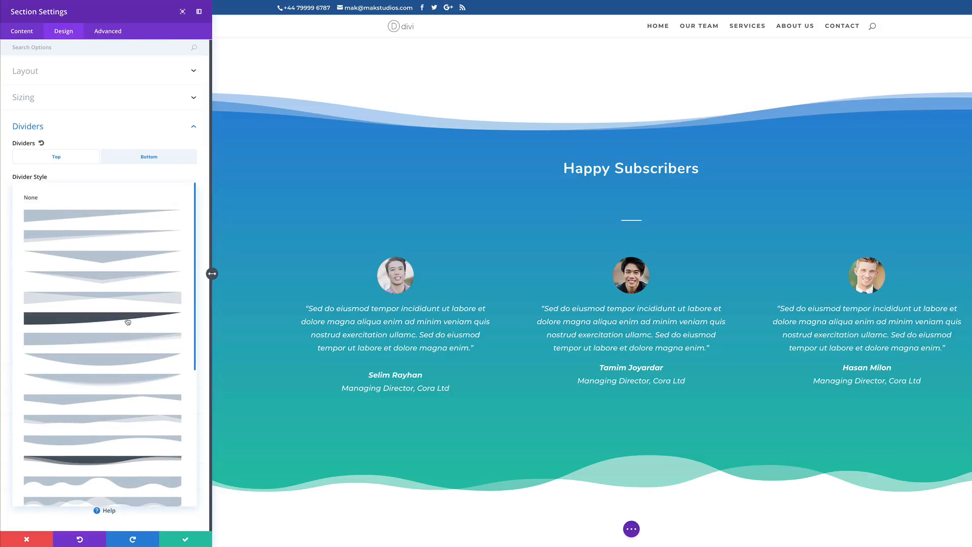
scroll(down, 3)
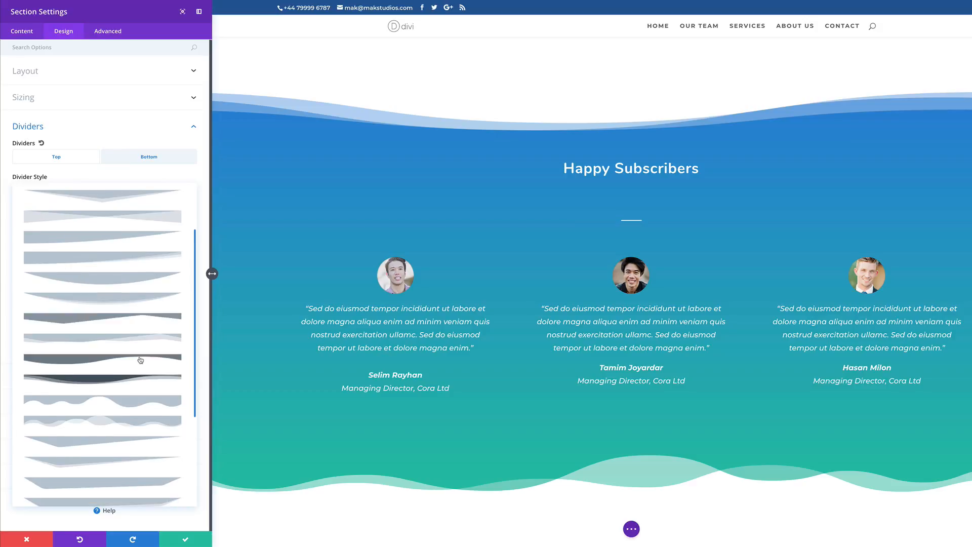
scroll(down, 3)
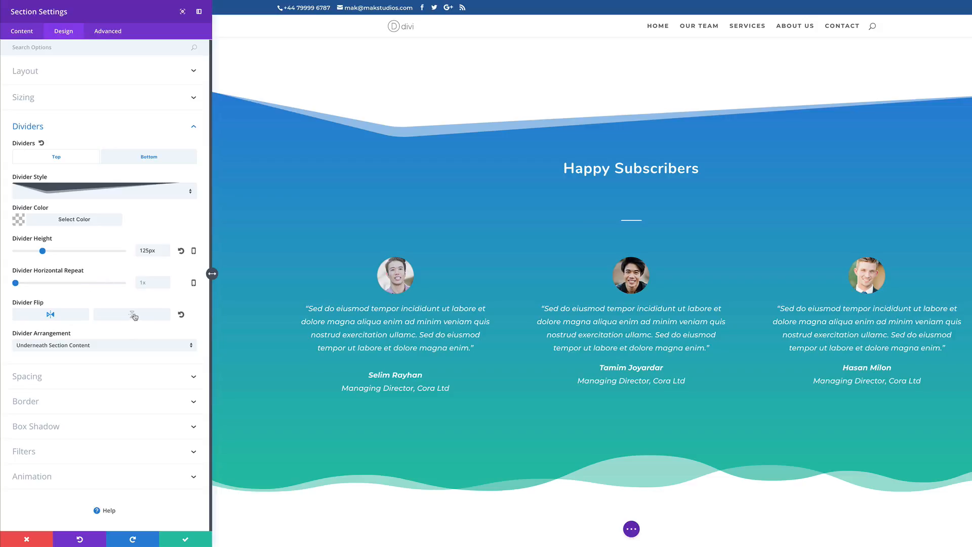
Flip the top divider vertically and horizontally, leaving its horizontal repeat at 1x
click(132, 314)
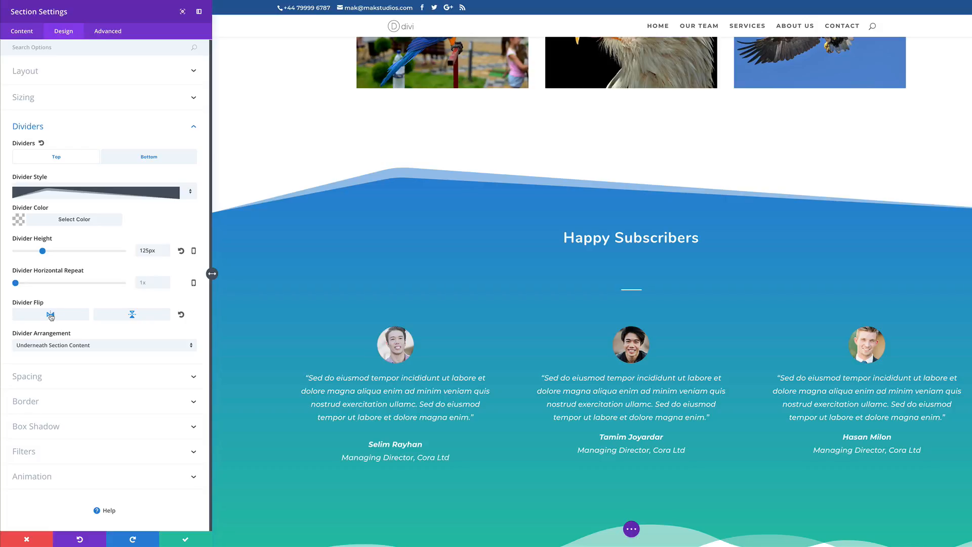
click(50, 313)
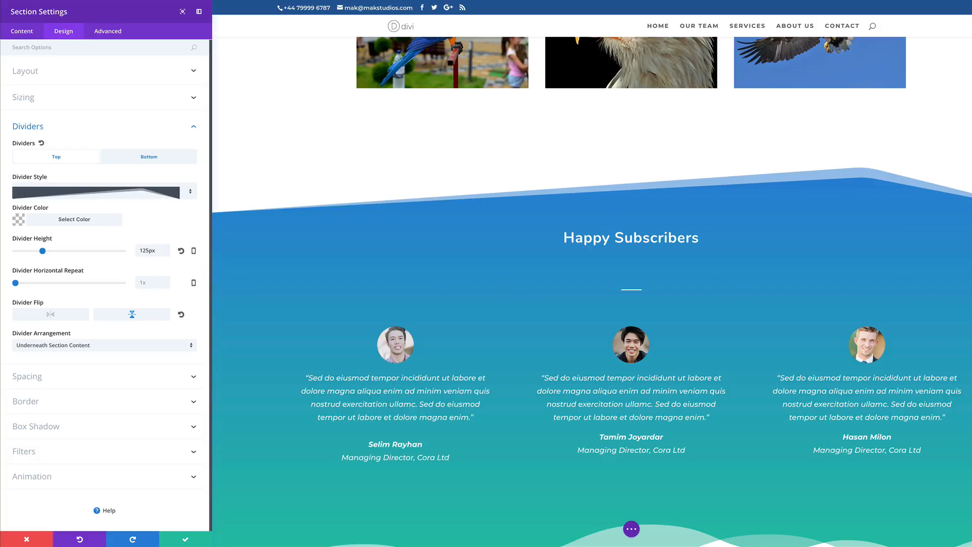
mouse_move(906, 180)
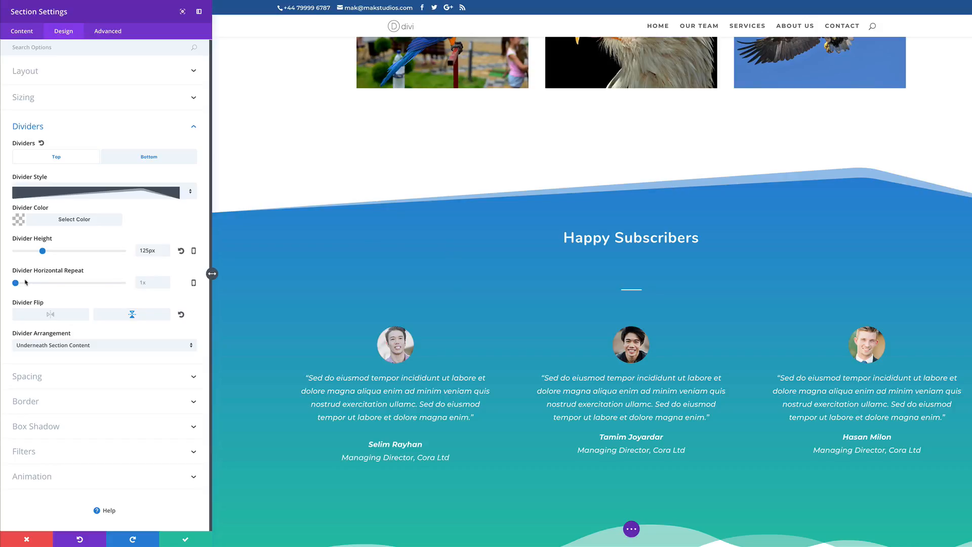
drag(16, 283, 37, 282)
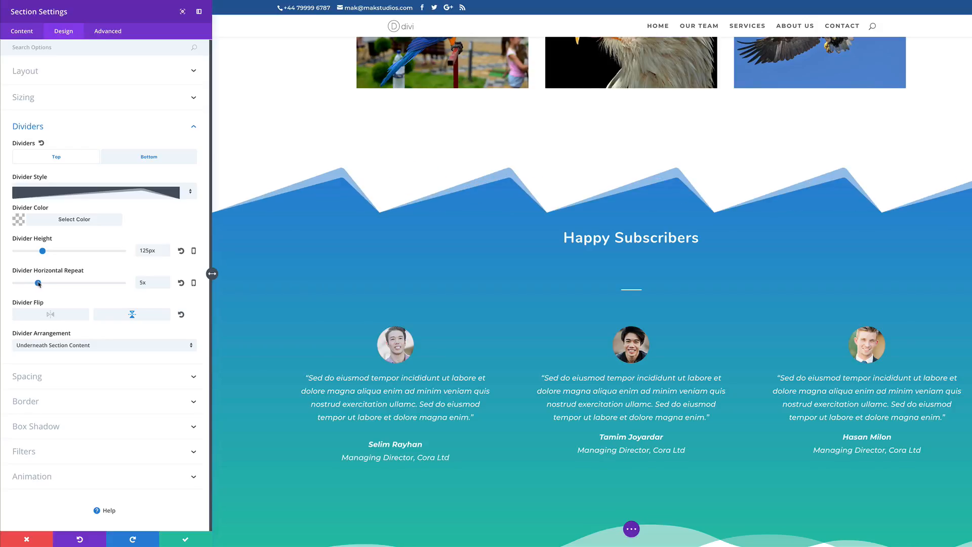
drag(37, 283, 79, 282)
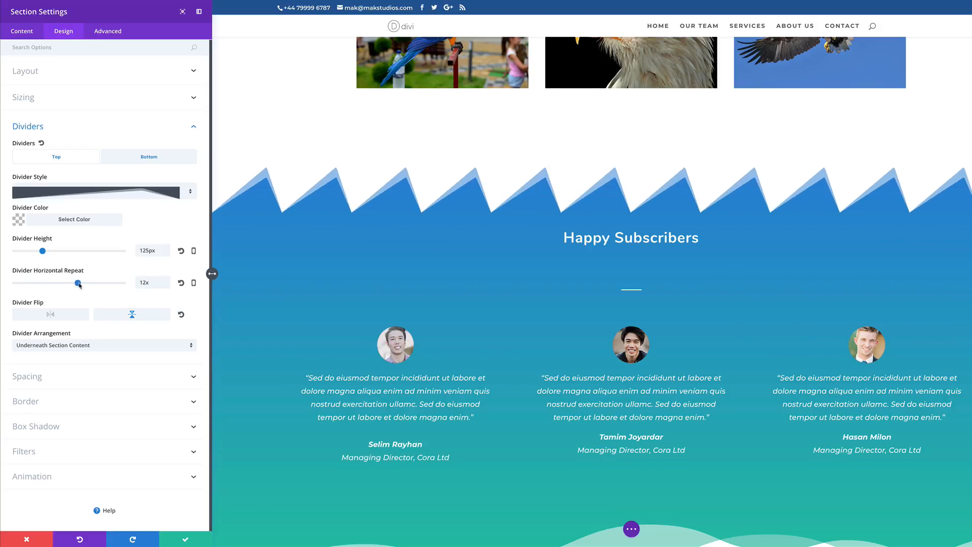
drag(78, 283, 21, 283)
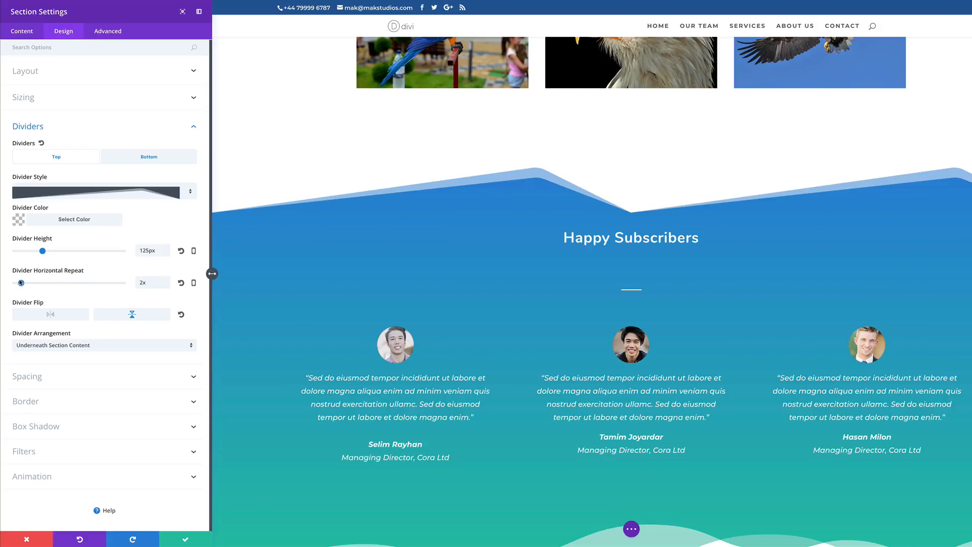
drag(20, 283, 9, 282)
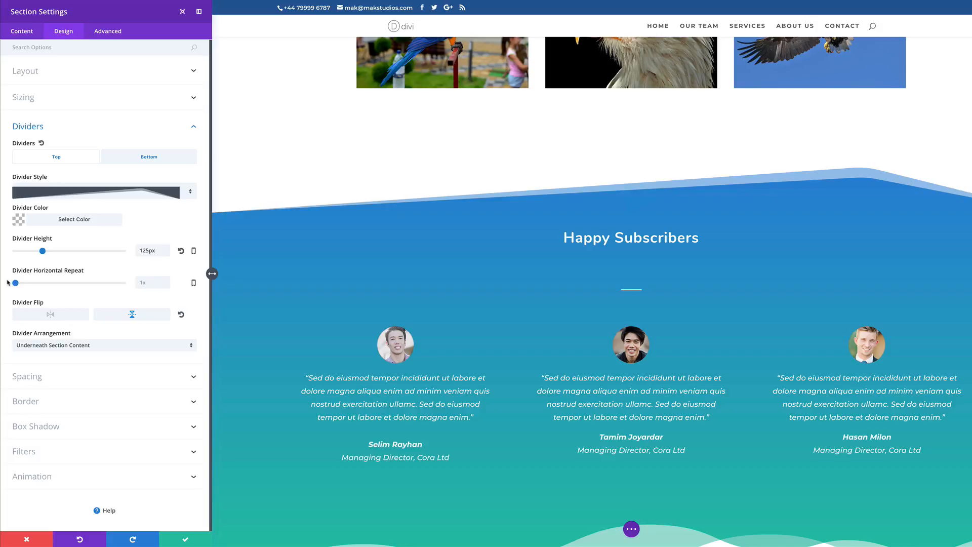
mouse_move(208, 267)
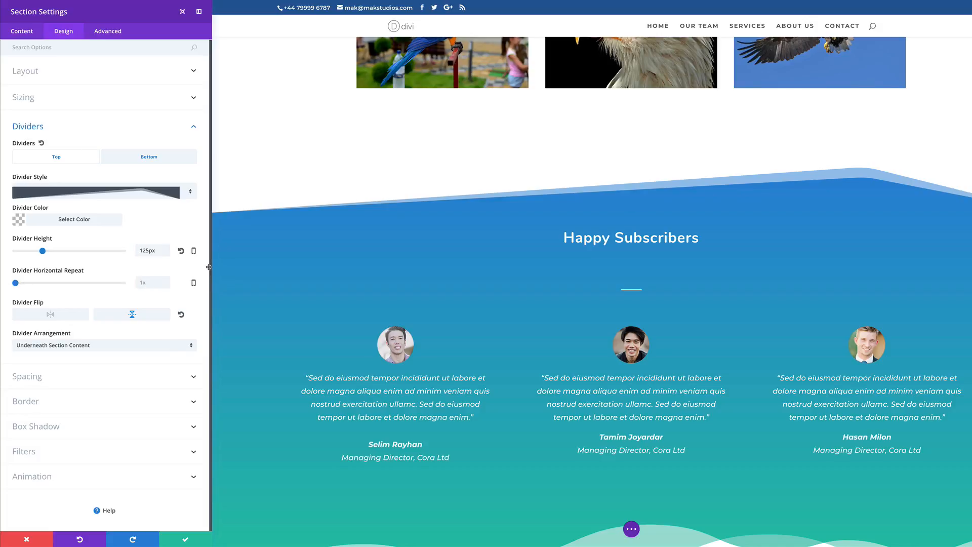
Switch to the Bottom divider and choose the V-shaped triangle style
click(149, 157)
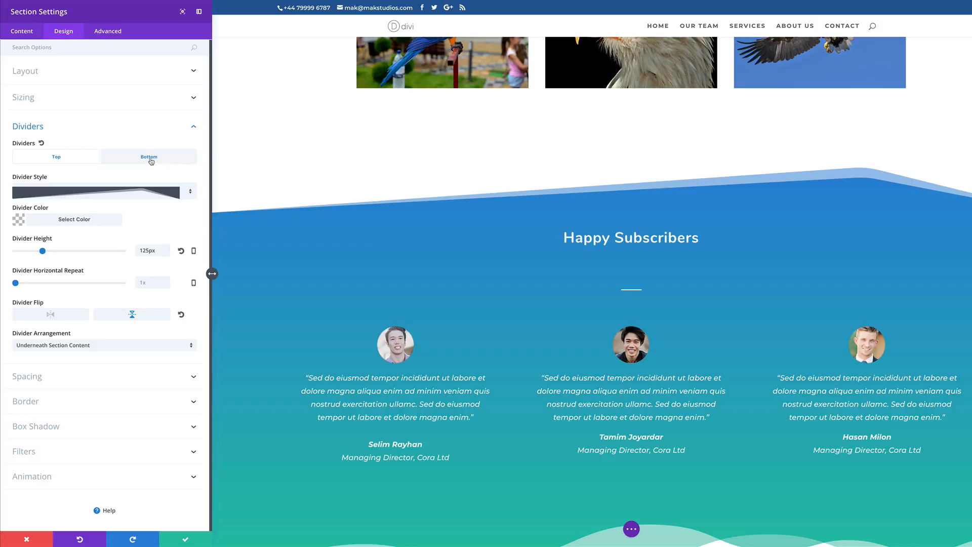
click(56, 156)
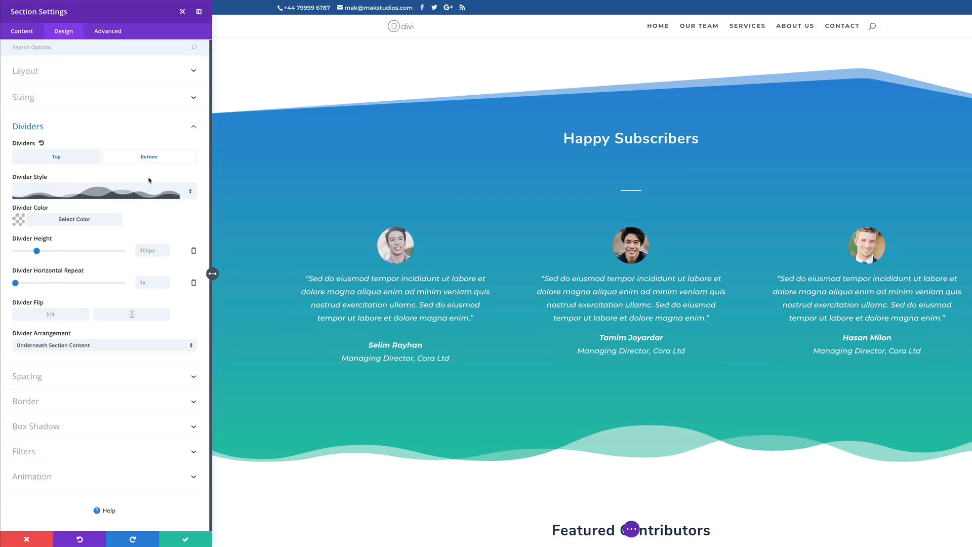
click(103, 190)
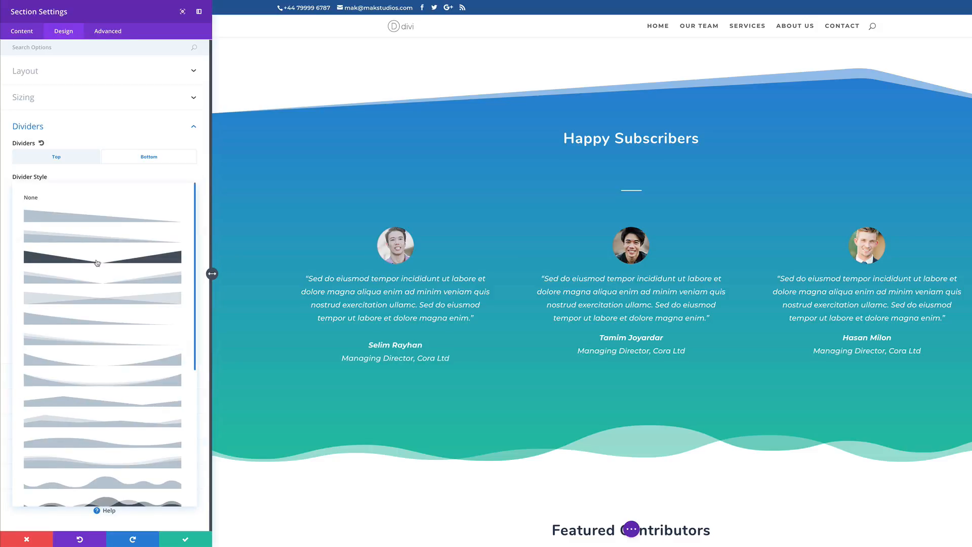
click(97, 257)
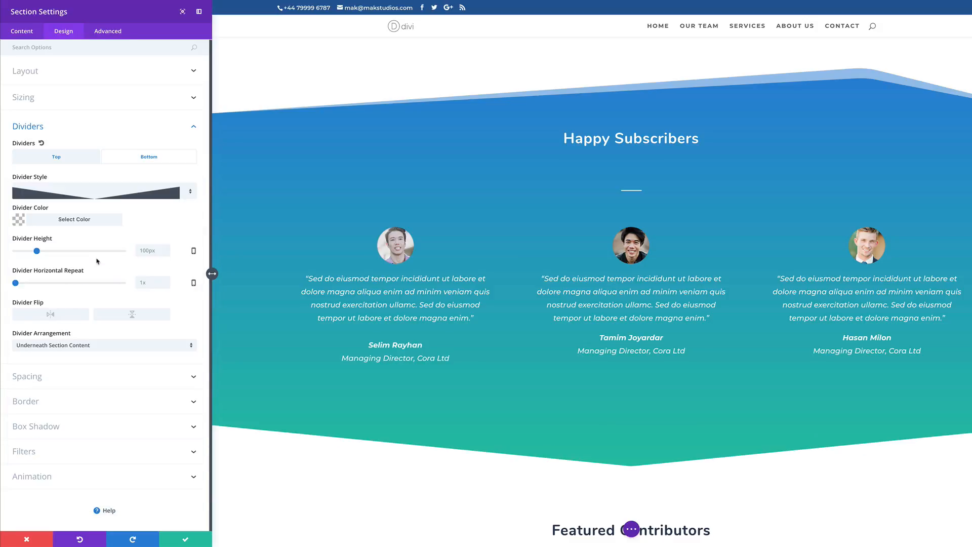
Set the bottom divider height to about 73px, arranged underneath section content
drag(37, 251, 35, 251)
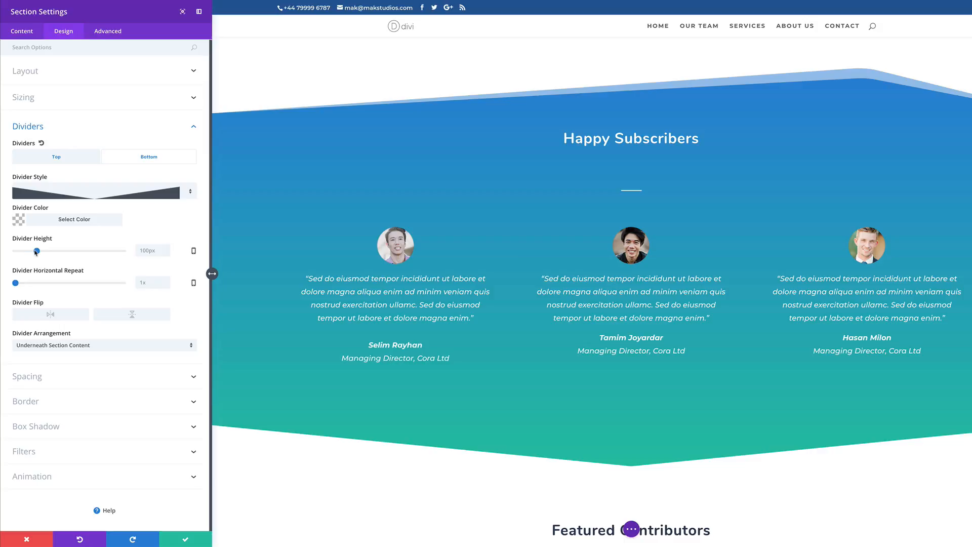
drag(35, 250, 39, 250)
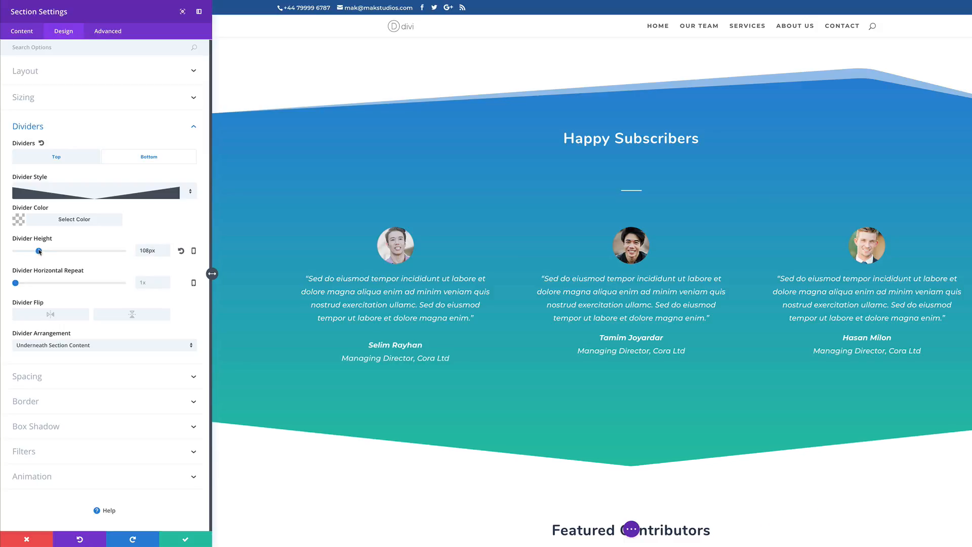
drag(39, 251, 32, 251)
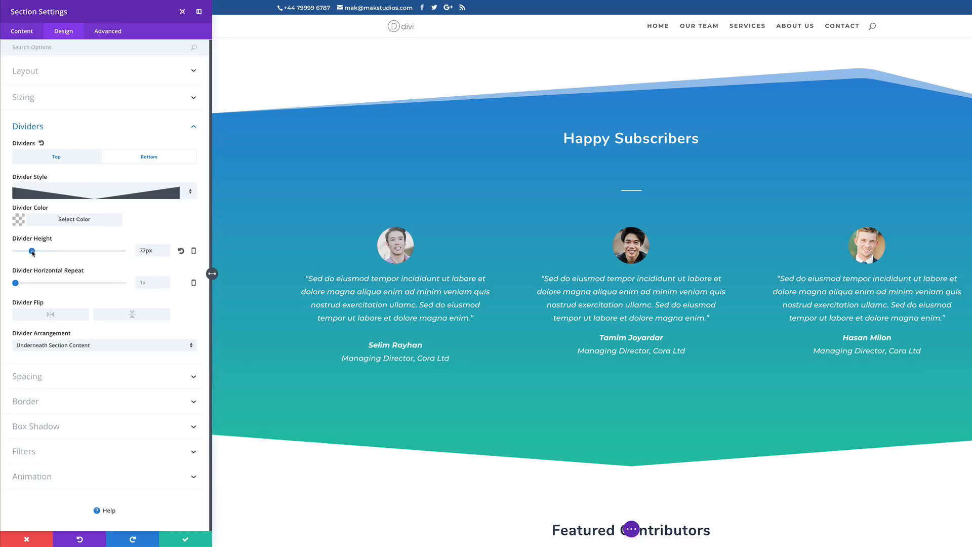
drag(33, 250, 41, 251)
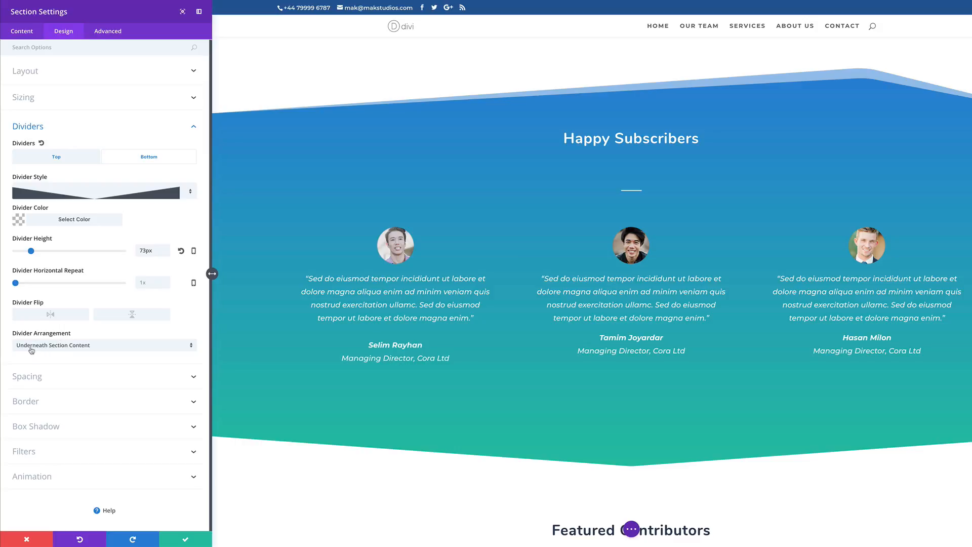
mouse_move(72, 350)
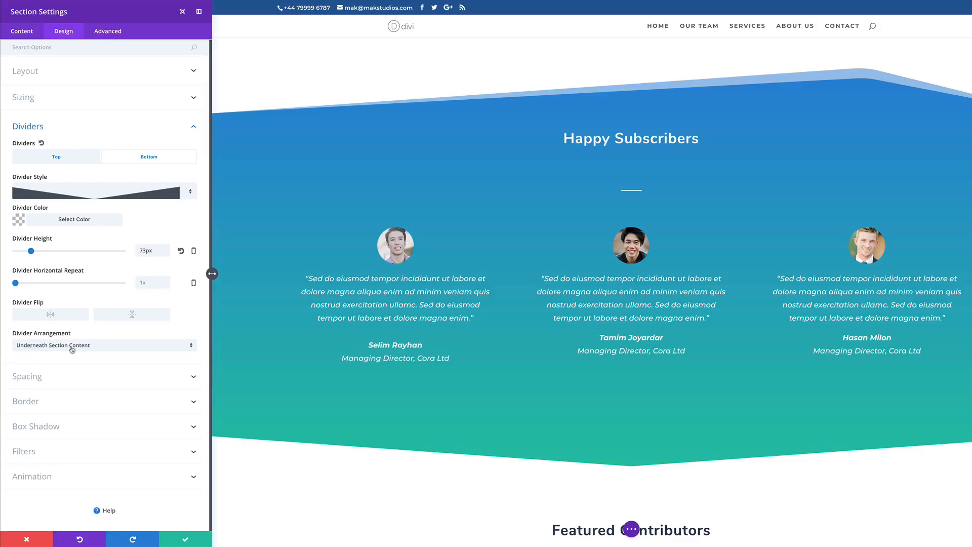
click(104, 345)
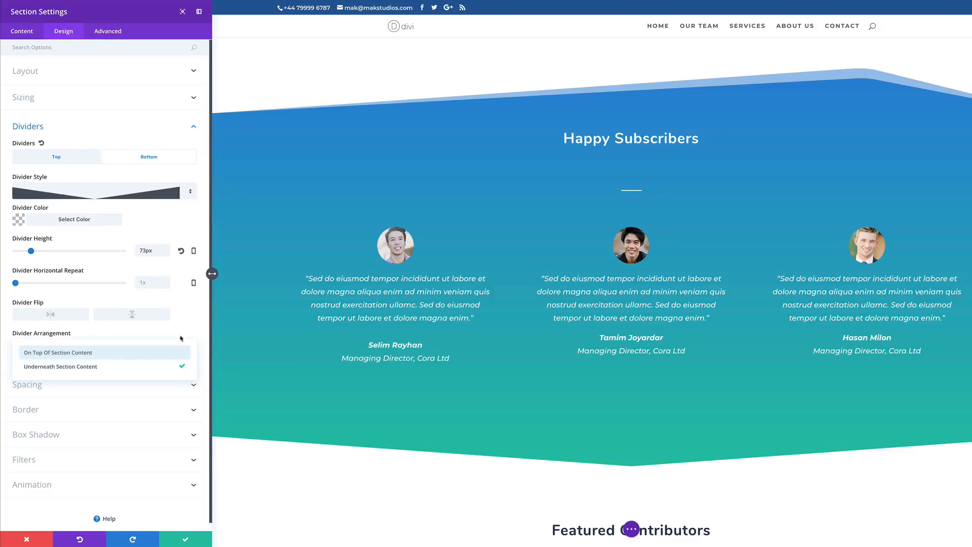
click(59, 366)
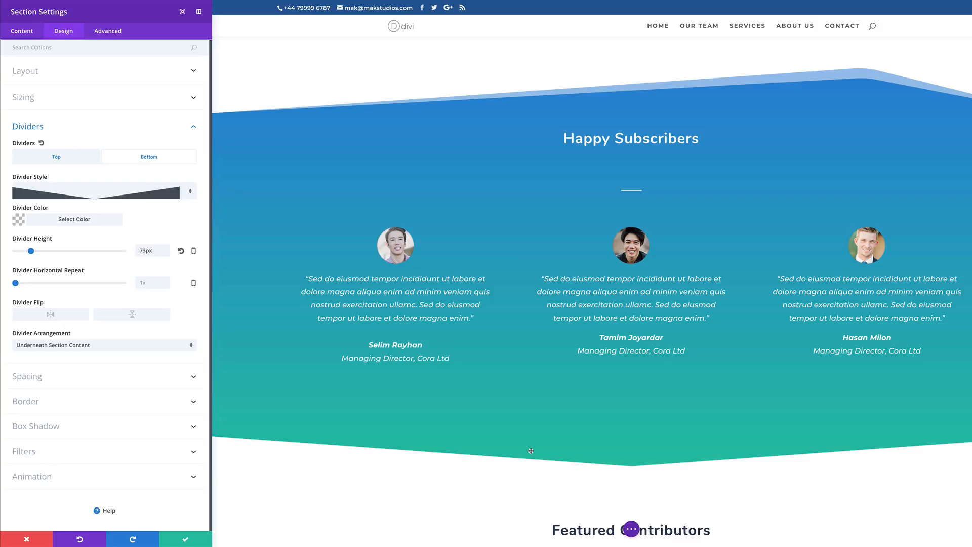
mouse_move(409, 416)
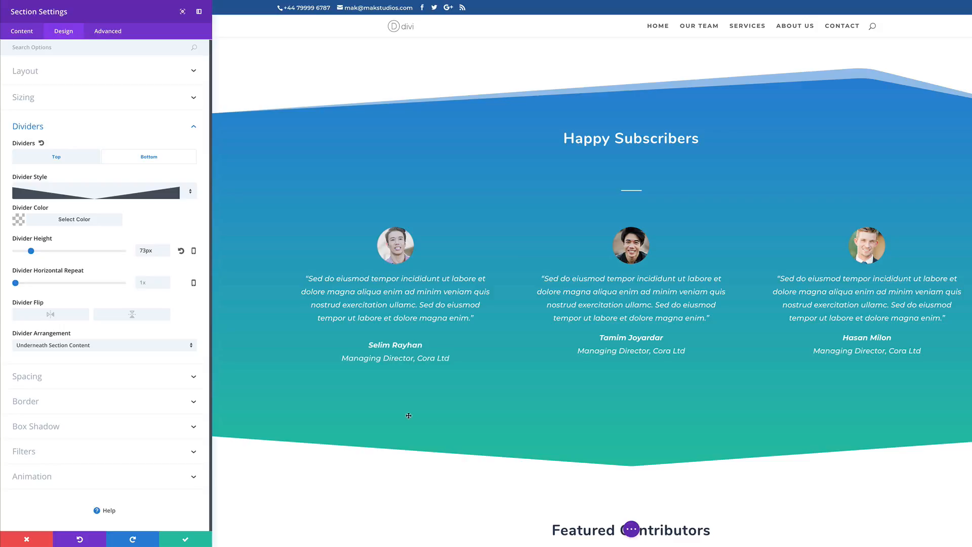
mouse_move(501, 413)
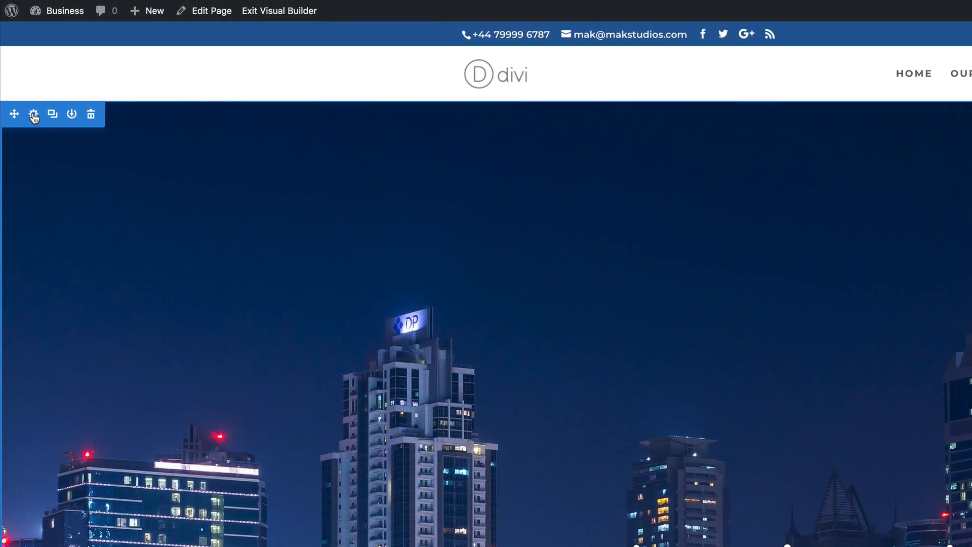
Replace the hero's city skyline background image with the blue-sky eagle photo
click(35, 114)
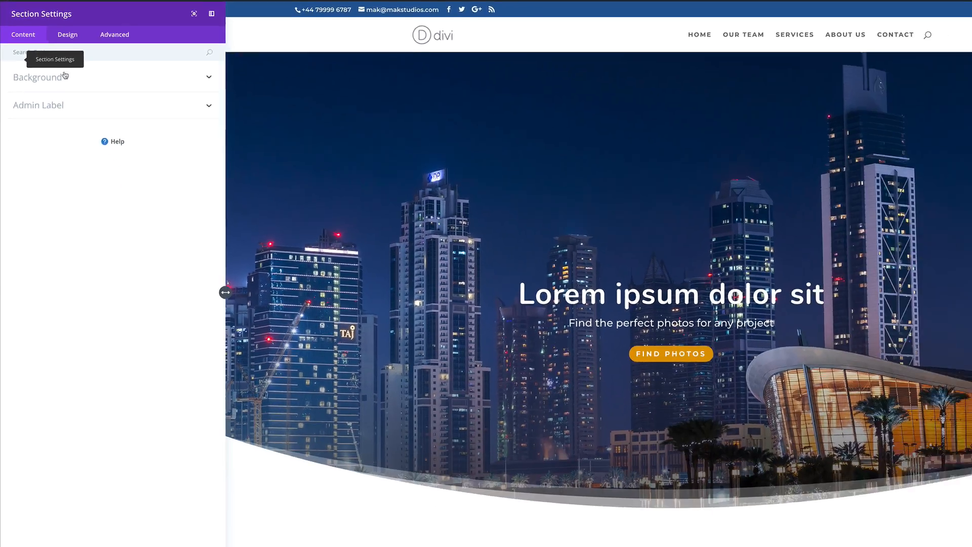
click(35, 77)
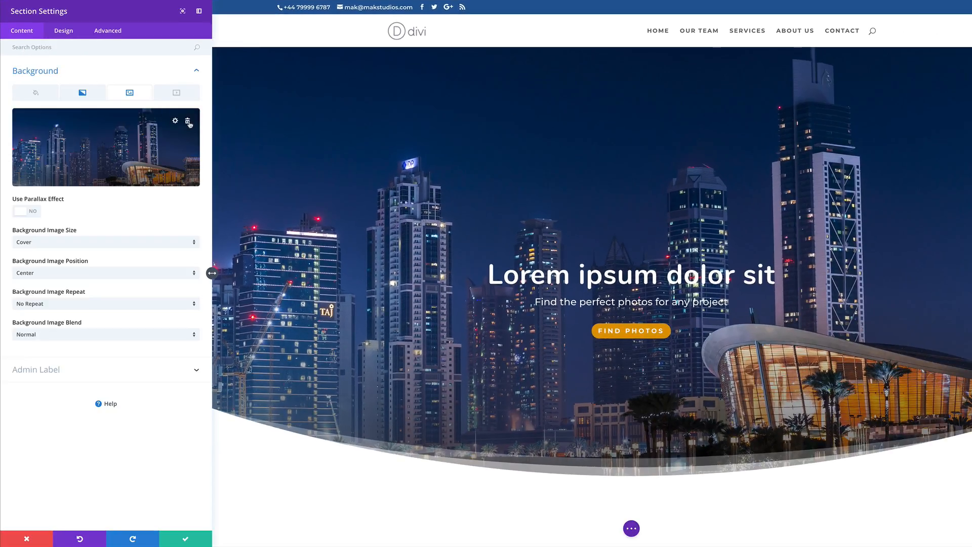
click(188, 121)
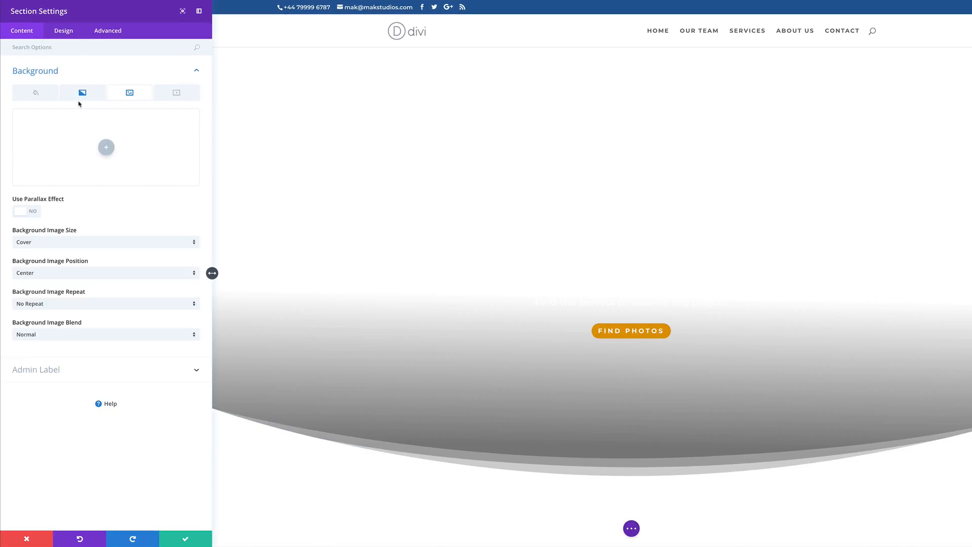
click(106, 147)
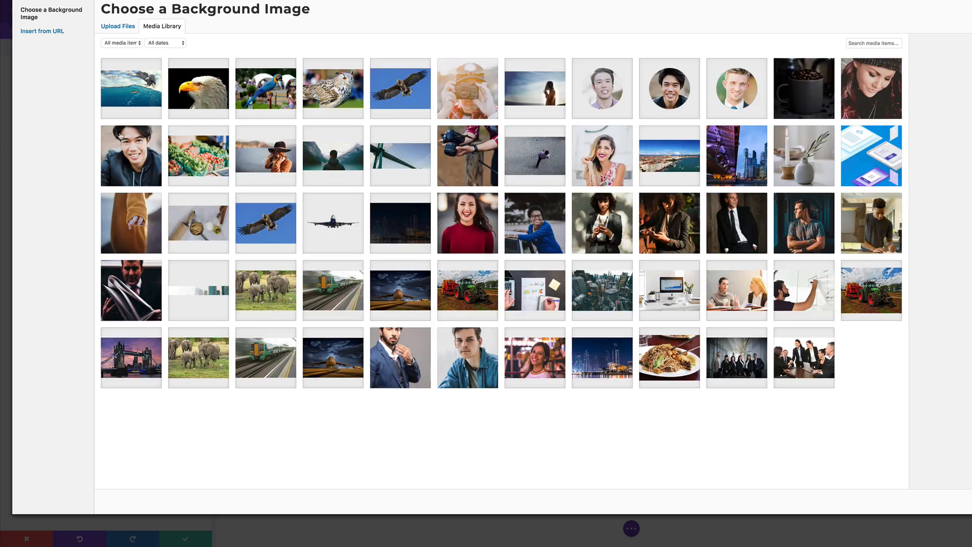
click(400, 88)
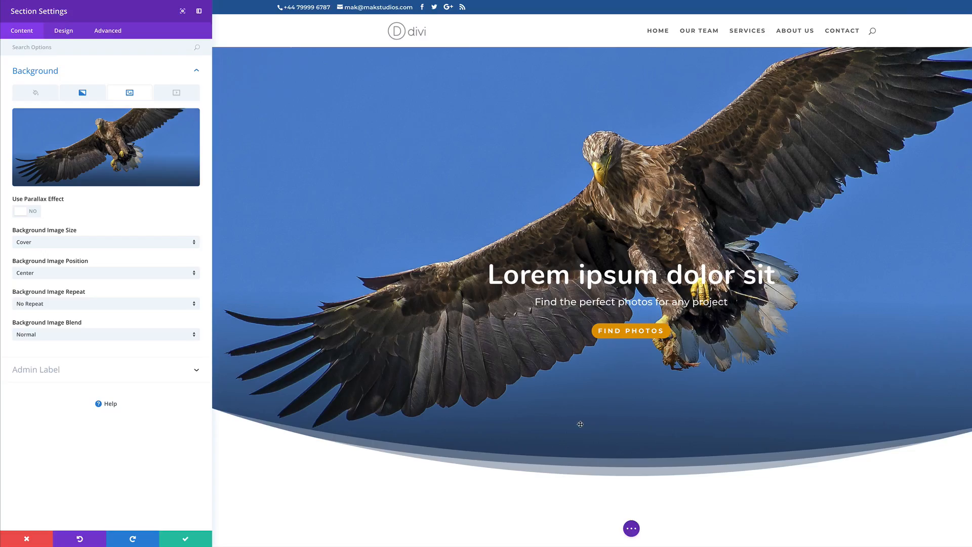
mouse_move(351, 445)
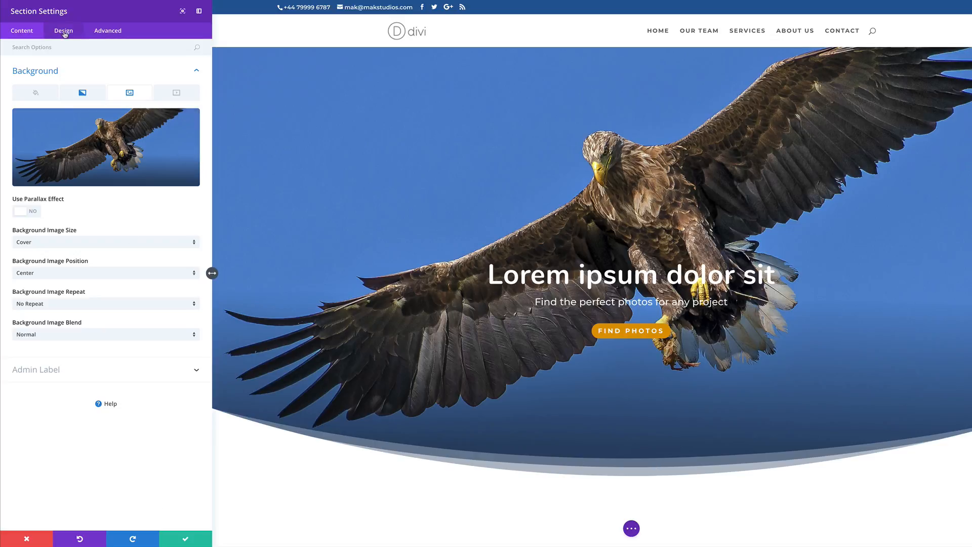
Open the eagle hero's Bottom divider settings under Design > Dividers
click(63, 31)
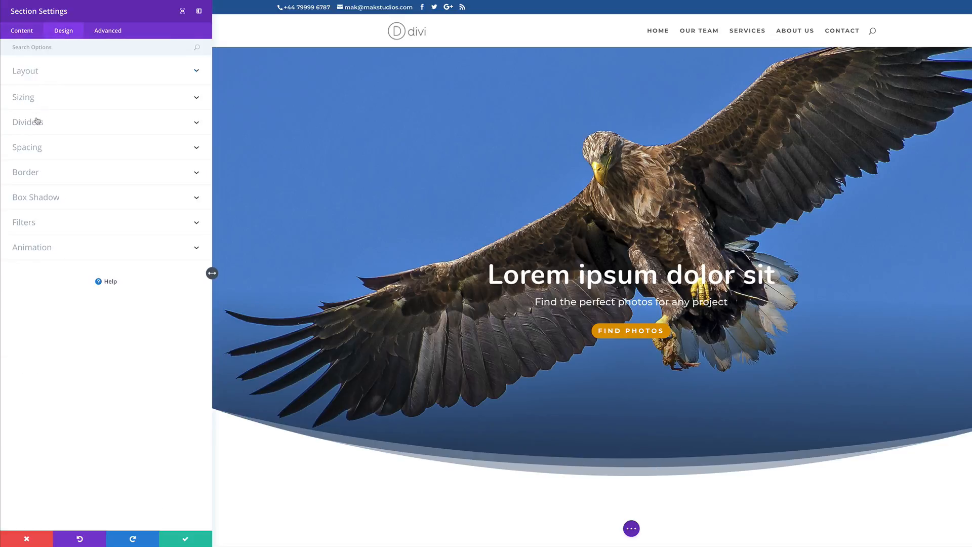
mouse_move(43, 152)
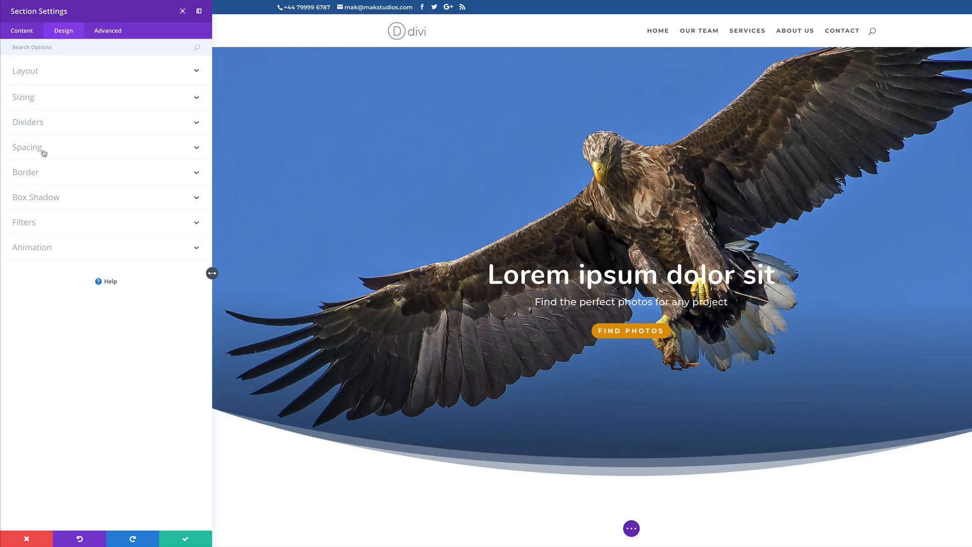
mouse_move(30, 146)
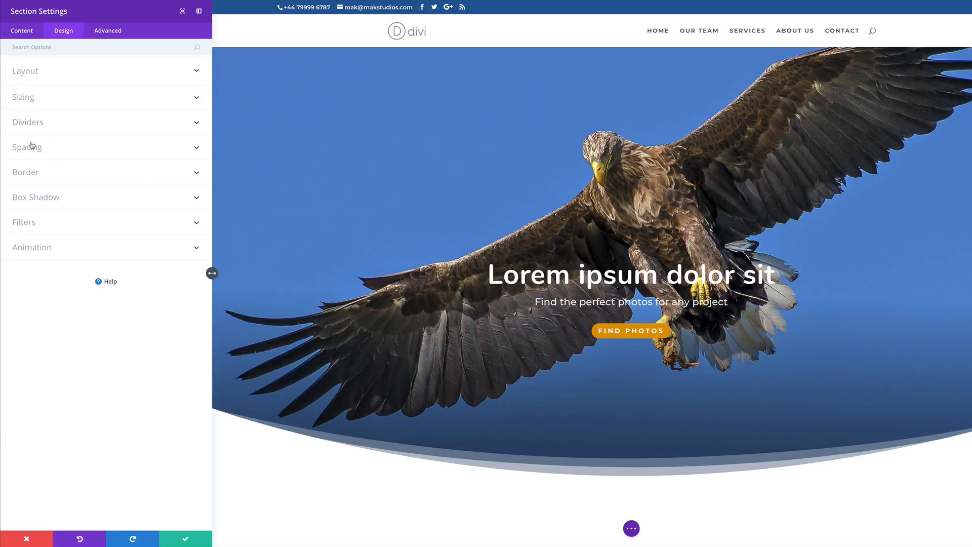
click(28, 122)
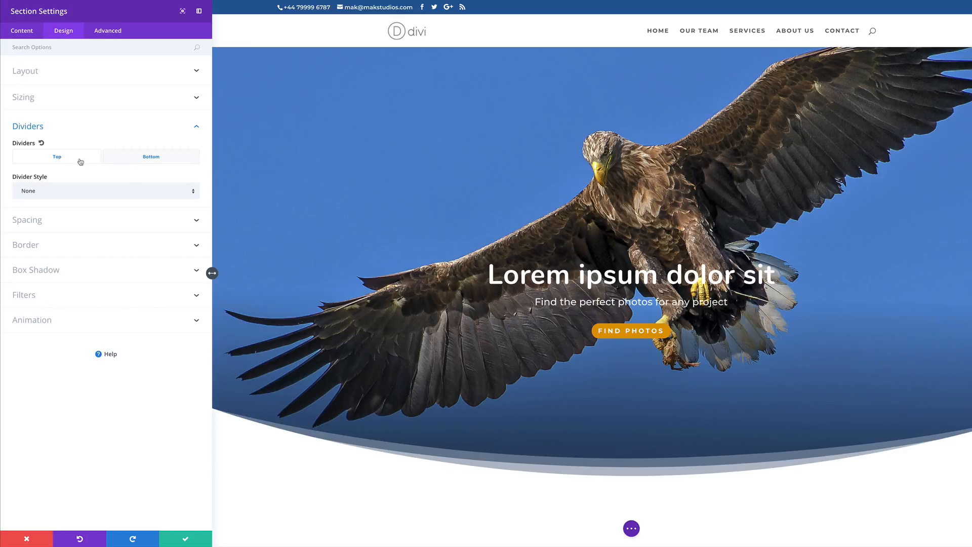
click(150, 156)
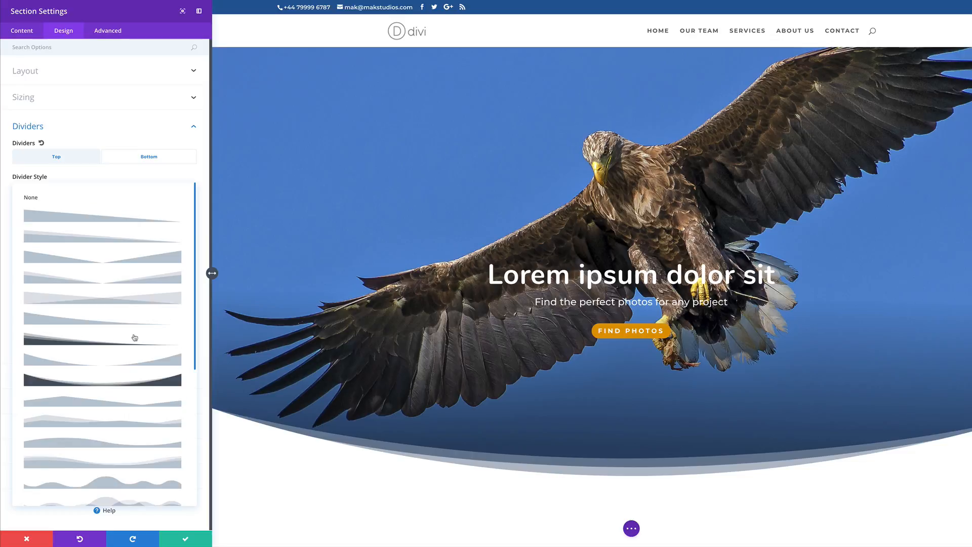
scroll(down, 3)
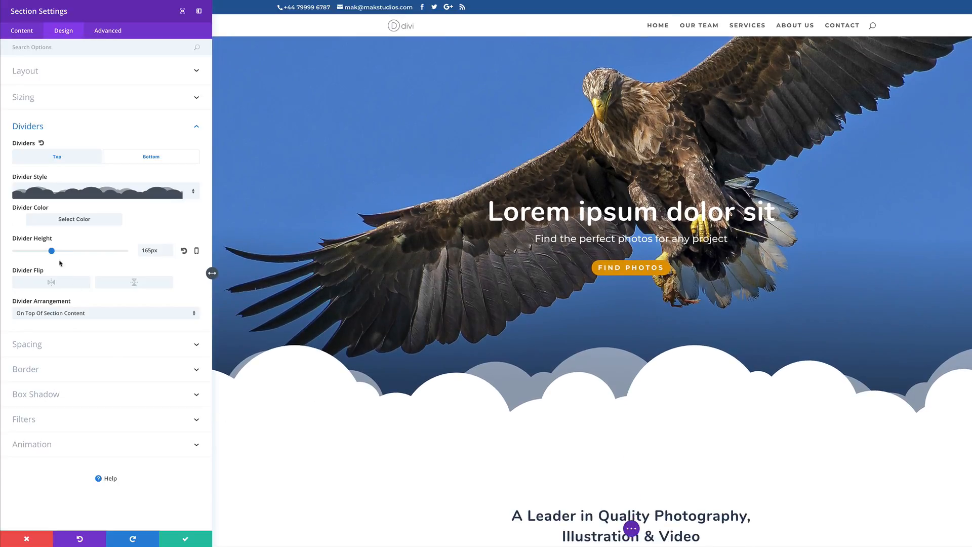
Set the cloud divider height to about 166px and save the section settings
drag(52, 250, 59, 250)
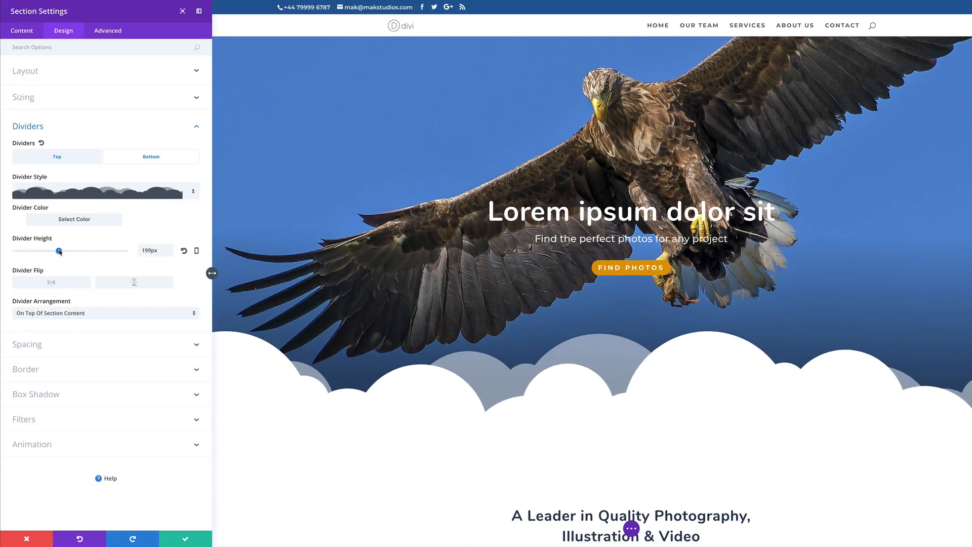
drag(59, 250, 54, 250)
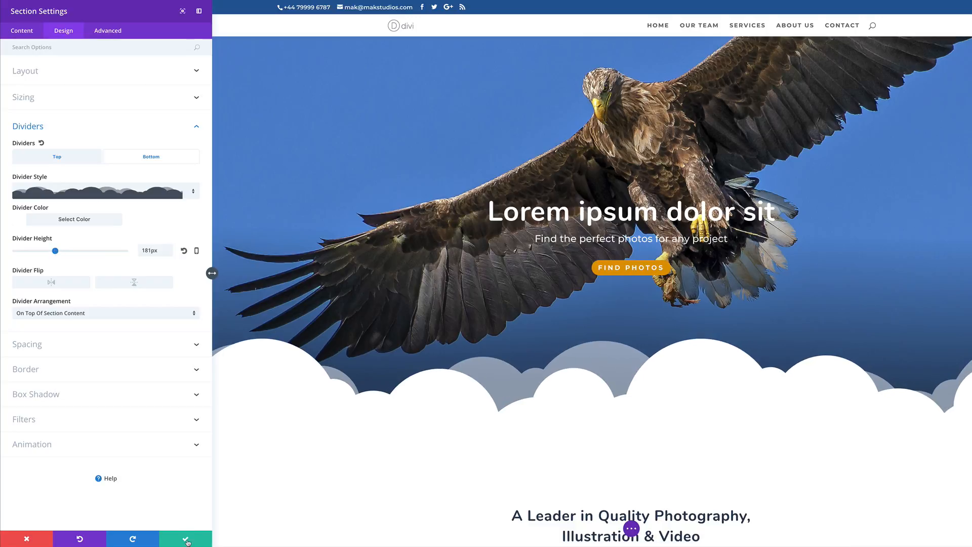
drag(59, 251, 50, 251)
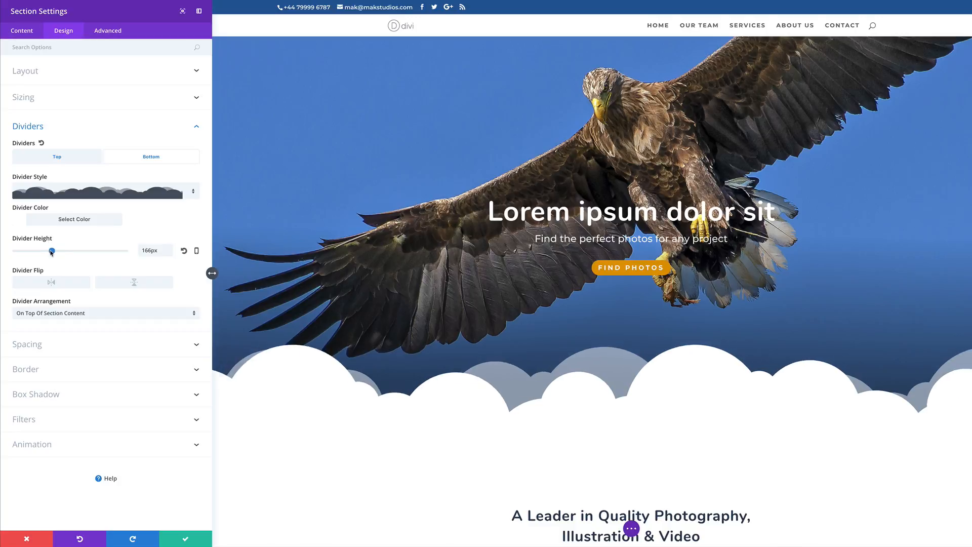
click(29, 538)
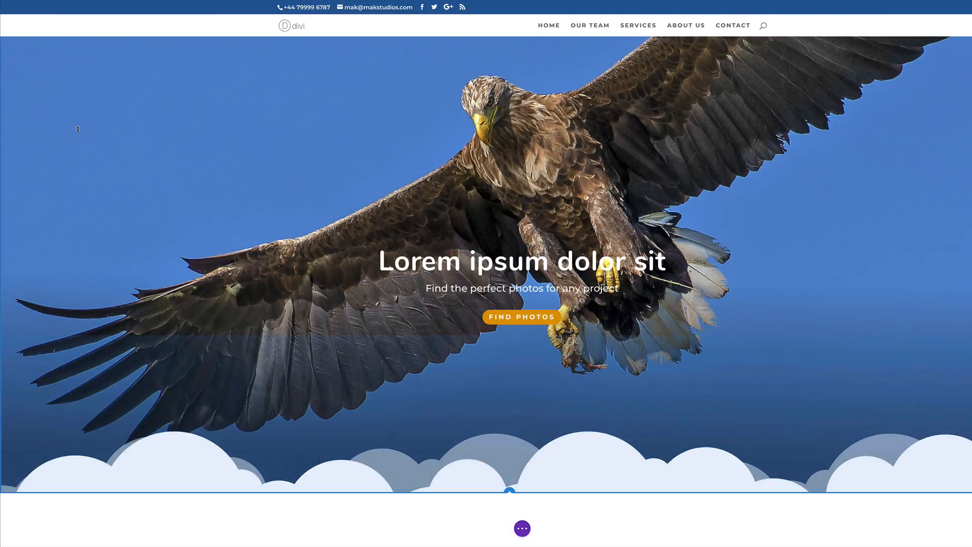
scroll(down, 3)
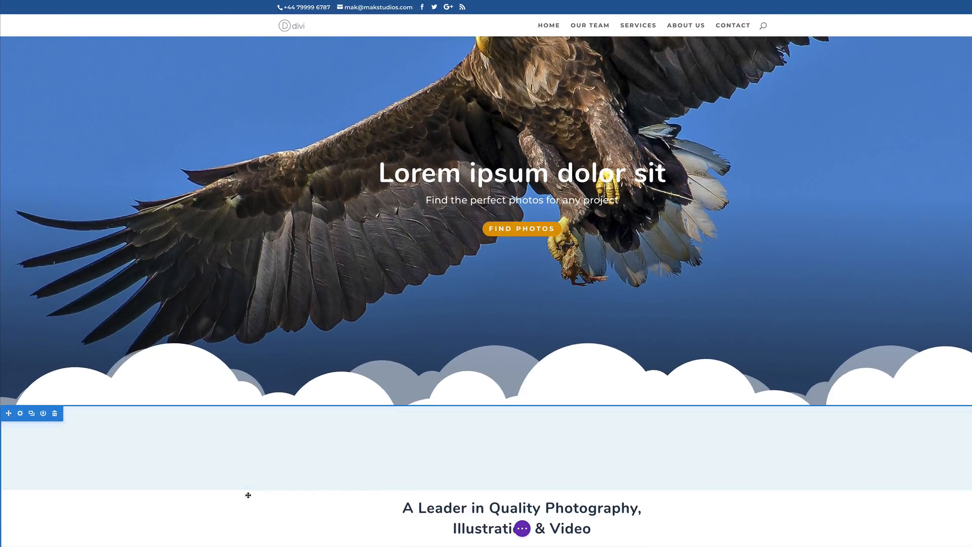
scroll(down, 3)
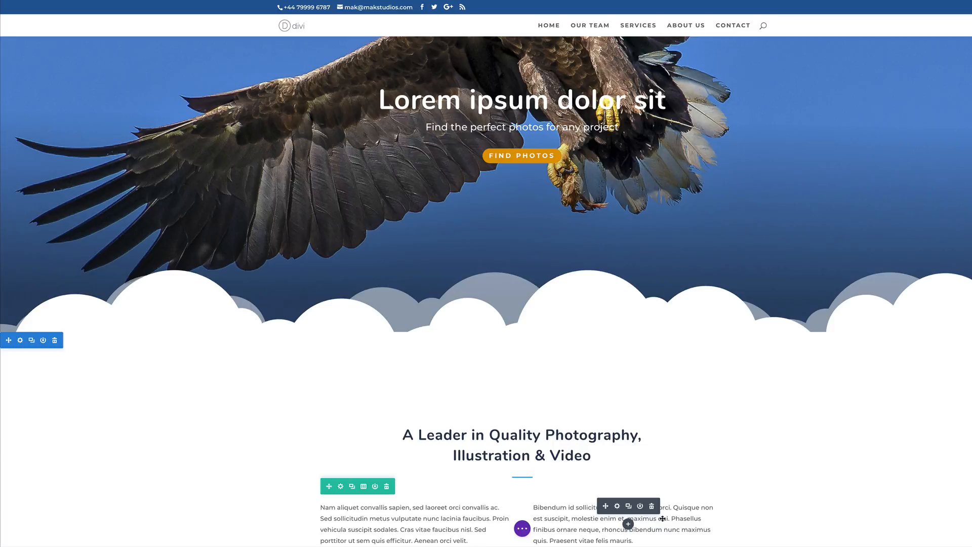
mouse_move(306, 323)
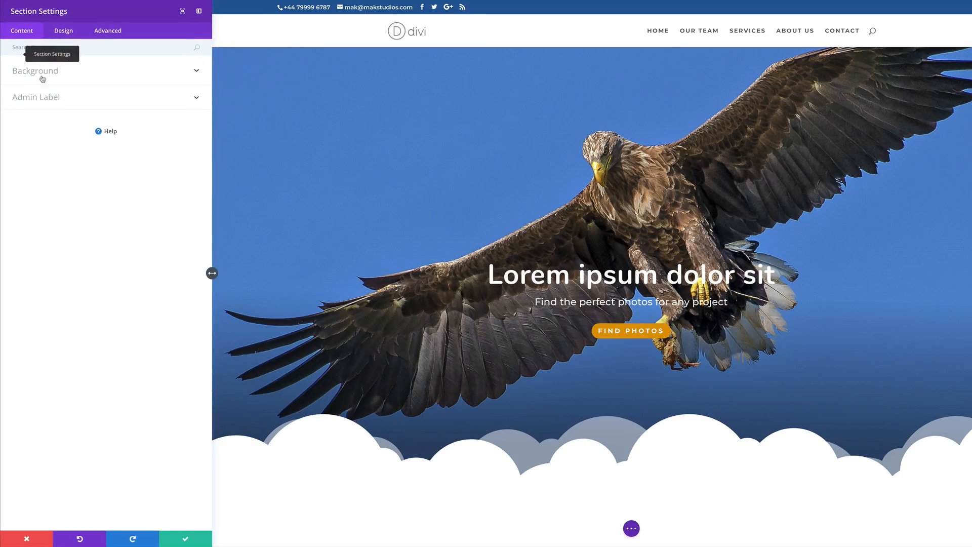
Swap the hero's blue-sky eagle background for the eagle-over-water photo from the Media Library
click(35, 71)
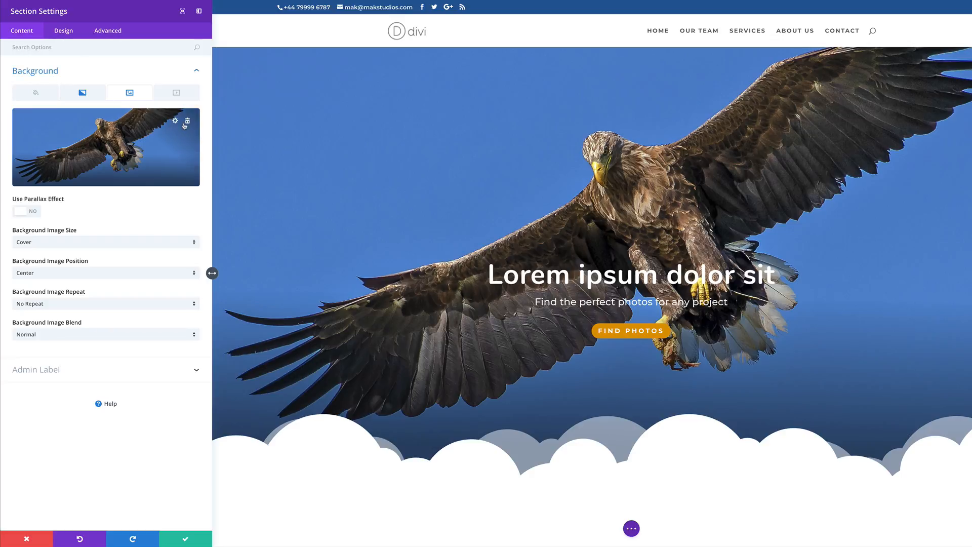
click(185, 121)
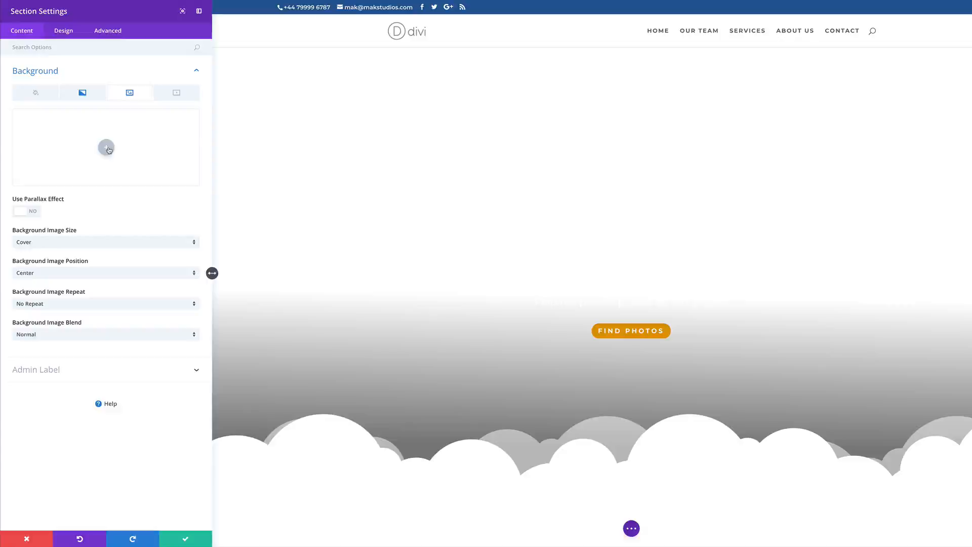
click(107, 148)
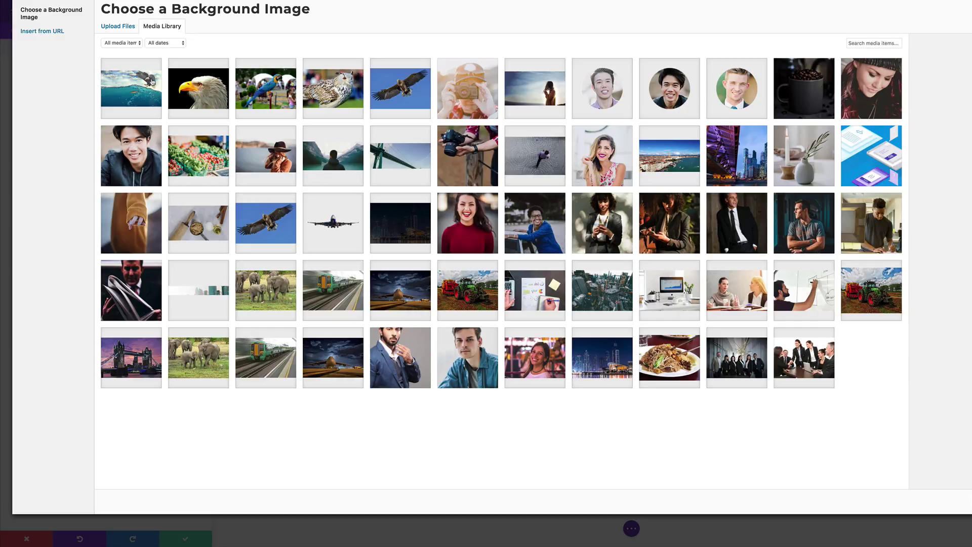
click(131, 88)
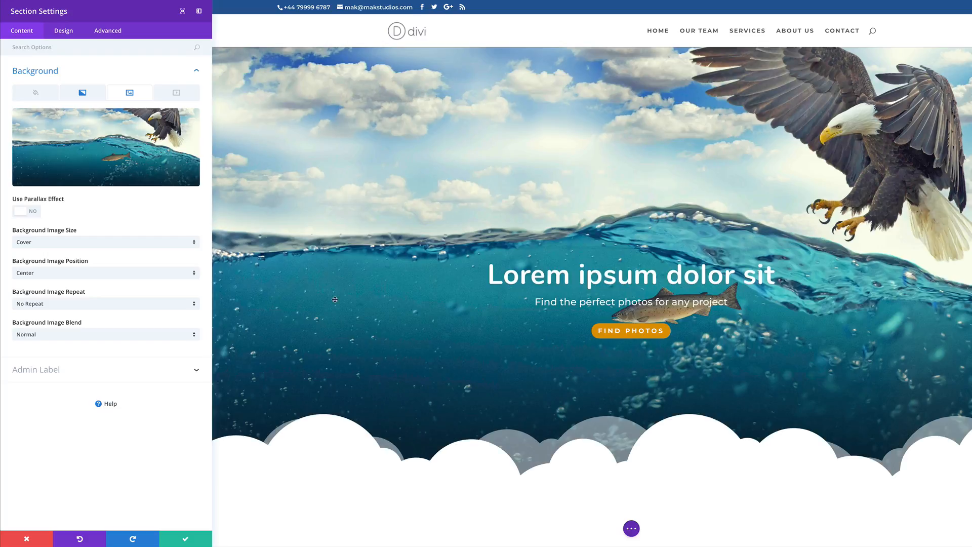
mouse_move(631, 365)
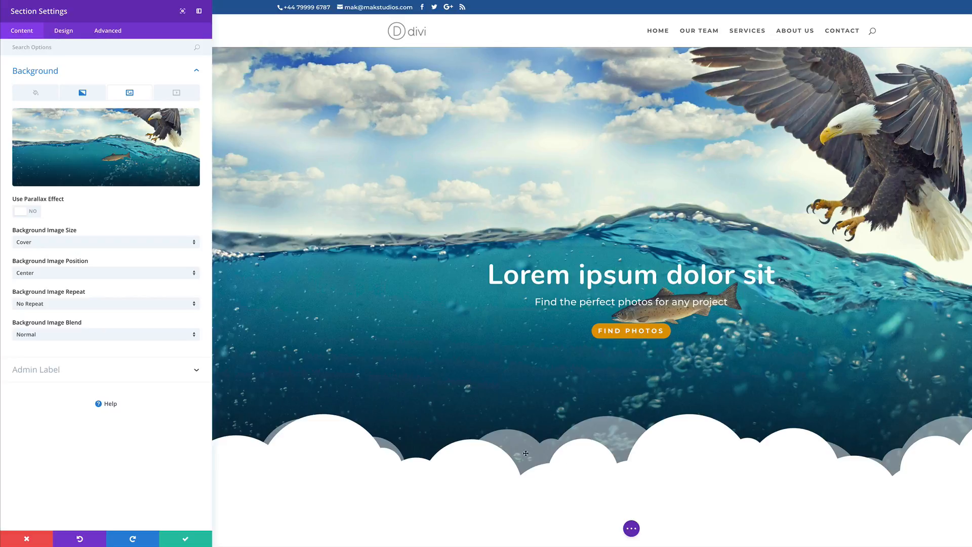
mouse_move(229, 263)
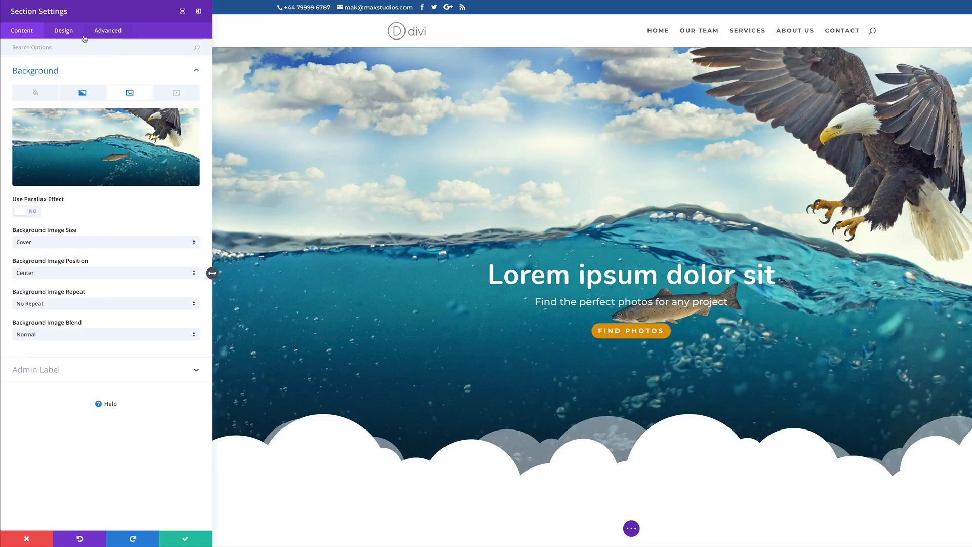
Add a wave bottom divider to the hero and lower its height to about 102px
click(63, 30)
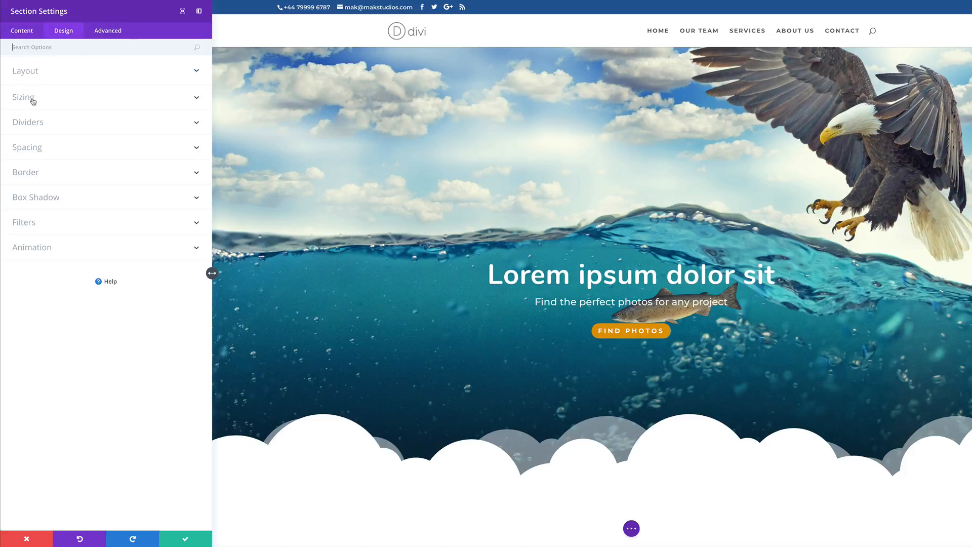
click(28, 122)
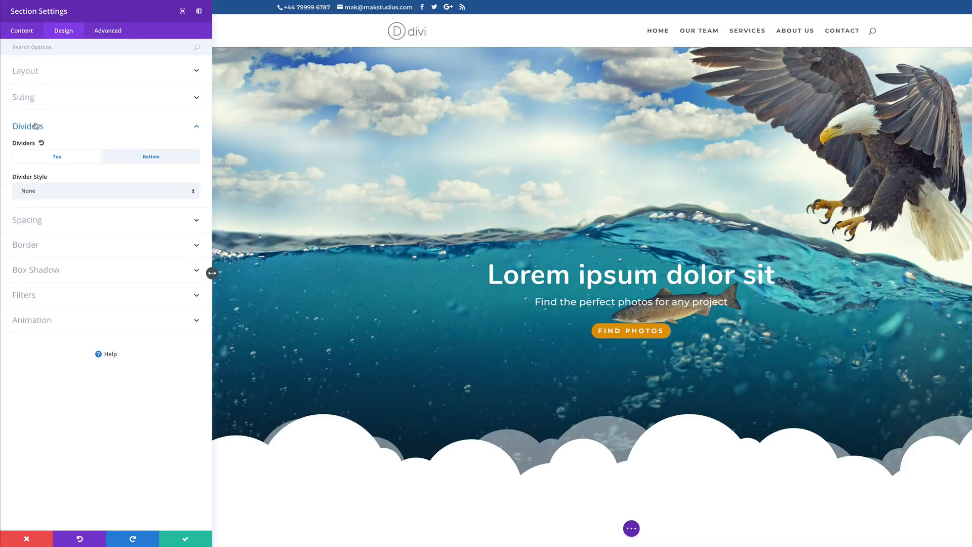
click(106, 190)
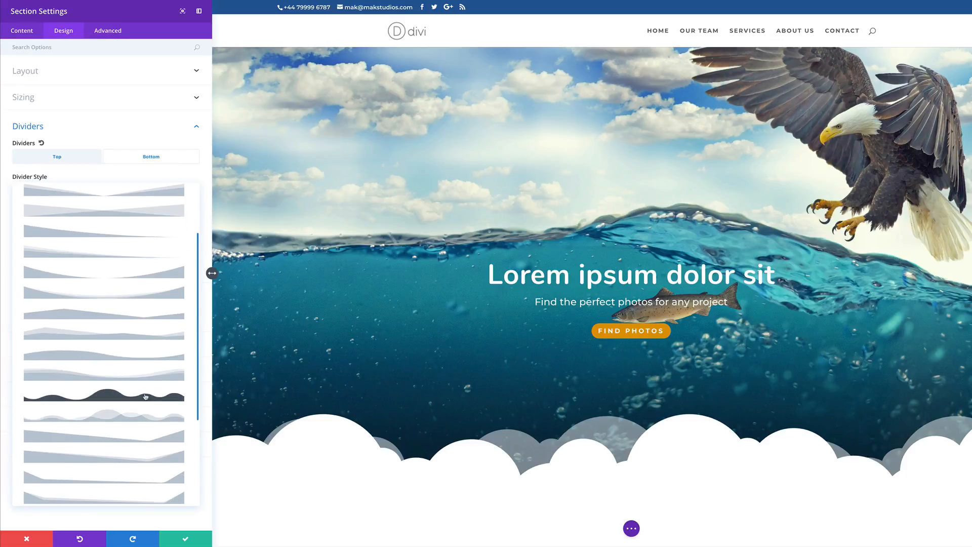
click(104, 397)
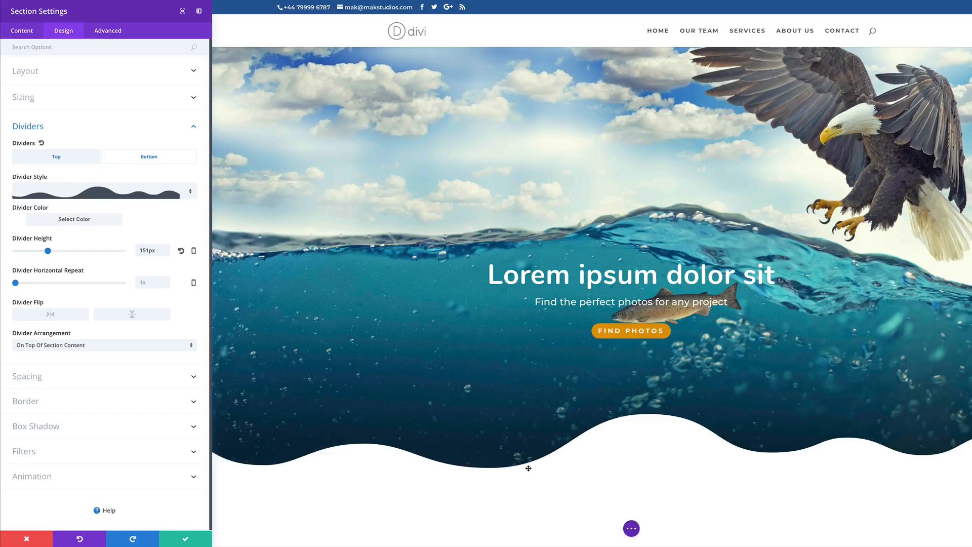
drag(48, 251, 42, 251)
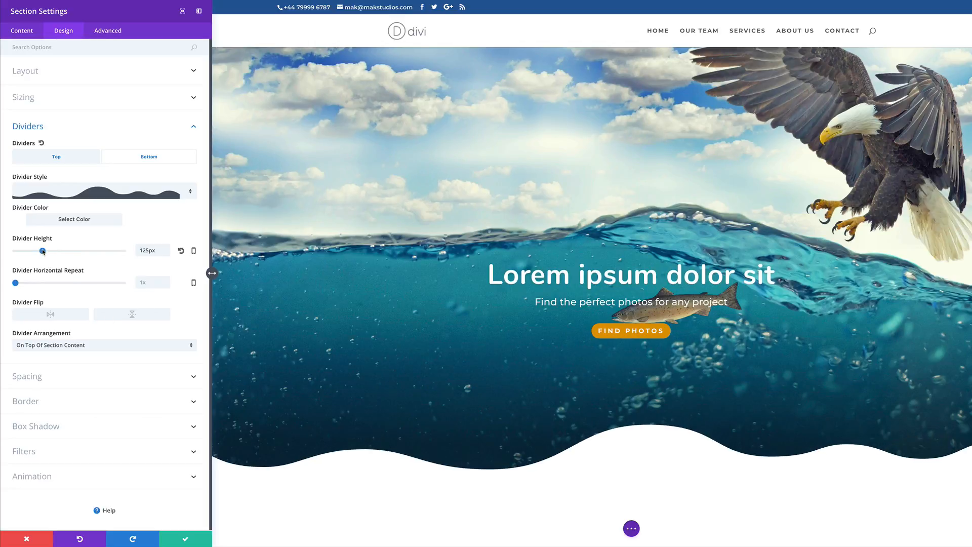
drag(44, 251, 40, 250)
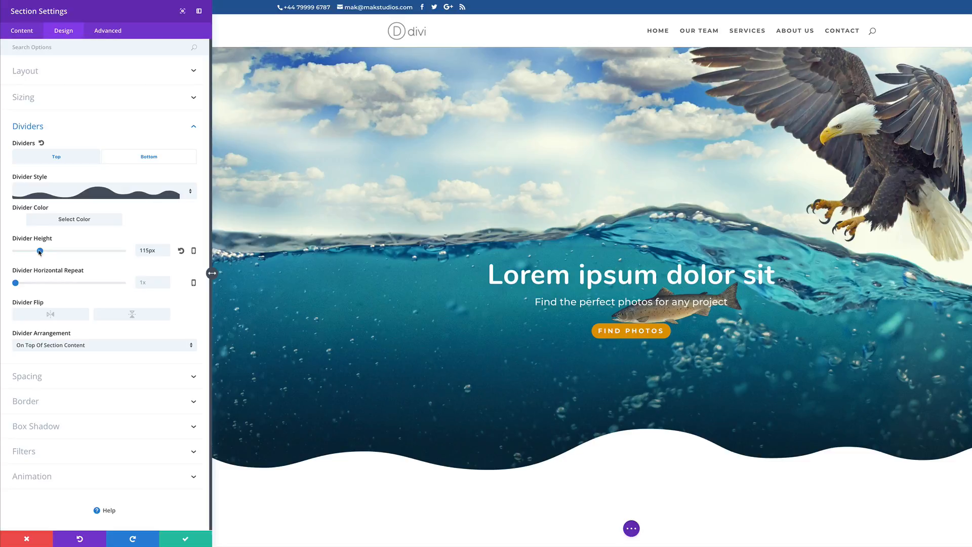
drag(39, 250, 35, 251)
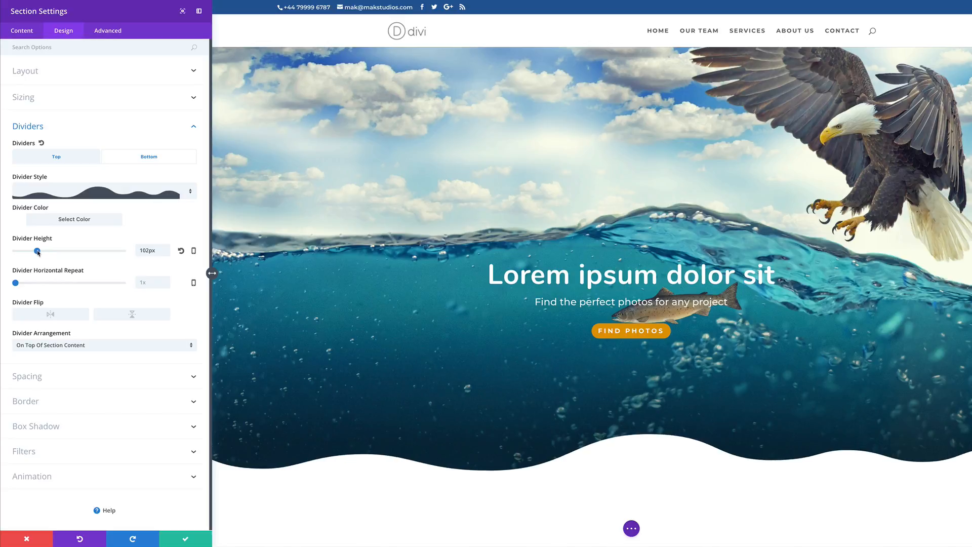
Change the bottom divider style to a solid wave shape
click(101, 191)
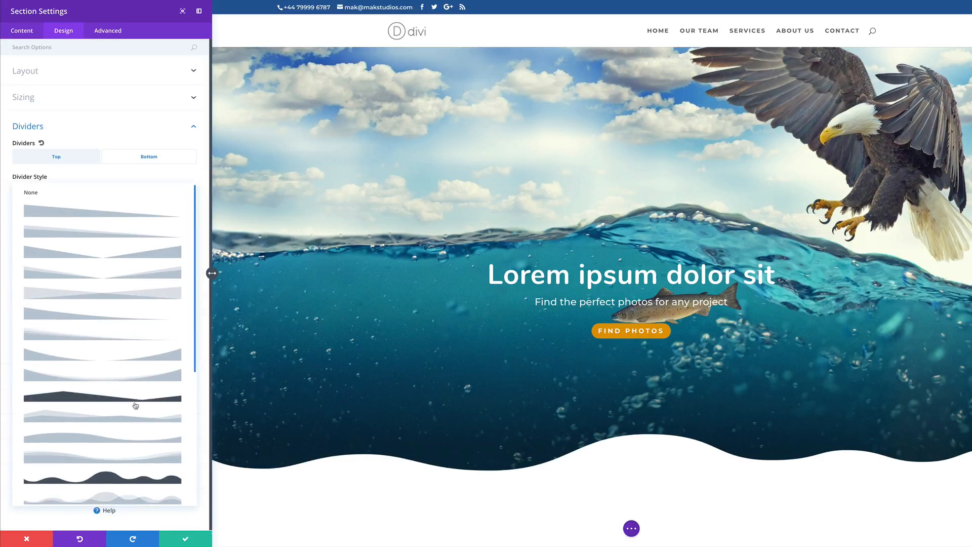
scroll(down, 3)
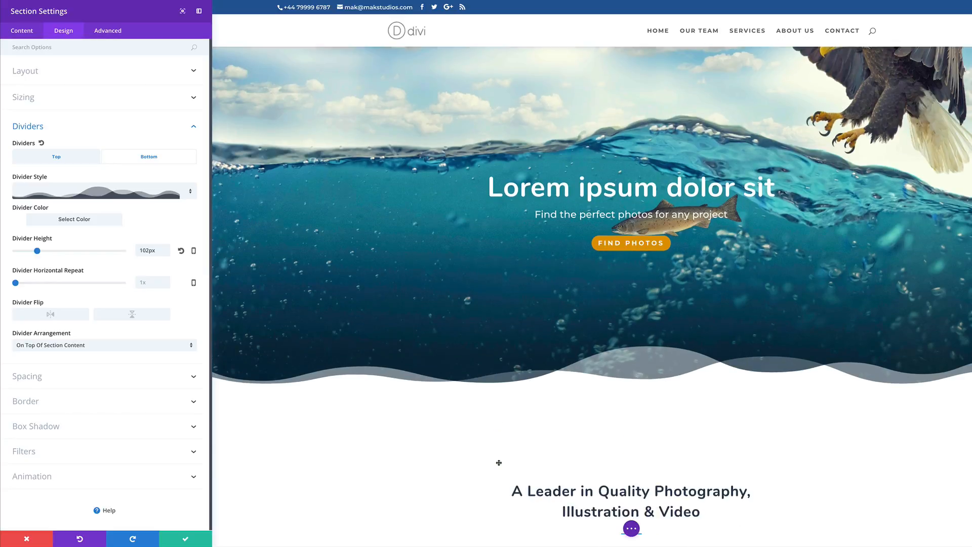
scroll(down, 3)
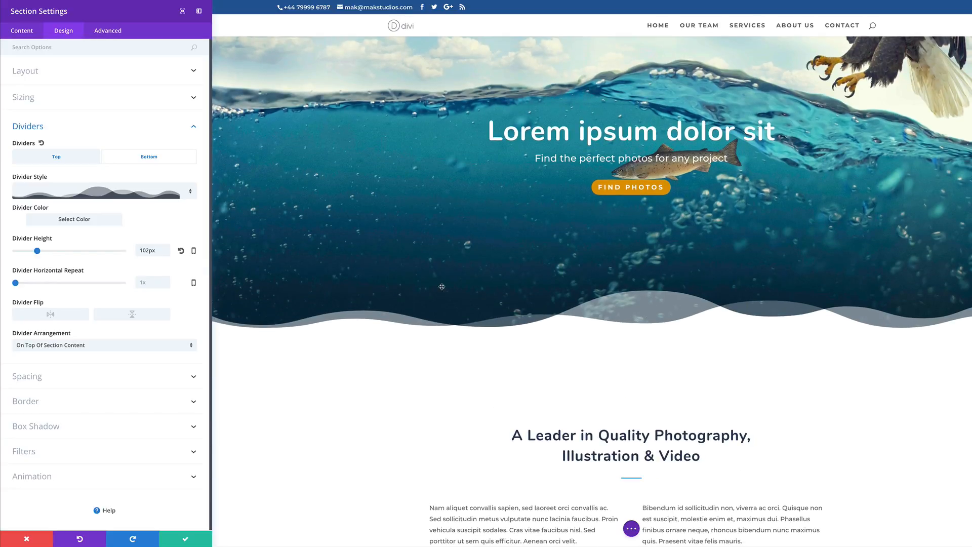
click(104, 191)
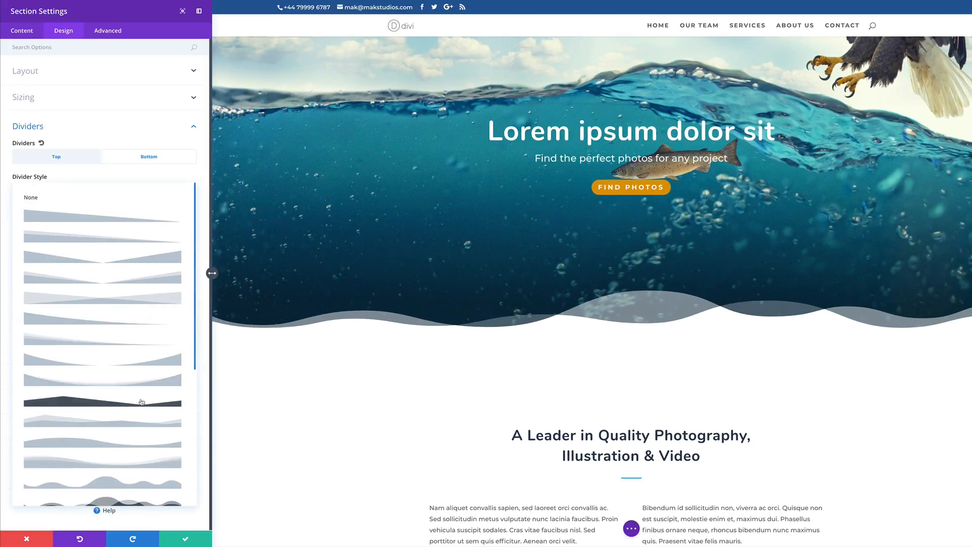
scroll(down, 3)
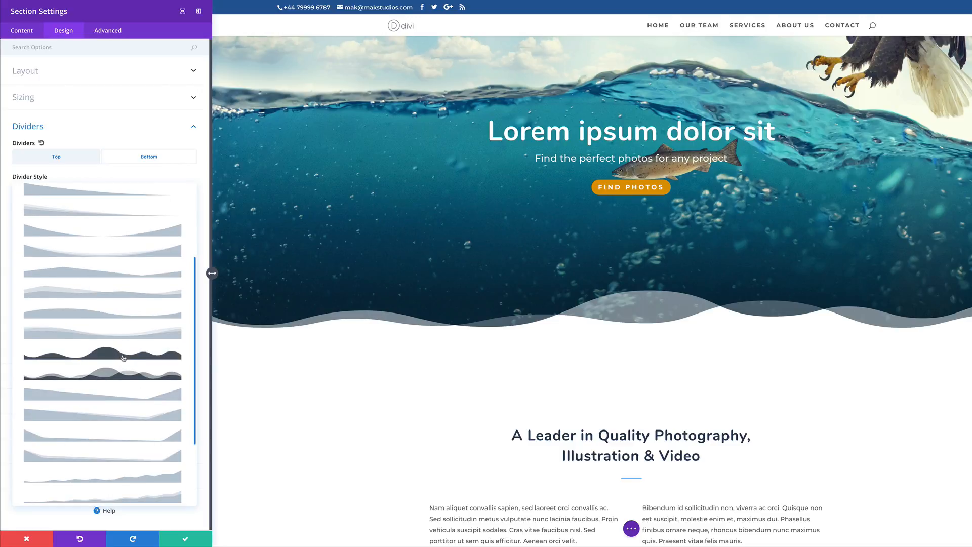
click(102, 355)
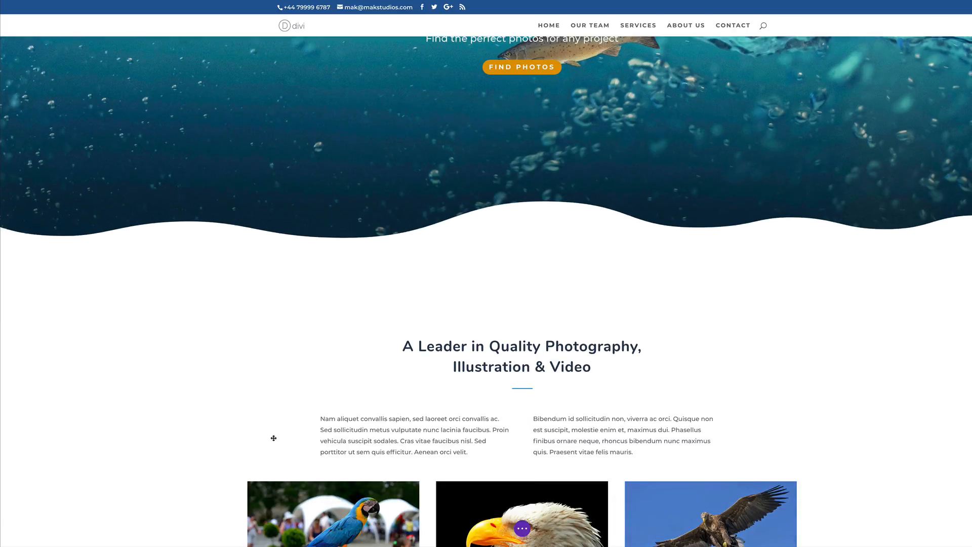
Enable the parallax effect on the hero background with the CSS method
scroll(up, 3)
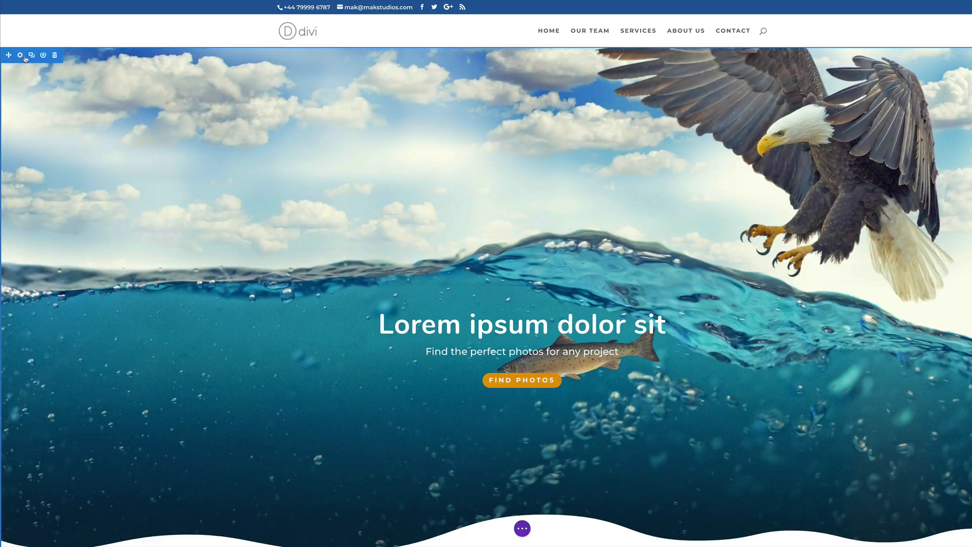
click(19, 54)
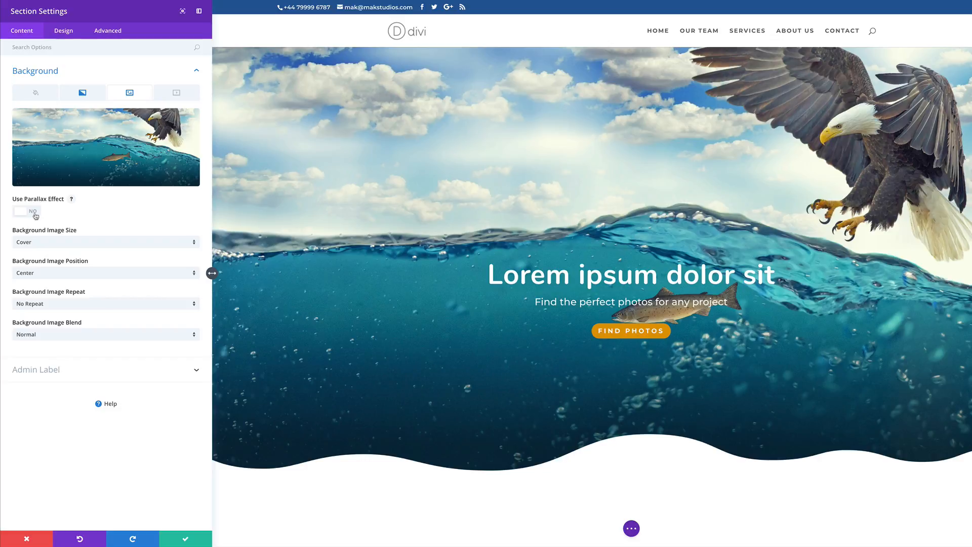
click(26, 211)
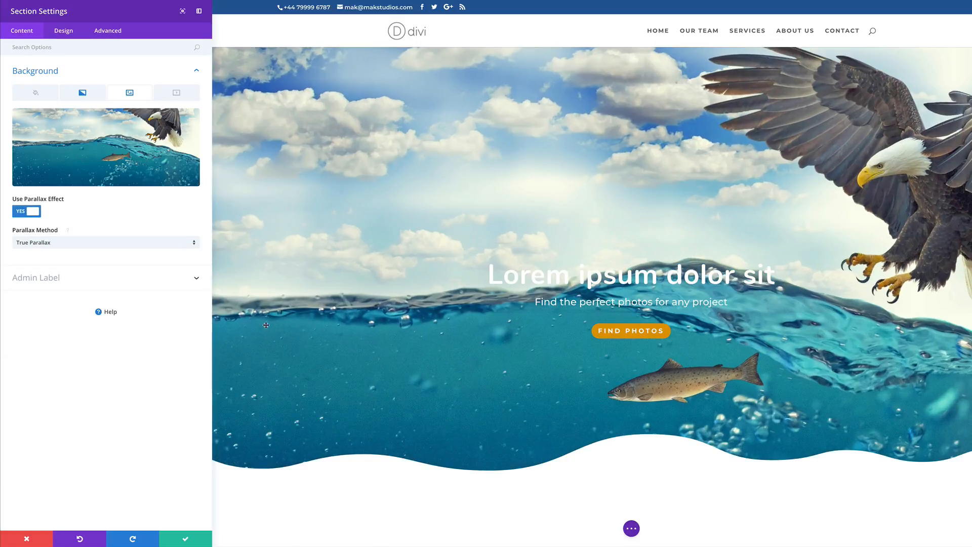
scroll(down, 3)
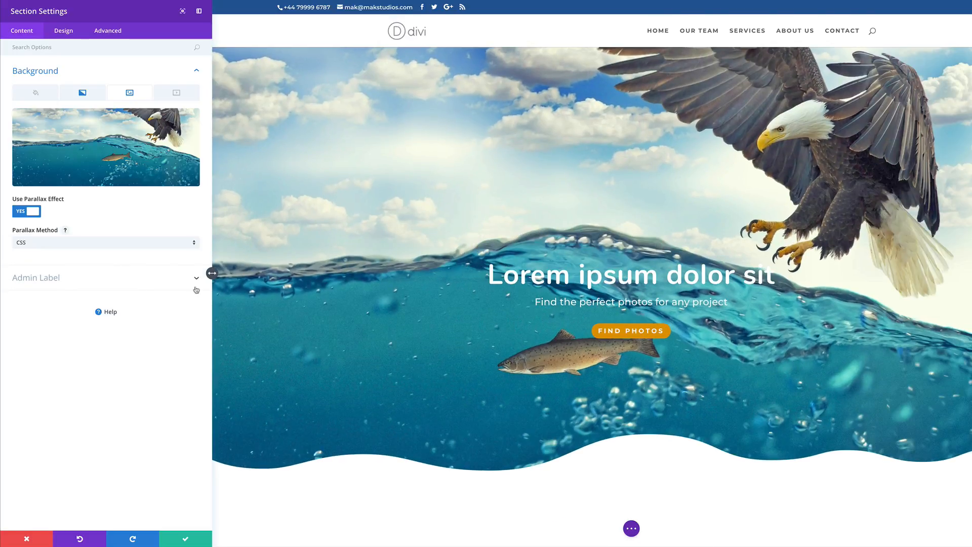
scroll(down, 3)
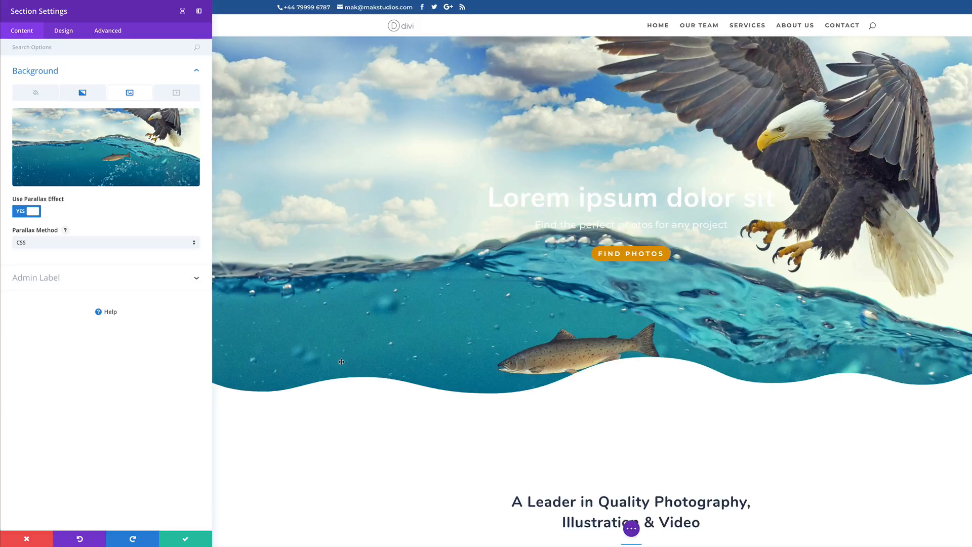
scroll(down, 3)
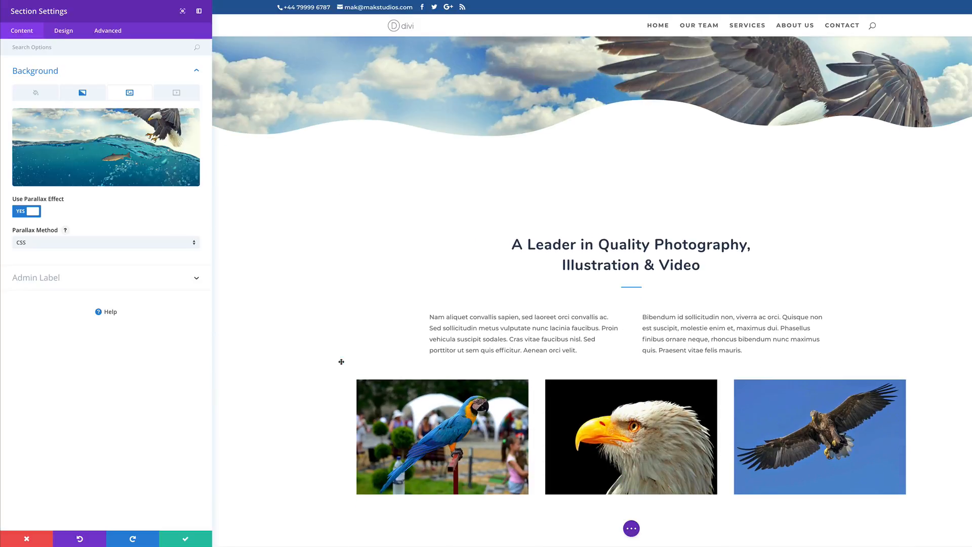
scroll(down, 3)
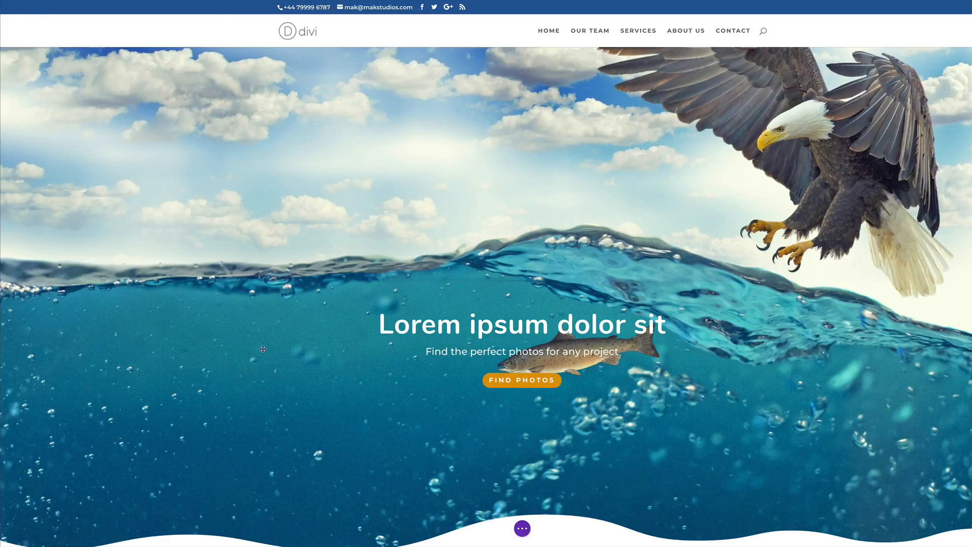
scroll(down, 3)
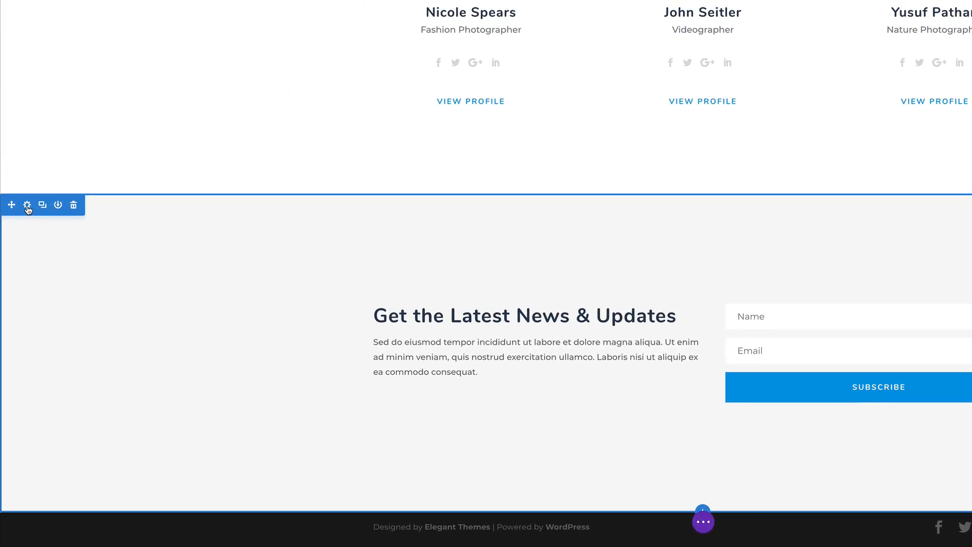
Give the newsletter section an angled slant top divider and save the section
click(26, 205)
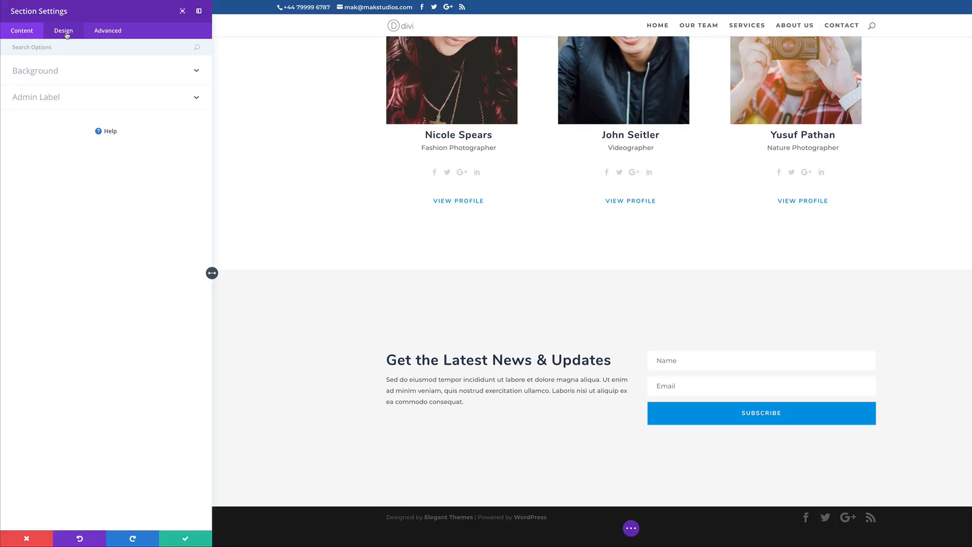
click(62, 31)
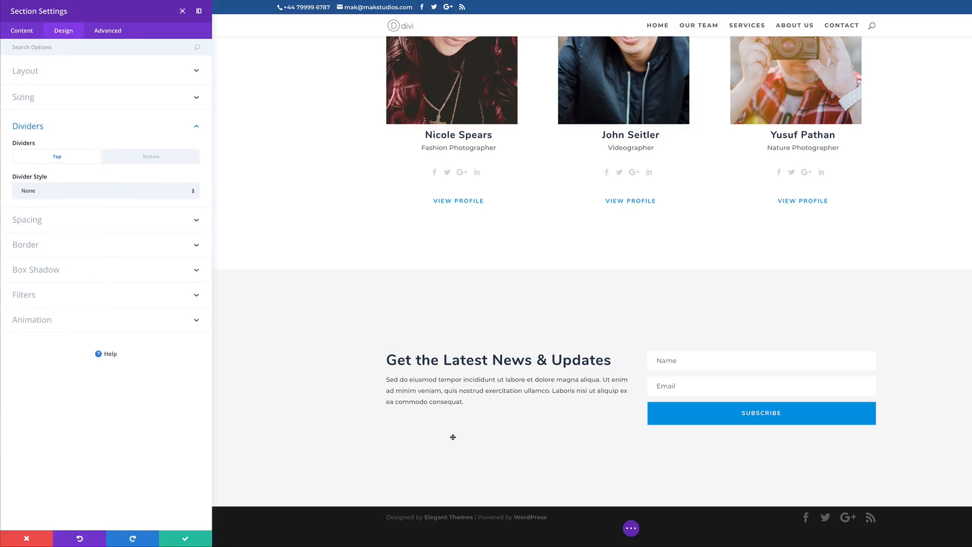
click(105, 191)
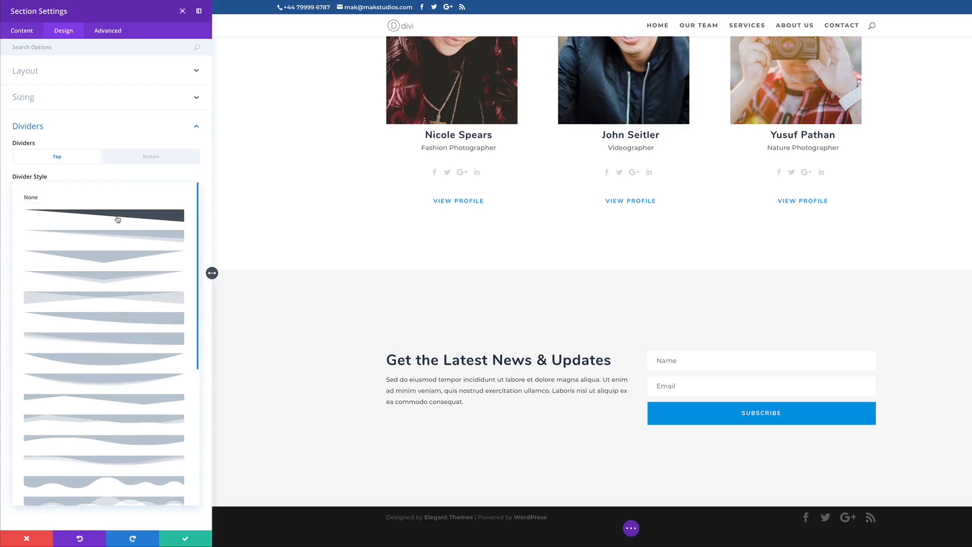
mouse_move(132, 217)
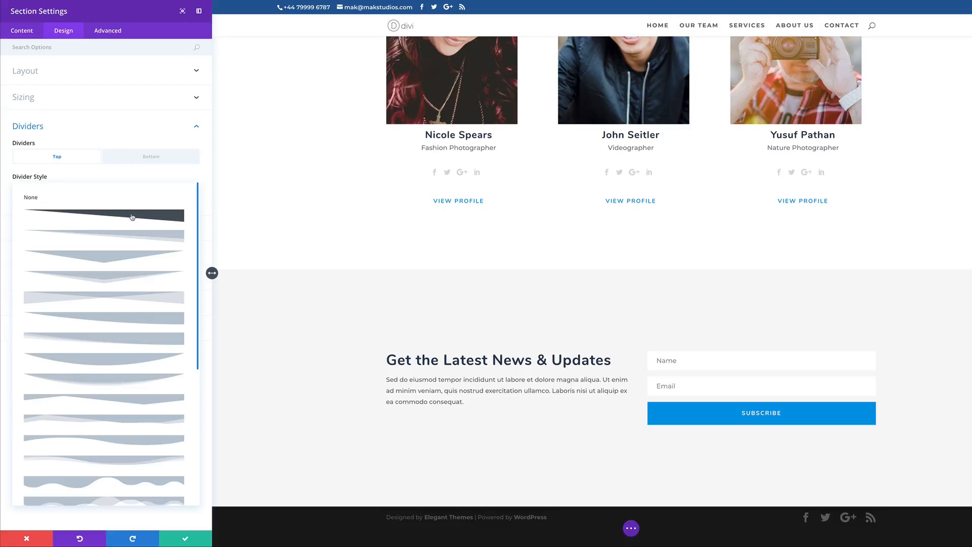
click(105, 215)
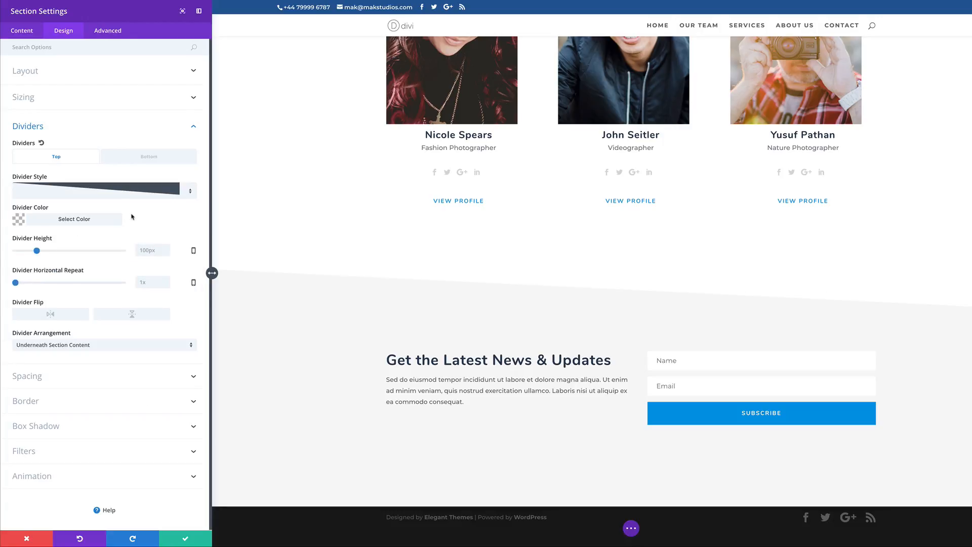
click(26, 537)
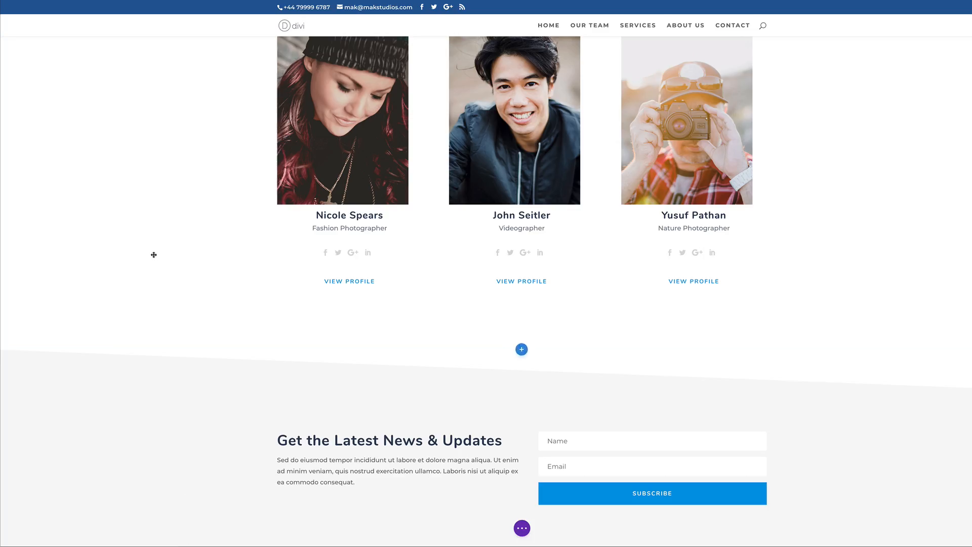
Scroll the page and expand the page-level builder actions bar
scroll(down, 3)
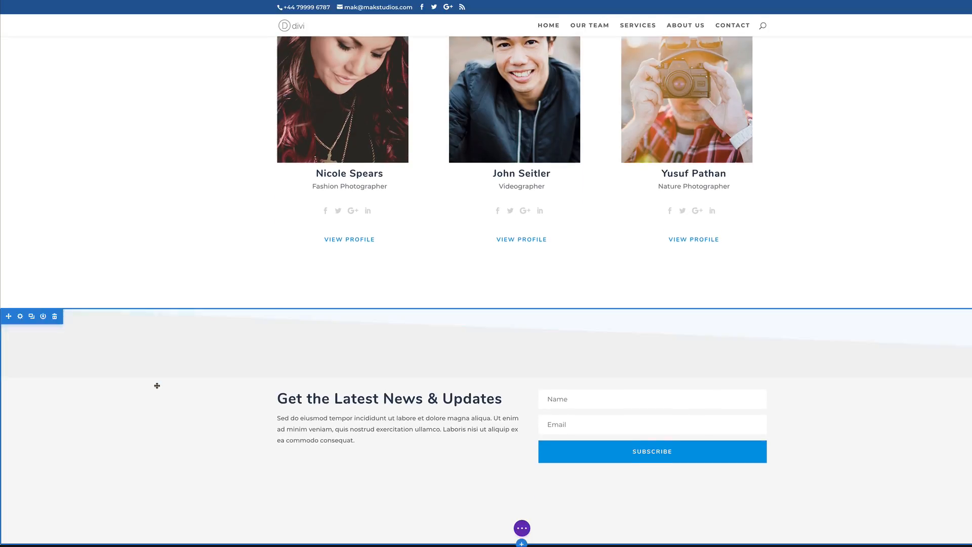
scroll(down, 3)
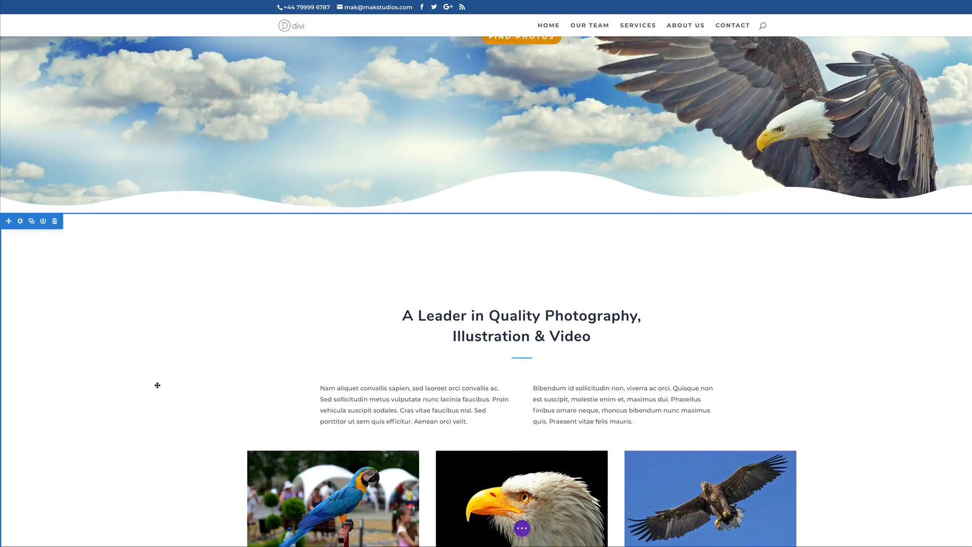
scroll(up, 3)
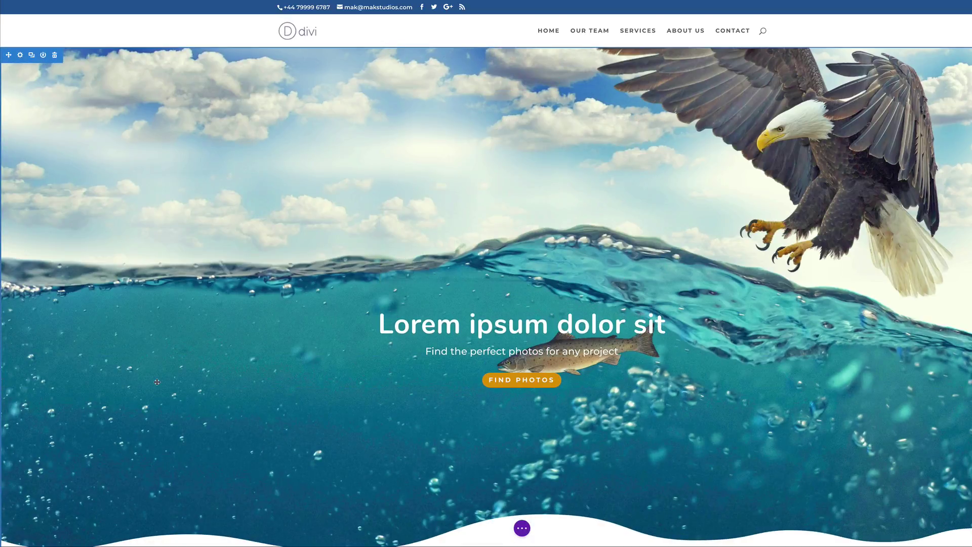
click(522, 528)
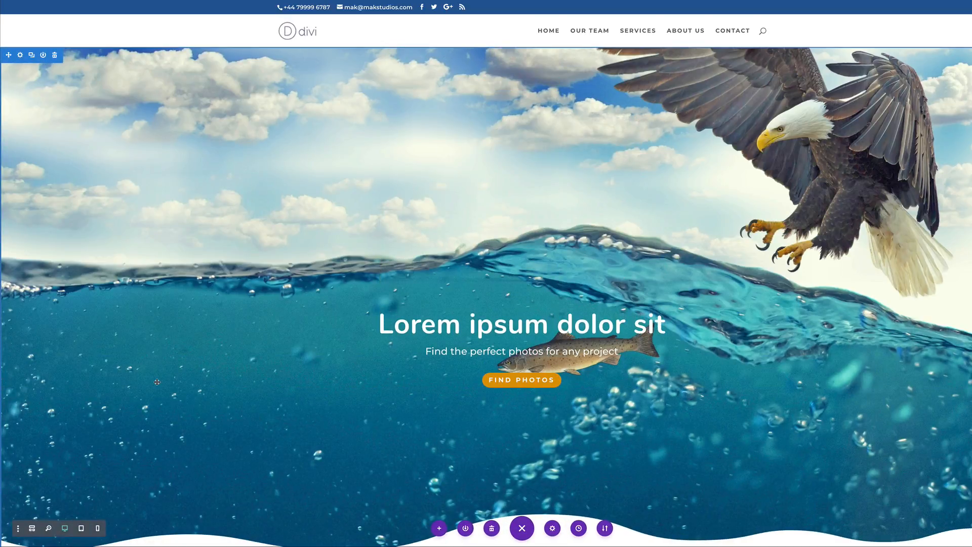